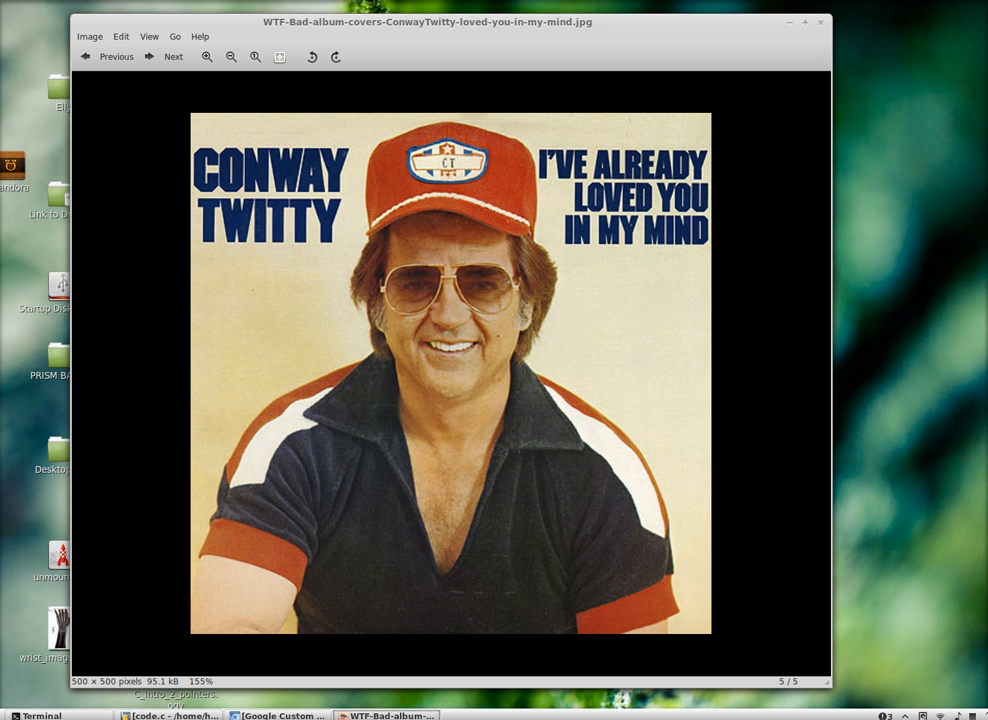
# Bring the Geany window with code.c back in front of the image viewer
pyautogui.click(170, 716)
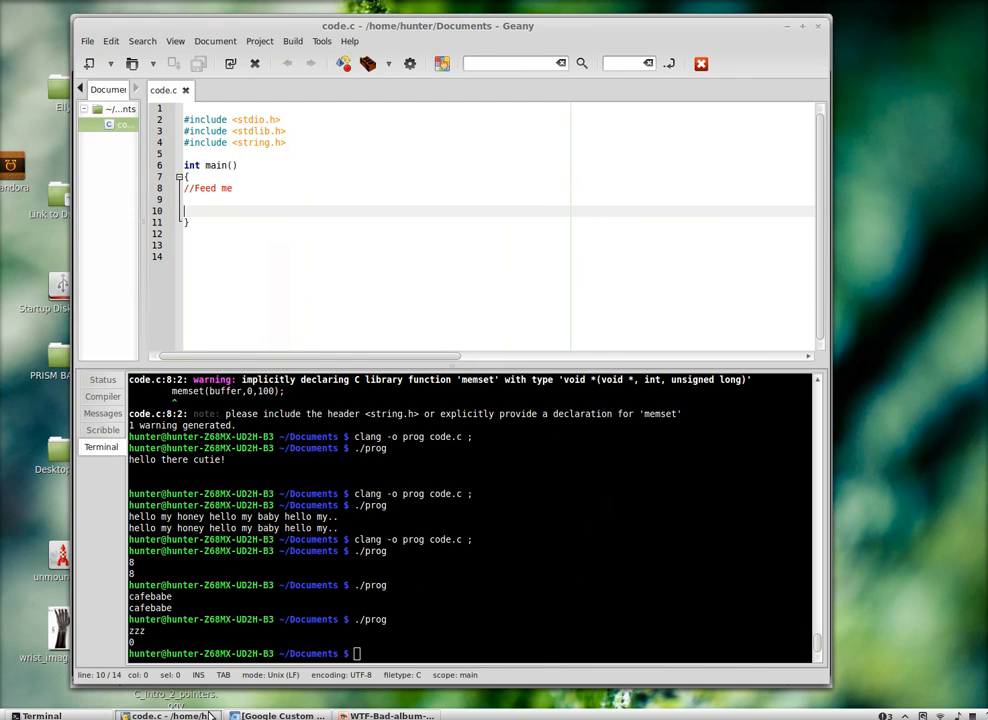
# Write char cher = getchar(); and putchar(cher); under the Feed me comment
pyautogui.click(304, 198)
pyautogui.write('GE')
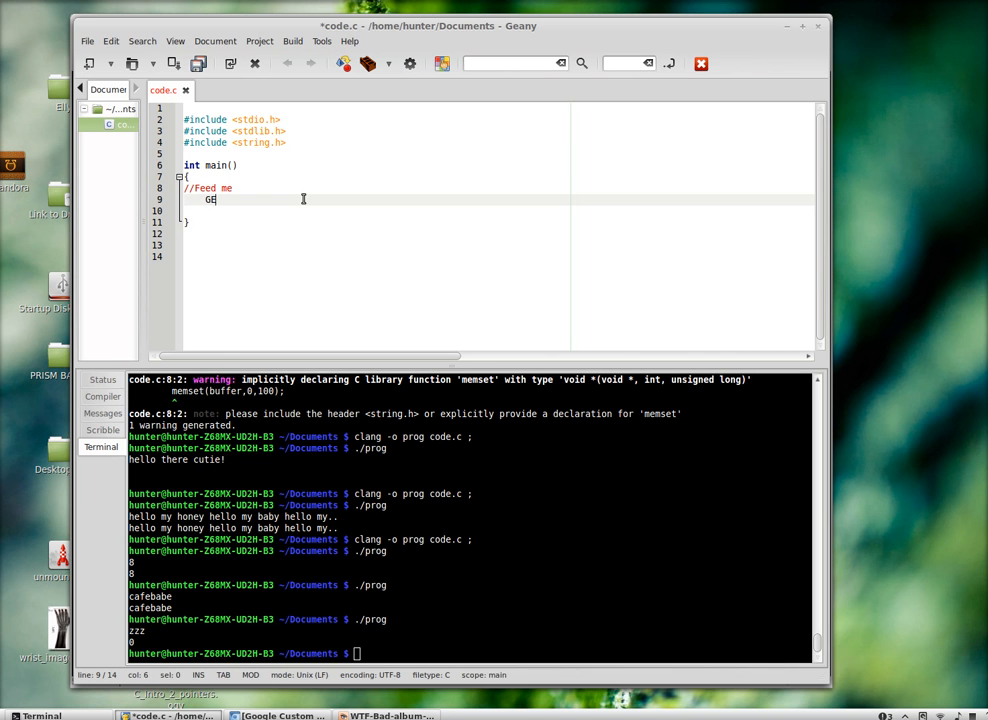
pyautogui.press('BackSpace')
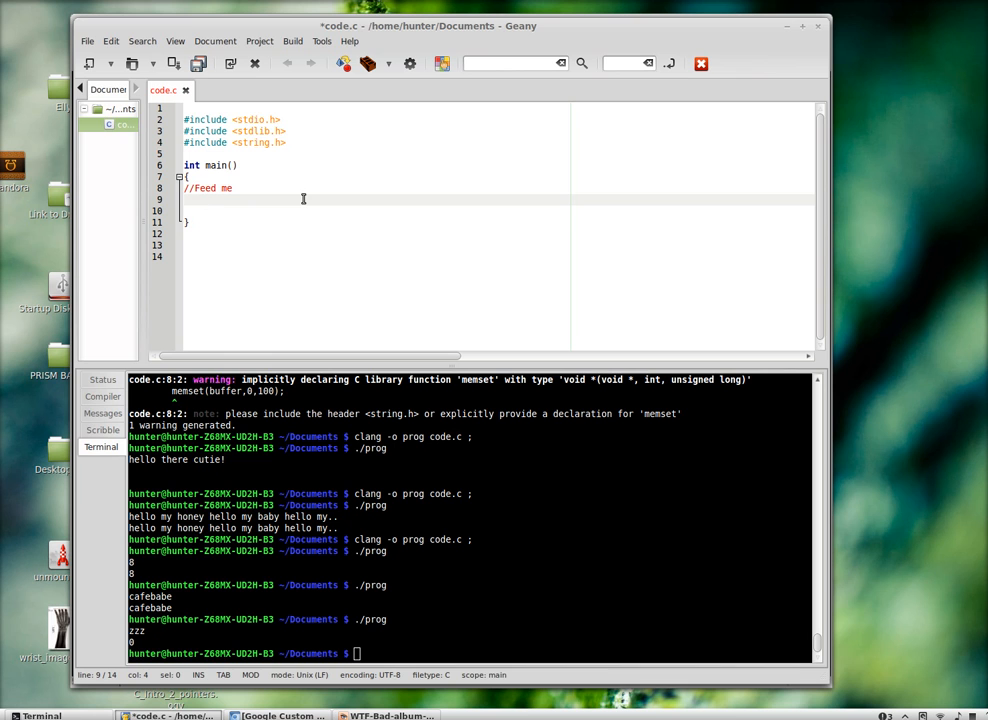
pyautogui.click(204, 200)
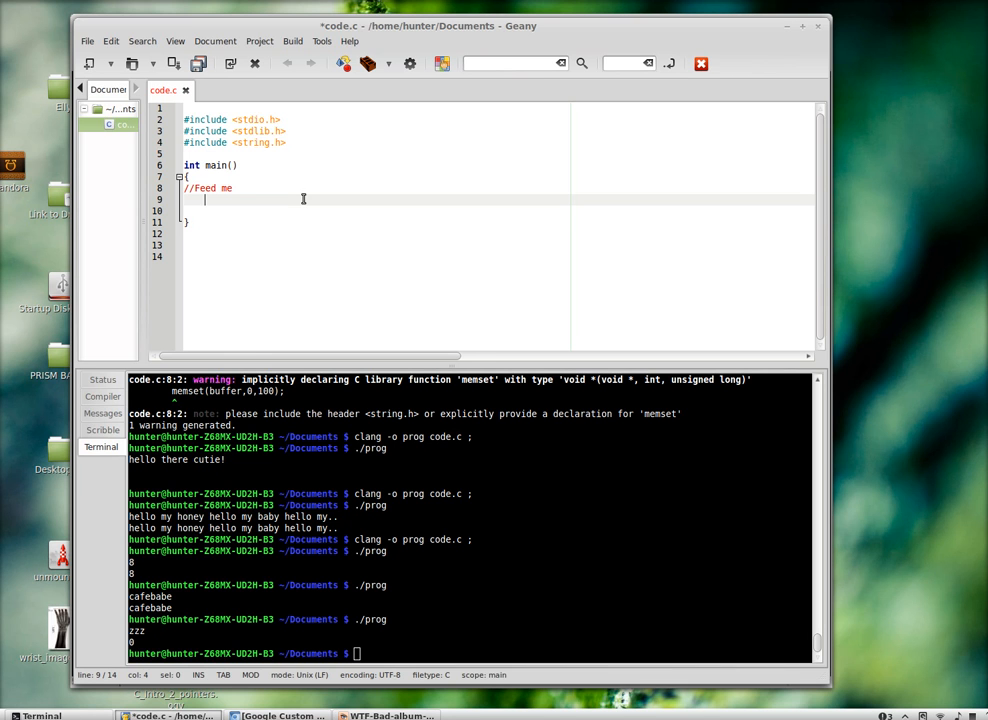
pyautogui.write('char')
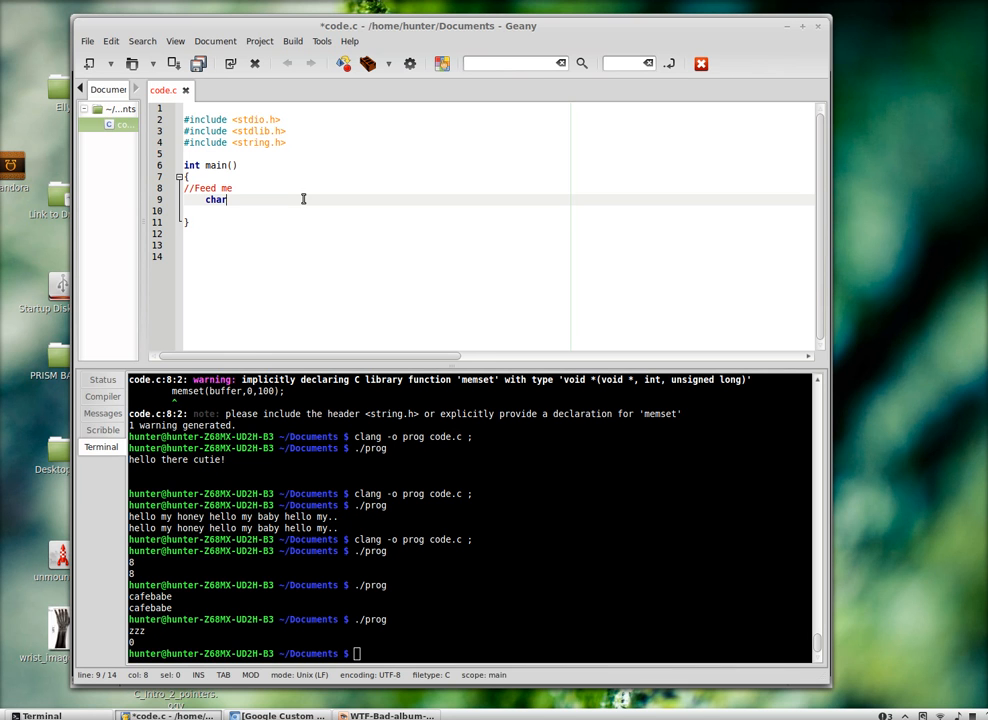
pyautogui.write('c')
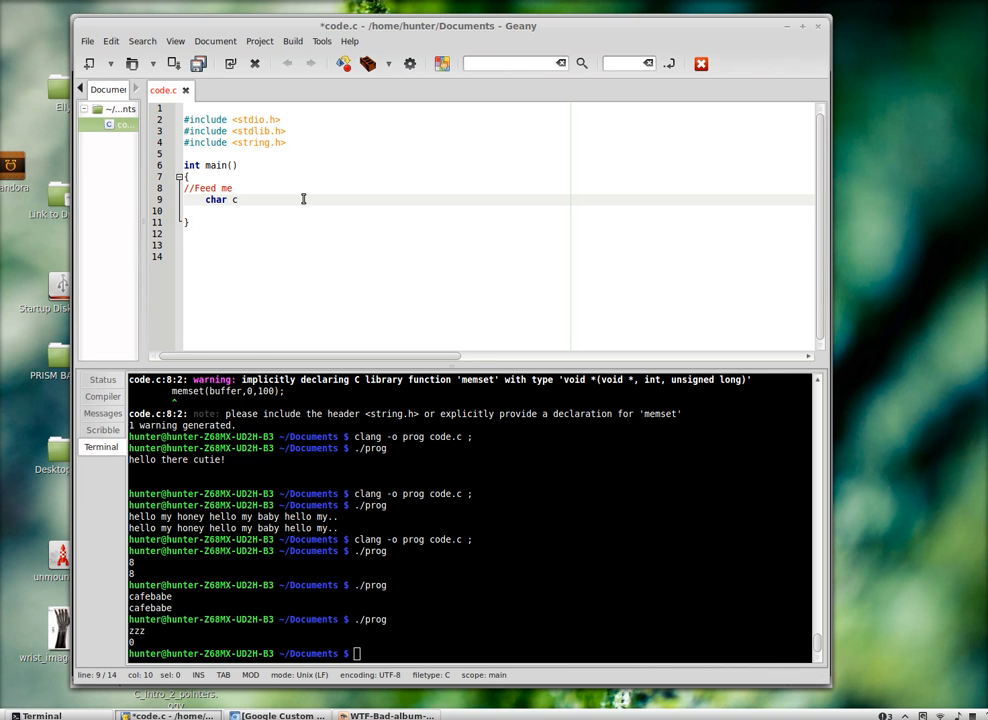
pyautogui.write('he')
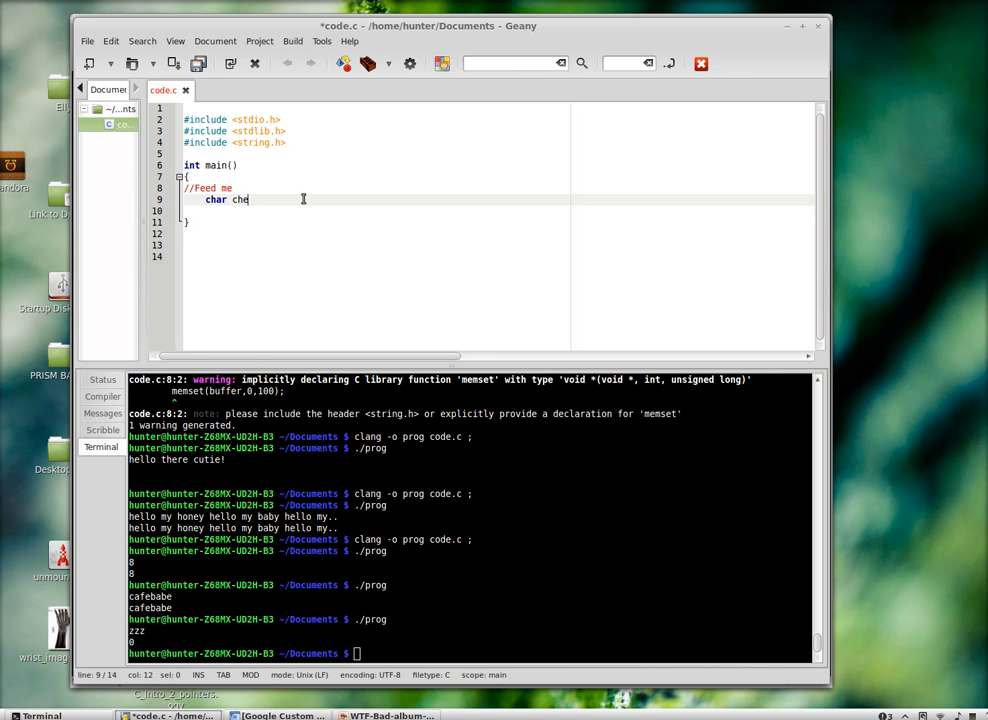
pyautogui.write('r')
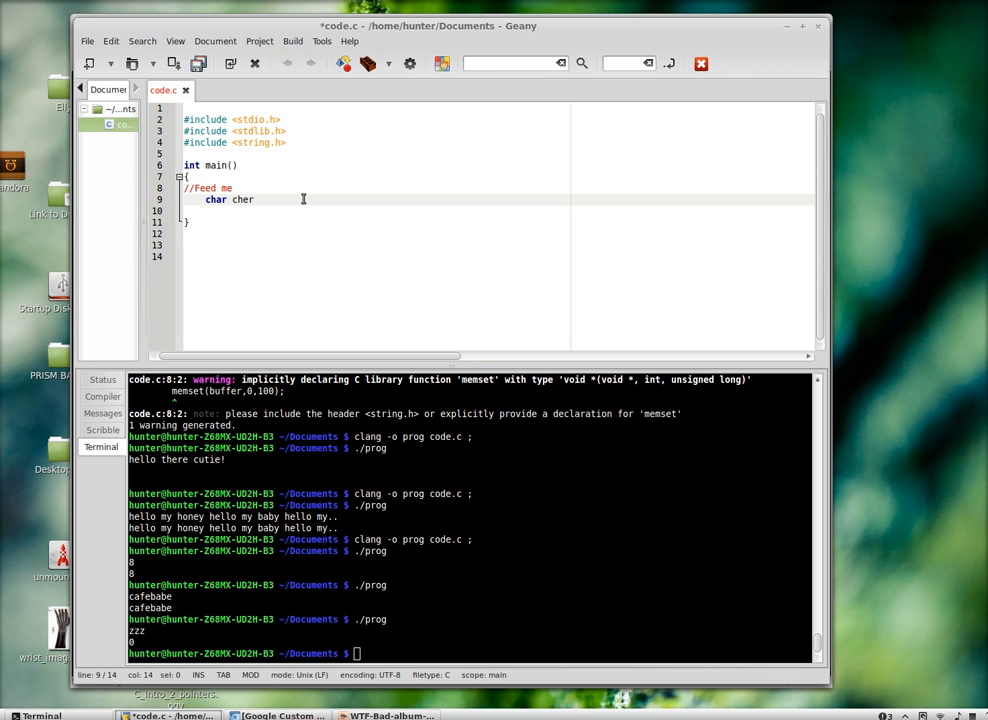
pyautogui.write('= getchar();')
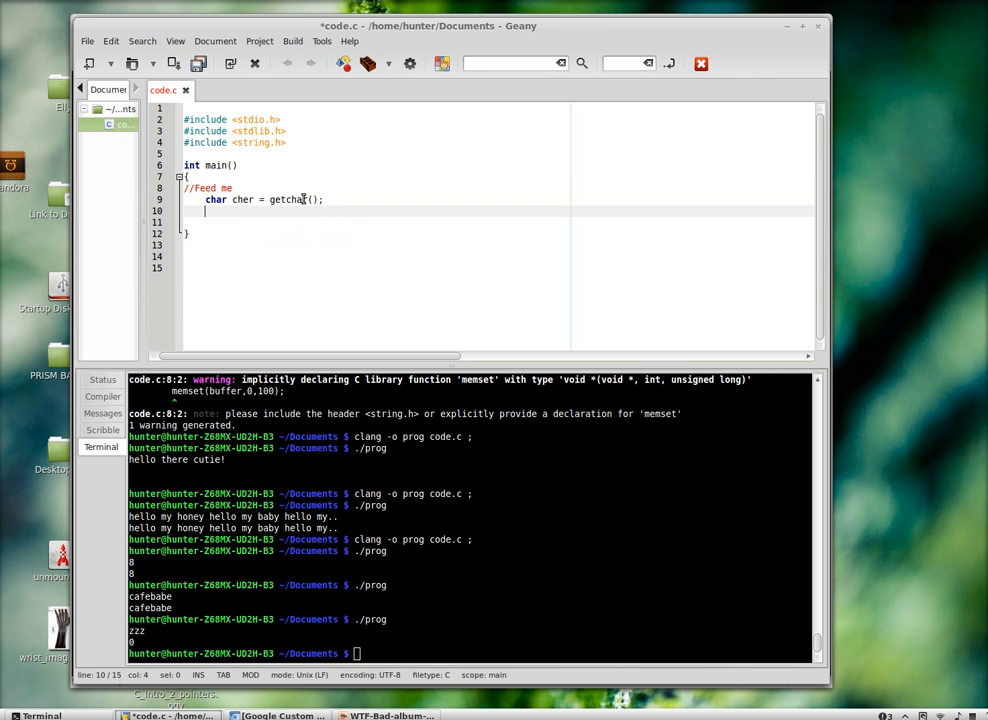
pyautogui.write('putchar(')
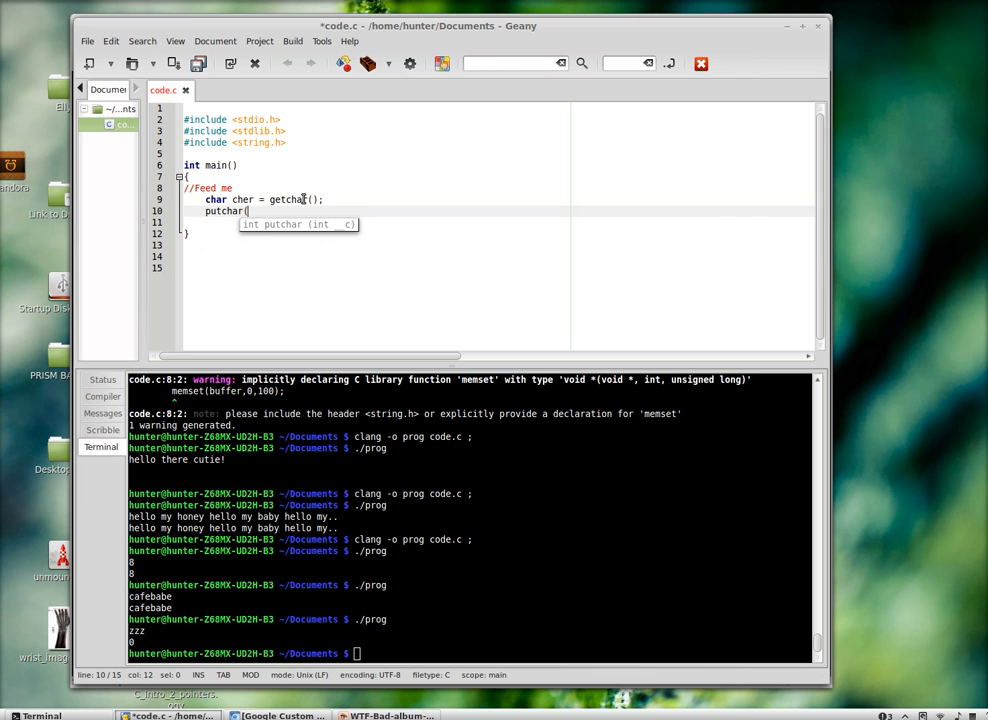
pyautogui.write('cher);')
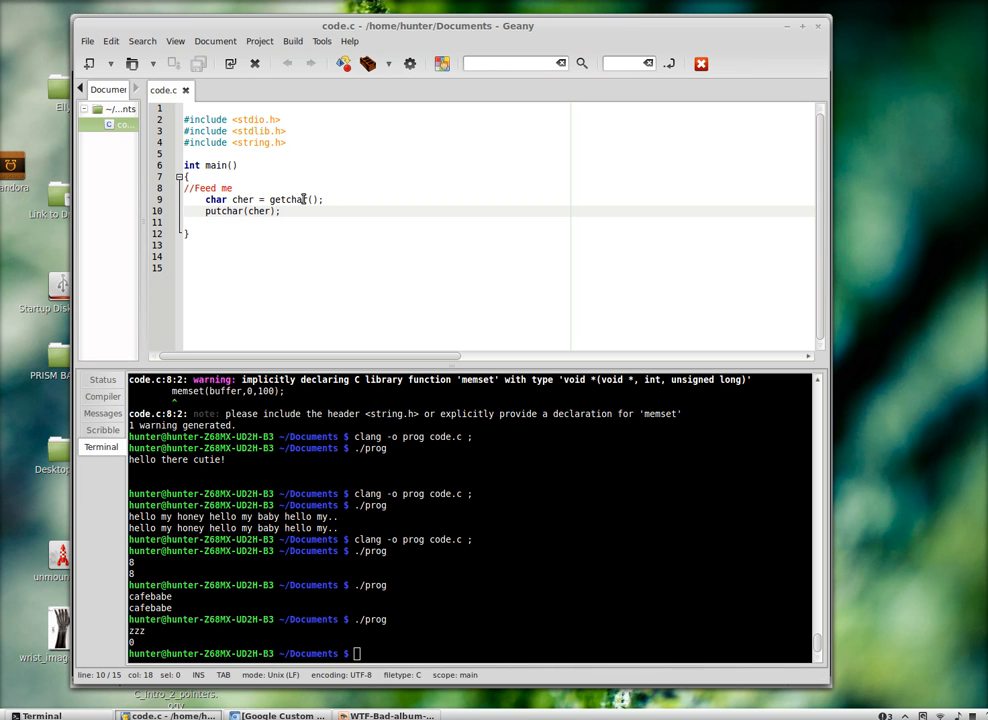
# Compile with clang and run ./prog in the terminal
pyautogui.write('./prog')
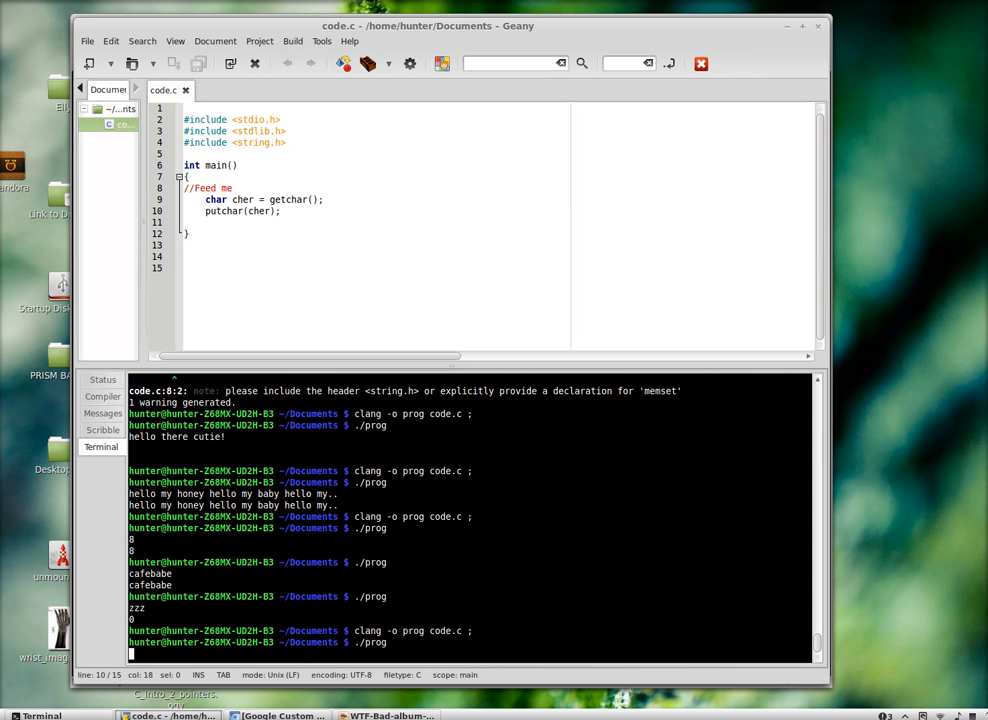
# Feed the running program the letter A so it echoes it back
pyautogui.write('A')
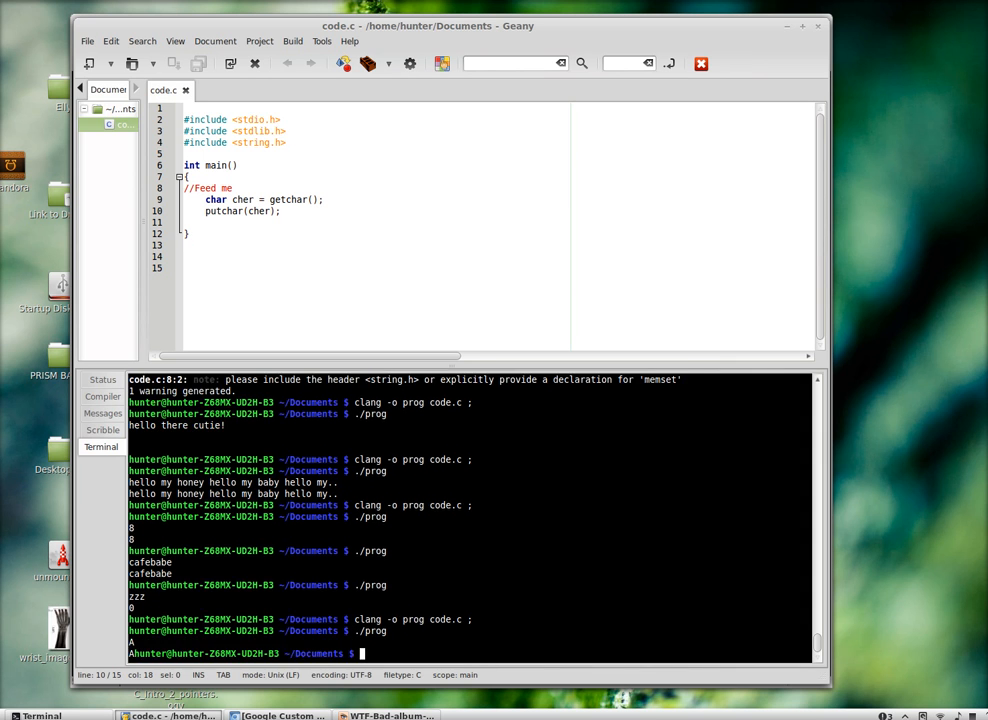
pyautogui.moveTo(296, 230)
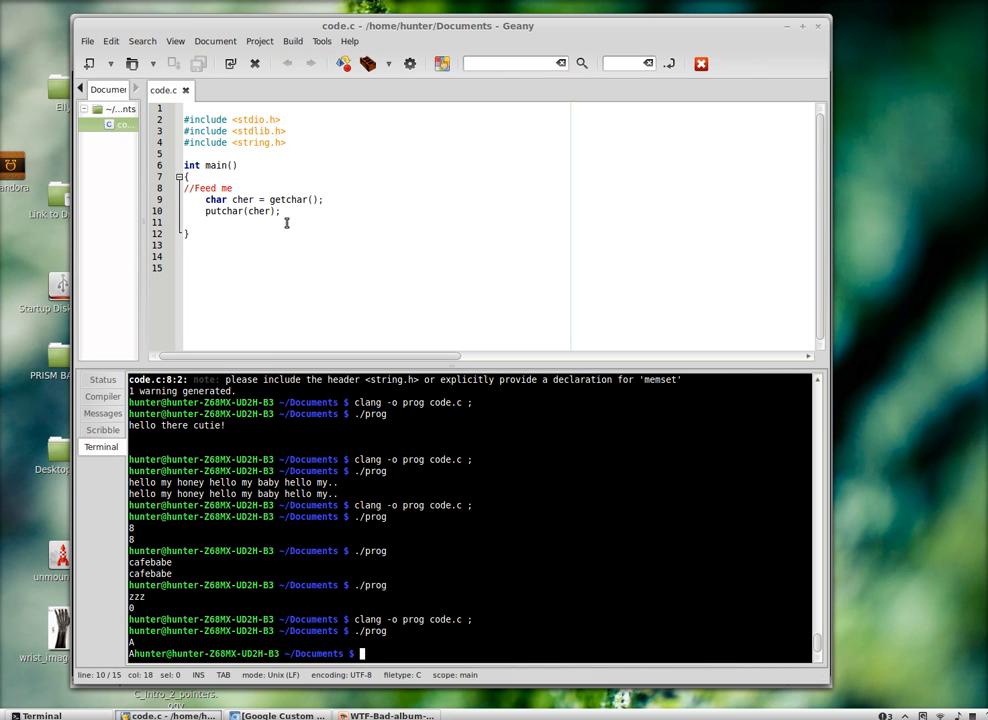
pyautogui.moveTo(218, 200)
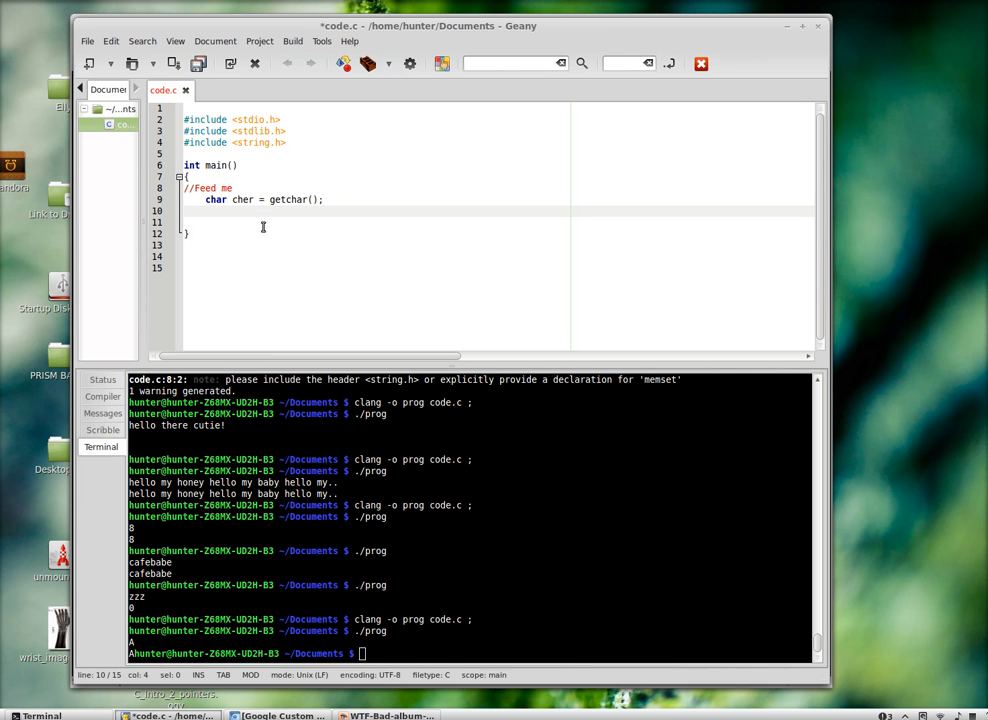
# Rewrite line 9 as char cher; followed by while((cher = getchar()) != EOF) { }
pyautogui.click(204, 188)
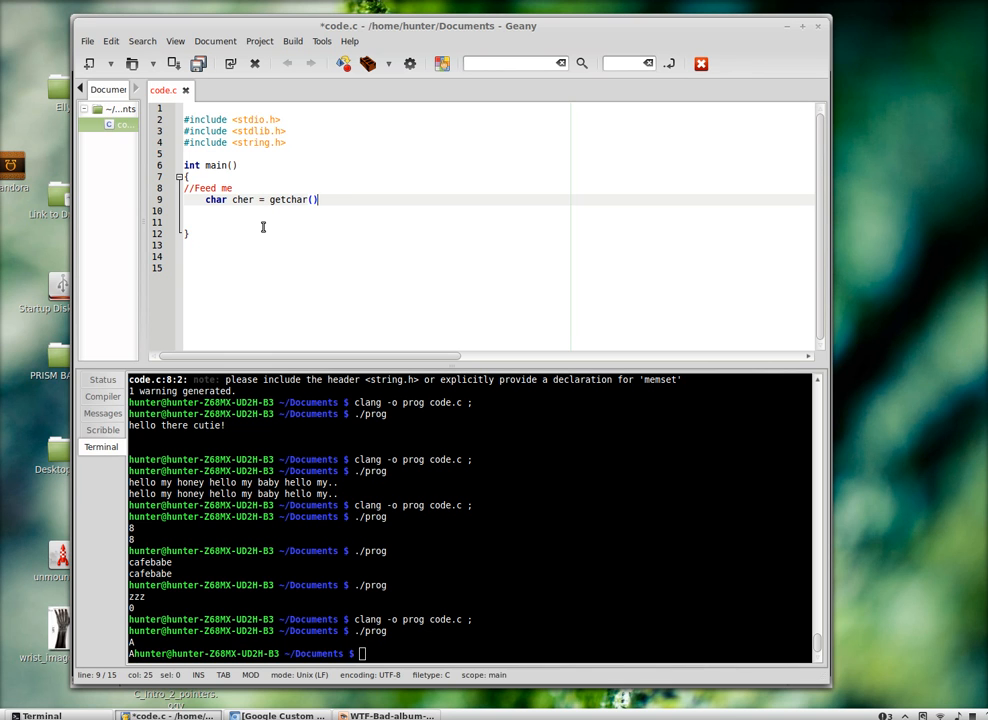
pyautogui.write('whil')
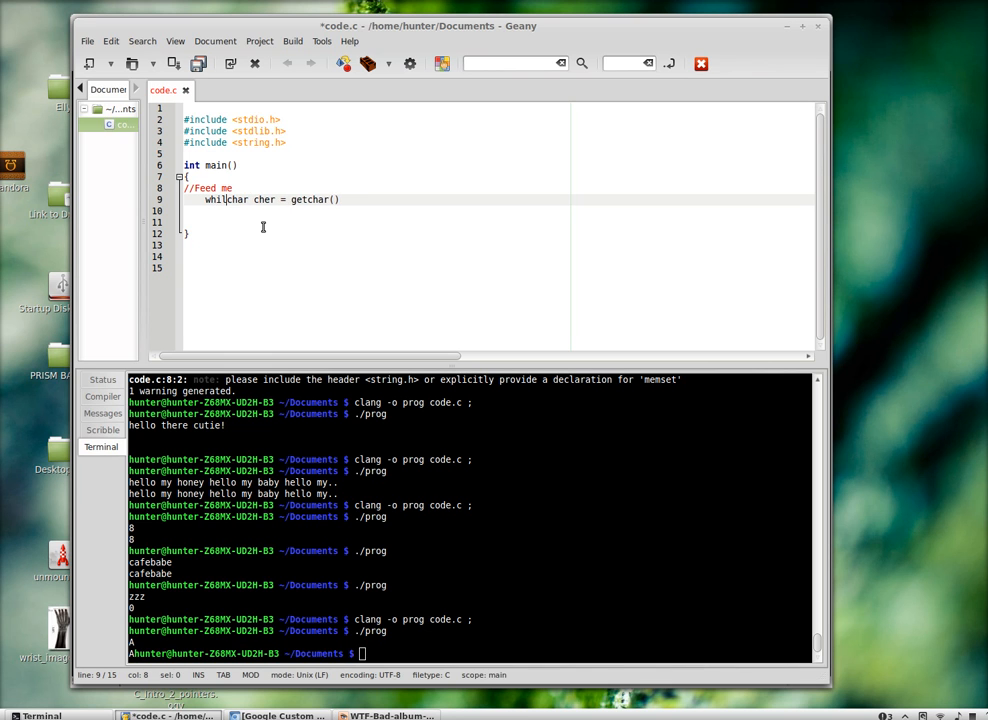
pyautogui.write('e(')
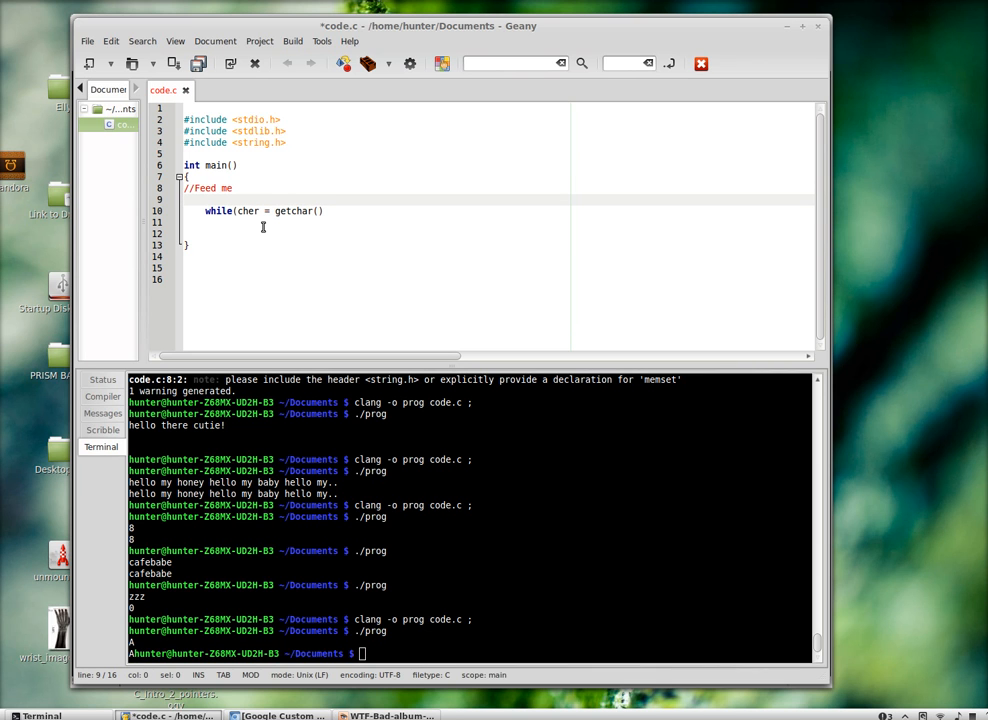
pyautogui.write('char cher;')
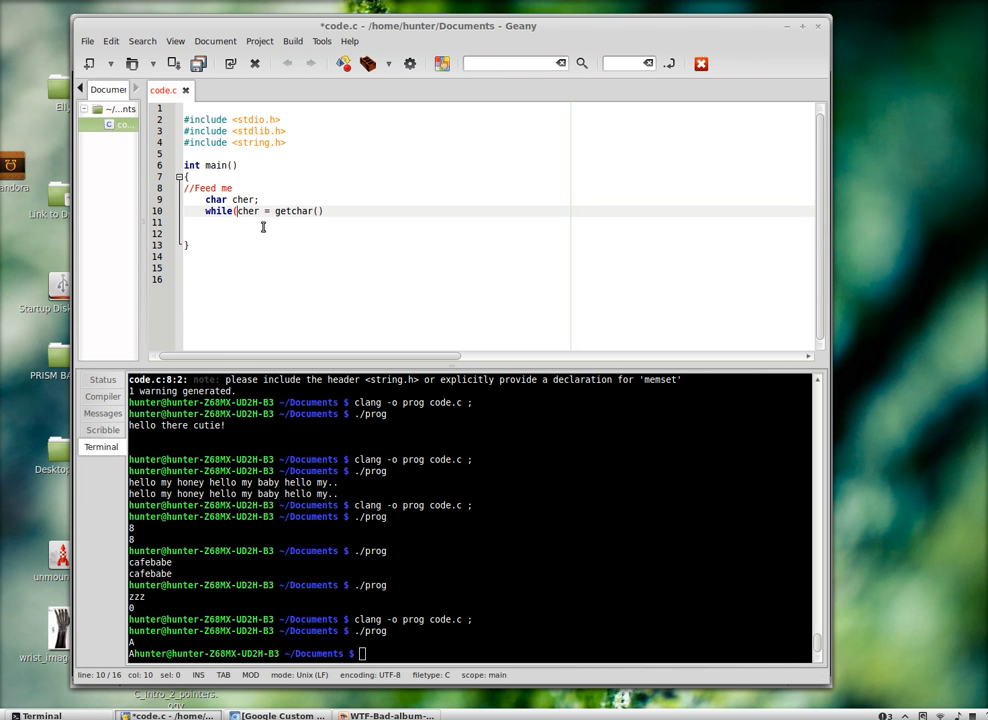
pyautogui.write('()')
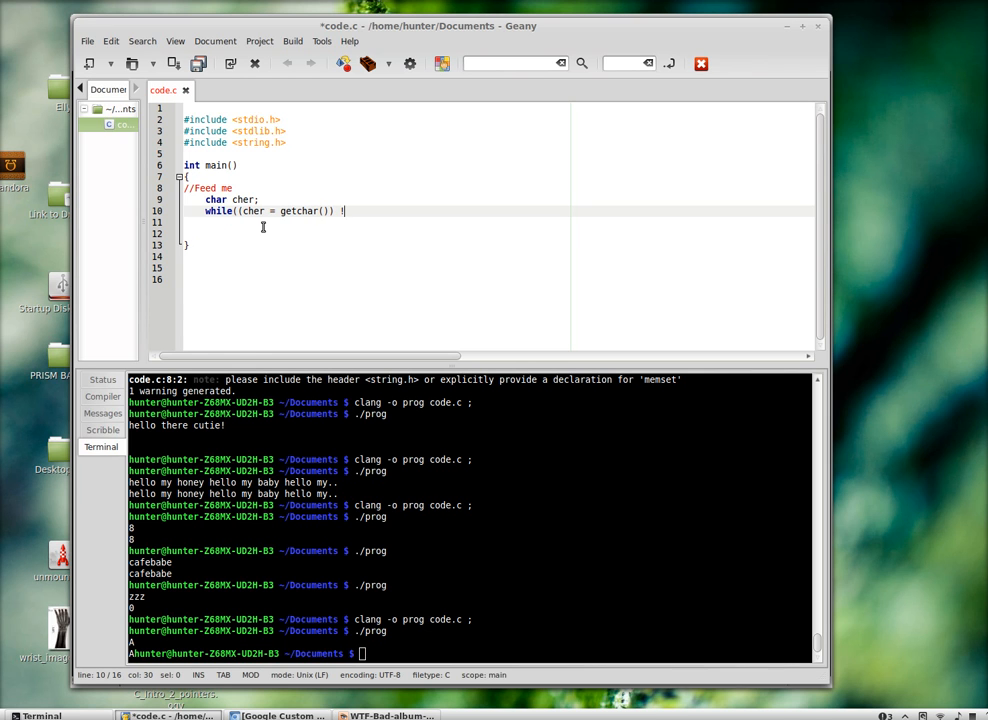
pyautogui.write('=')
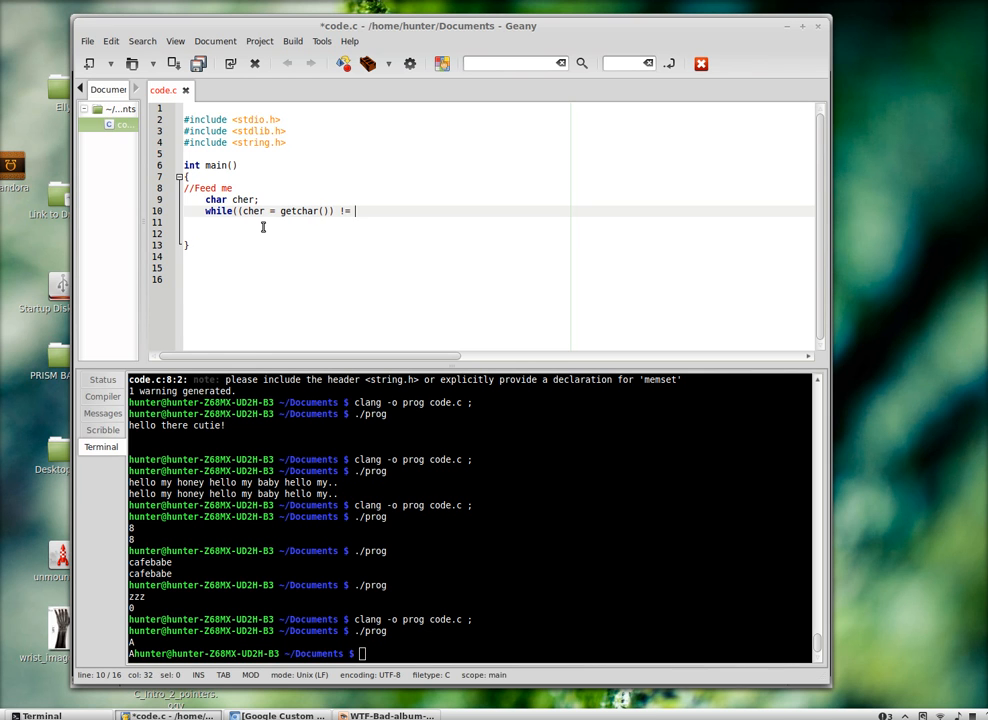
pyautogui.write('EOF)')
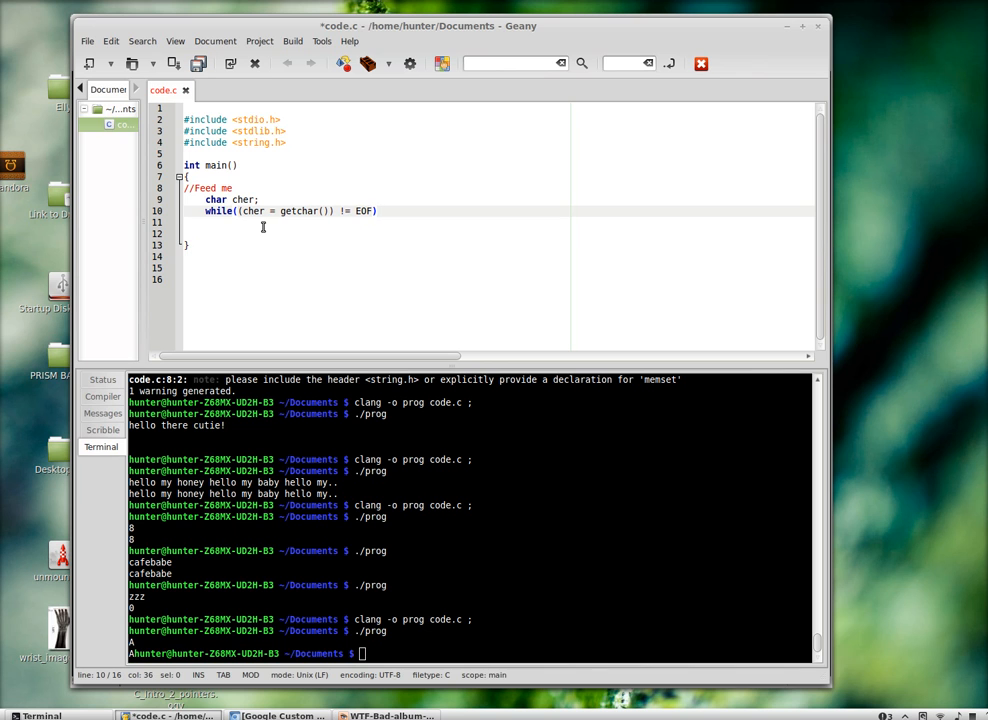
pyautogui.write('{')
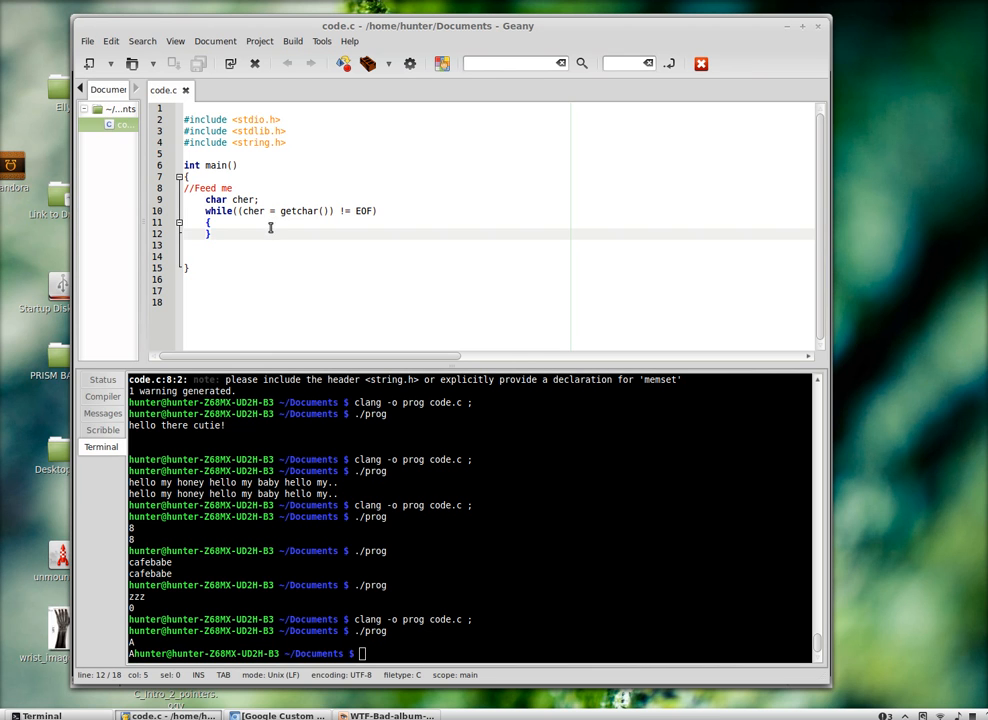
pyautogui.moveTo(336, 218)
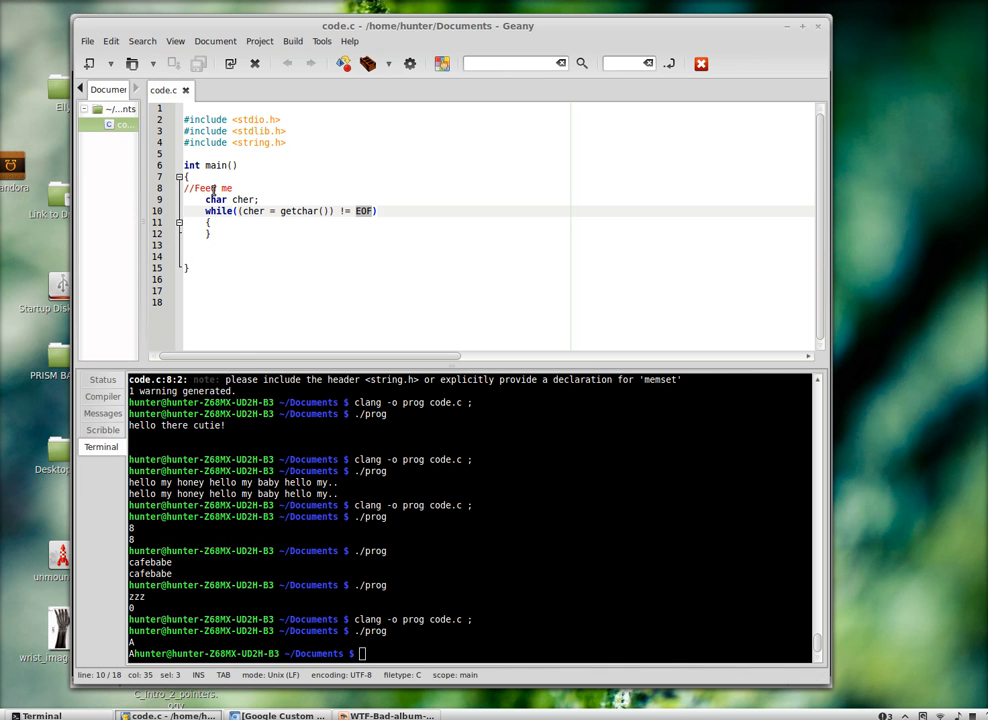
# Select EOF, then scribble seq(A,B) notes above main and leave blank lines there
pyautogui.doubleClick(216, 200)
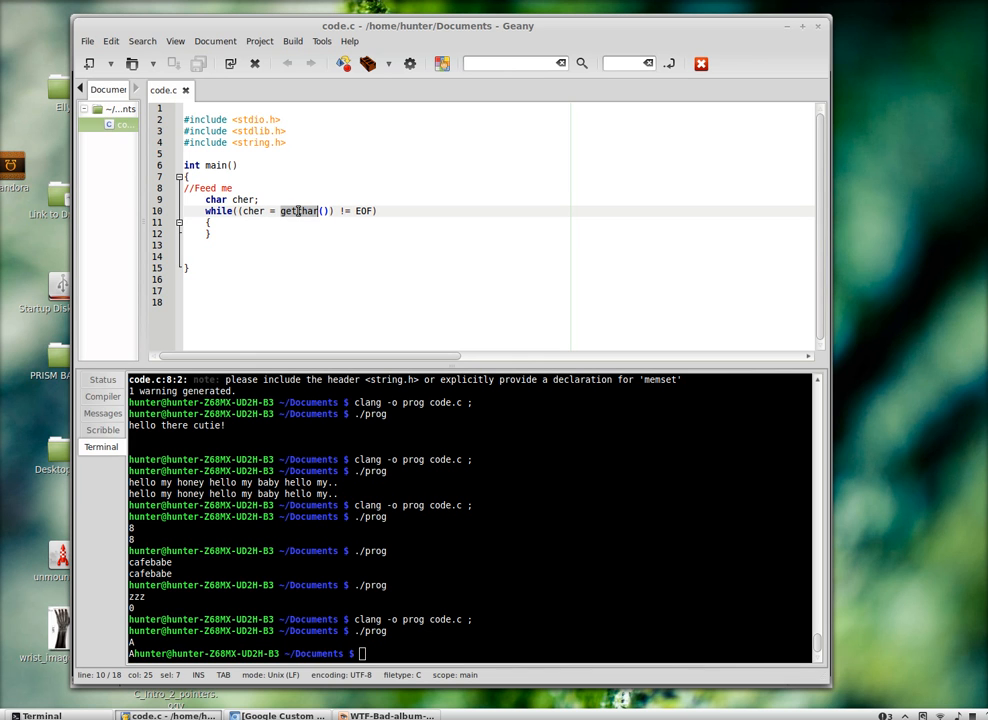
pyautogui.moveTo(308, 212)
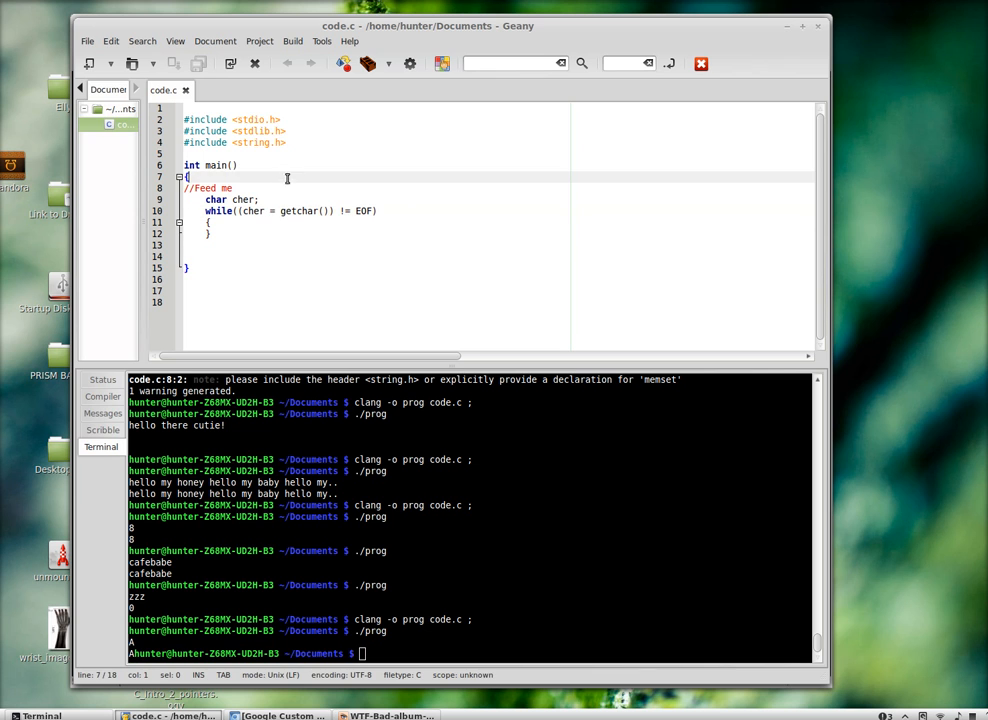
pyautogui.click(302, 148)
pyautogui.write('a')
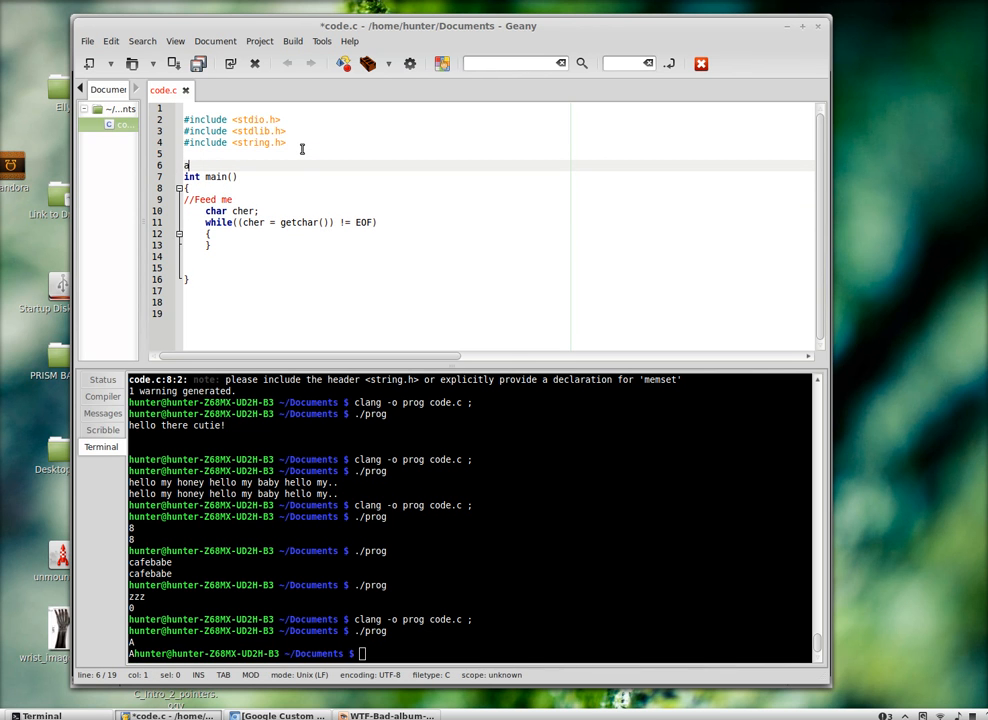
pyautogui.write('seq(')
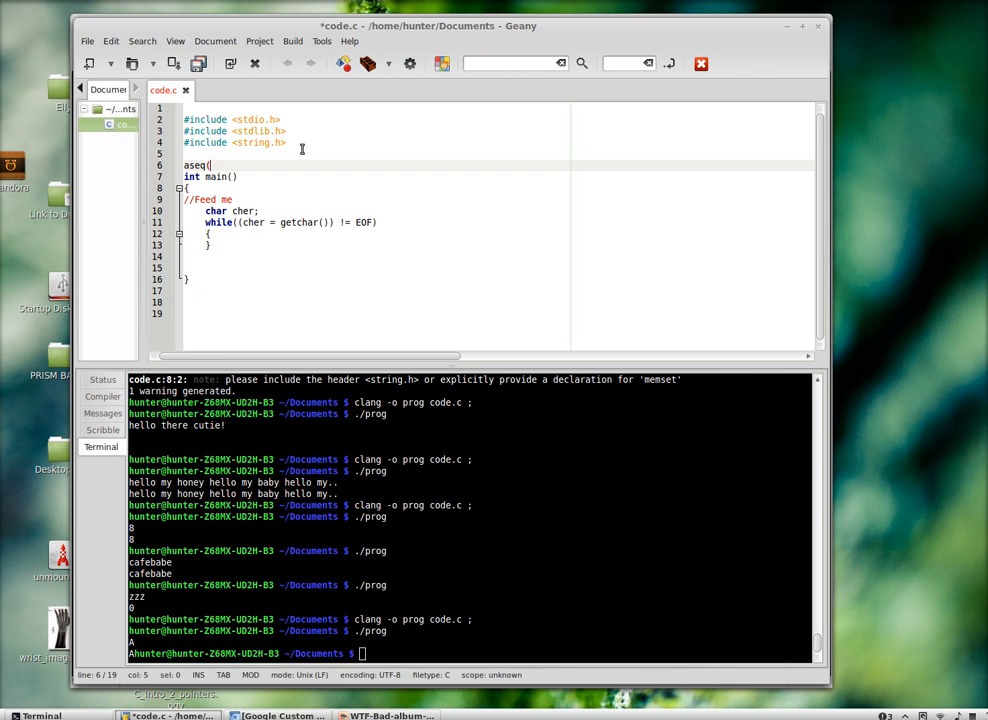
pyautogui.write('A,B)')
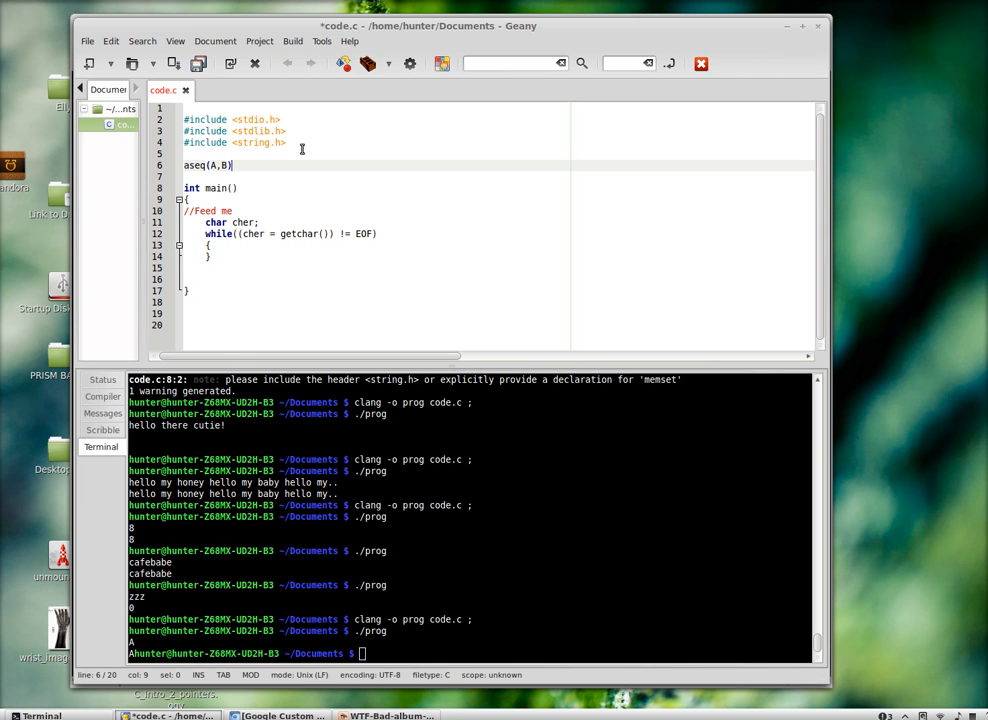
pyautogui.write('rd')
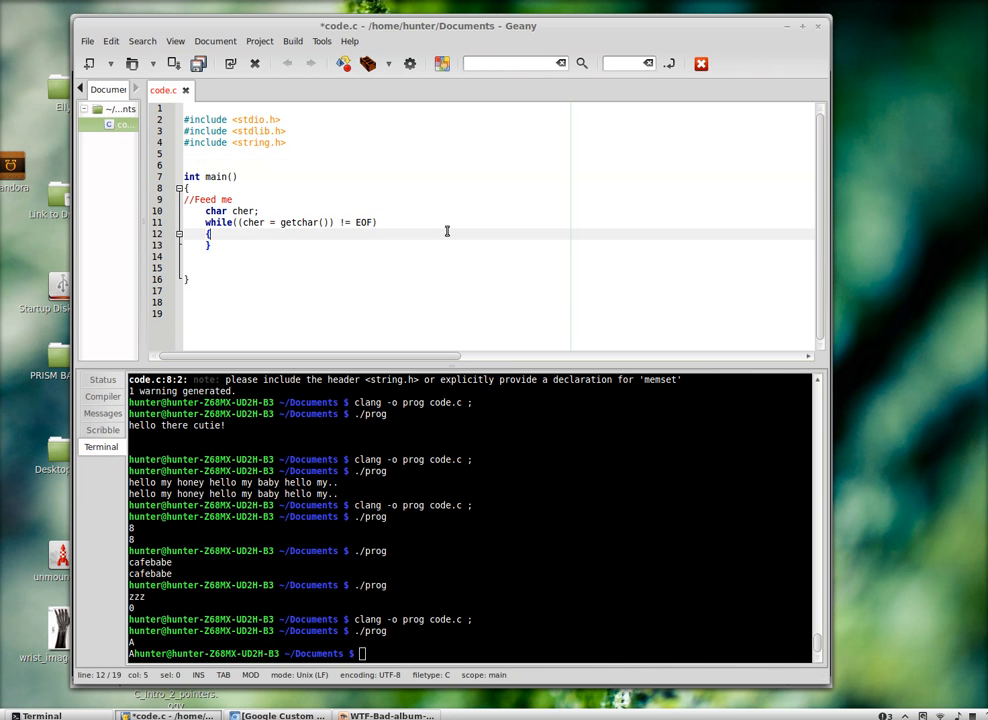
# Add putchar(cher); inside the loop body and compile with clang -o prog code.c
pyautogui.press('Return')
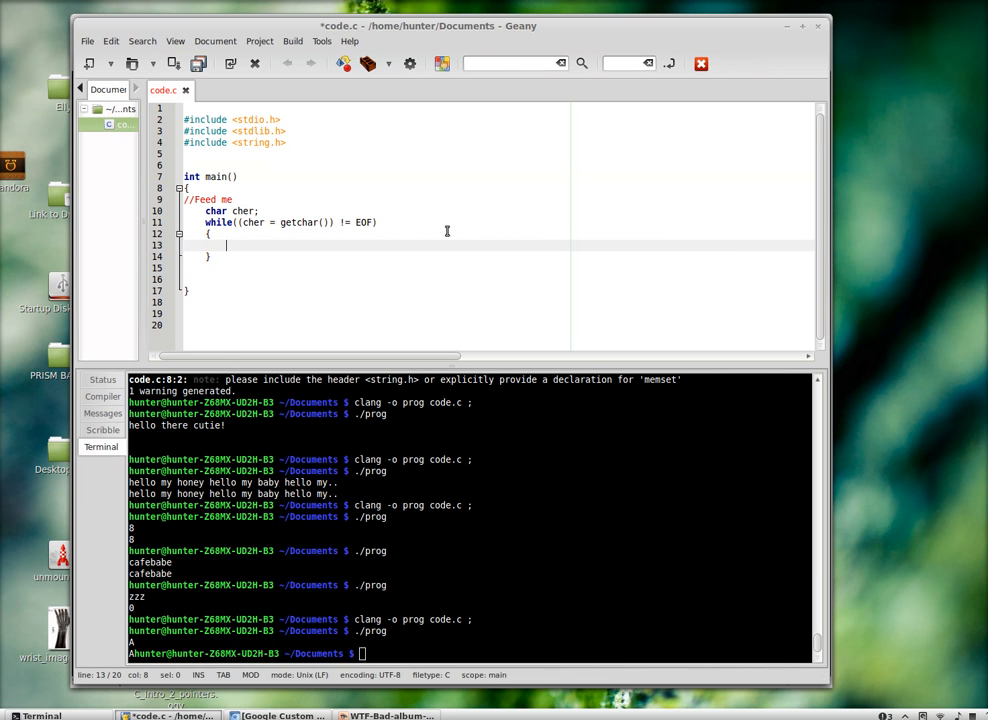
pyautogui.write('putchar(cher);')
pyautogui.click(470, 654)
pyautogui.write('clang -o prog code.c ;')
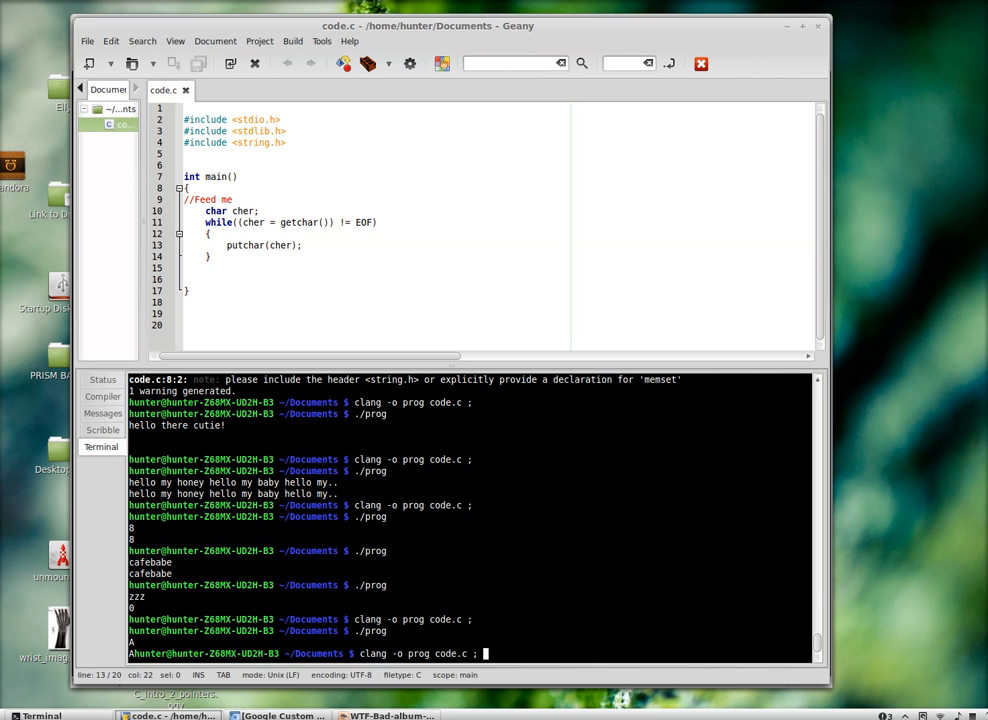
pyautogui.press('Return')
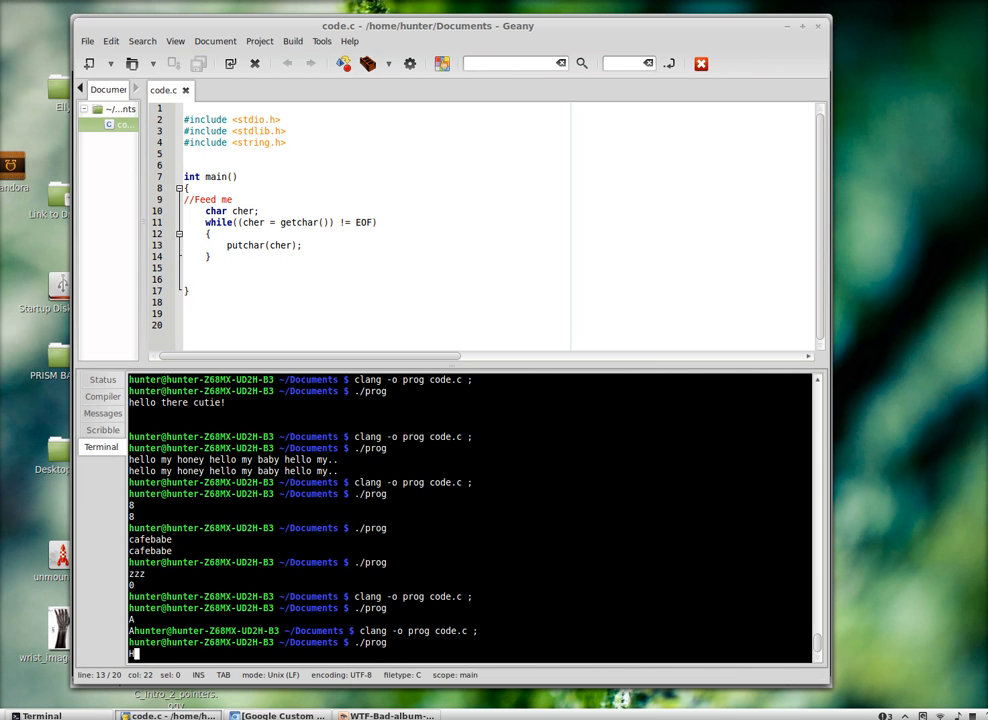
# Run ./prog and feed it test lines (Haymark marty r's day, It's still running, gibberish) to see them echoed
pyautogui.write('Haymark')
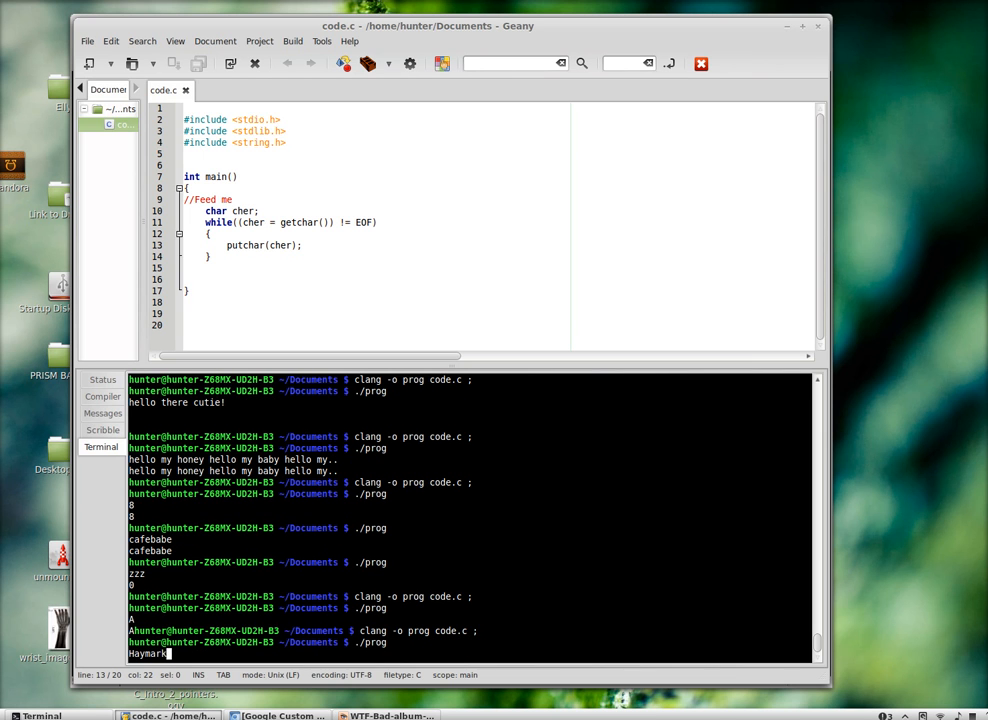
pyautogui.write('marty')
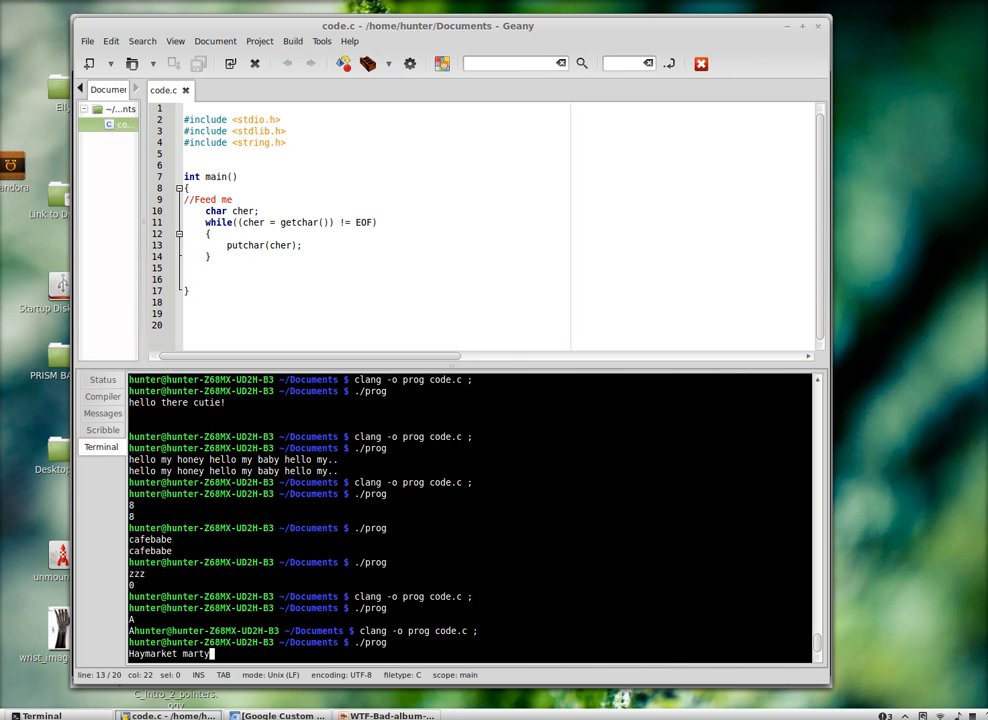
pyautogui.write("r's day")
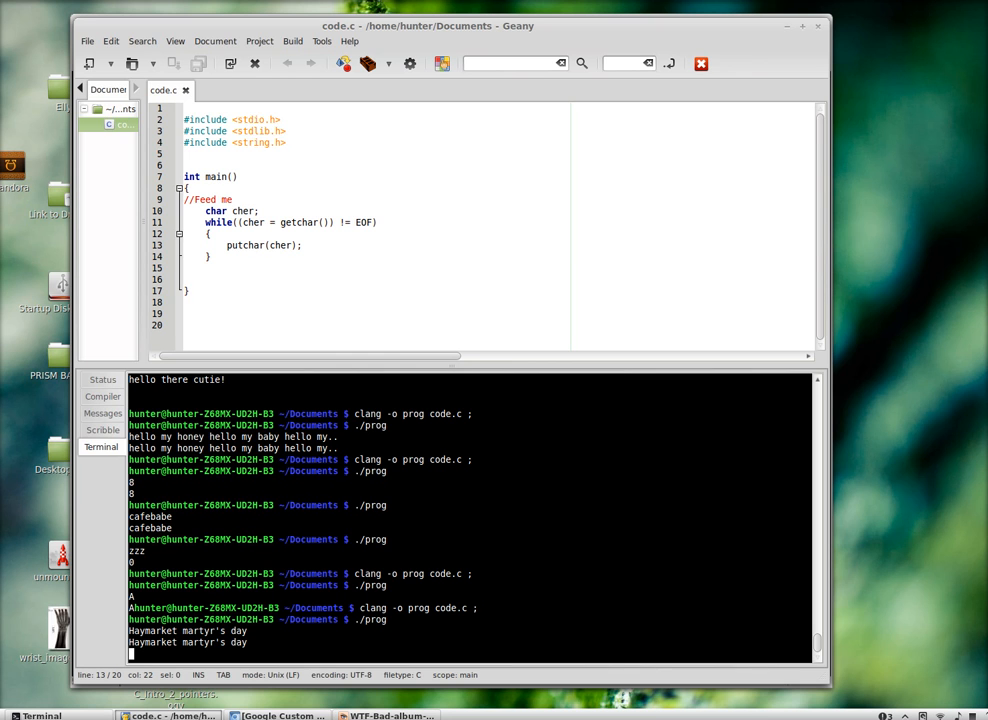
pyautogui.write("It's")
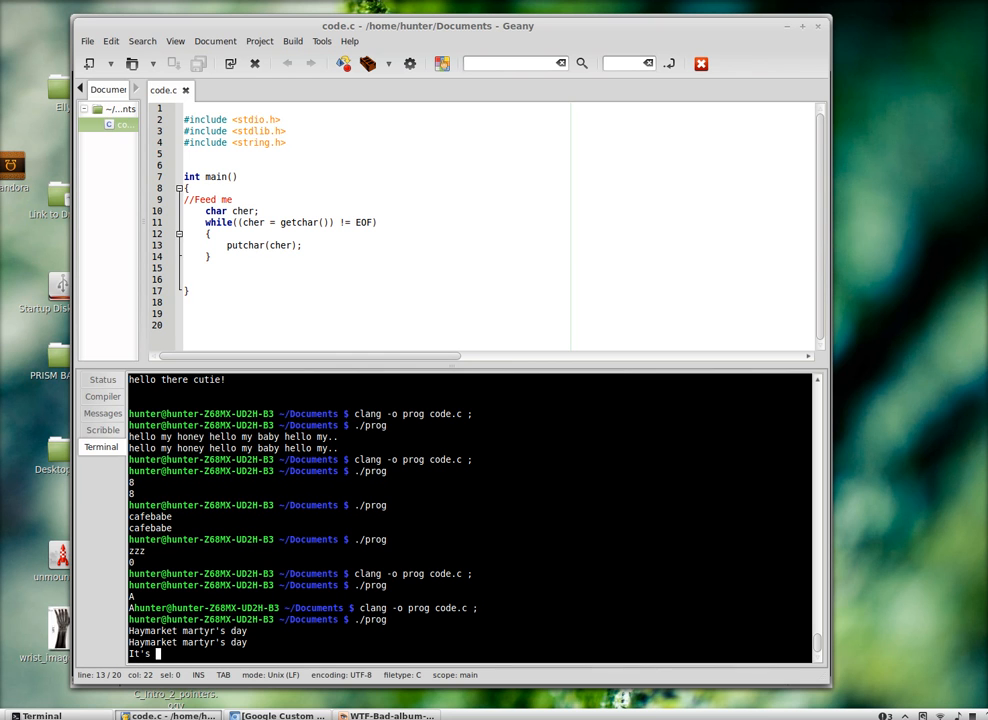
pyautogui.write('still running')
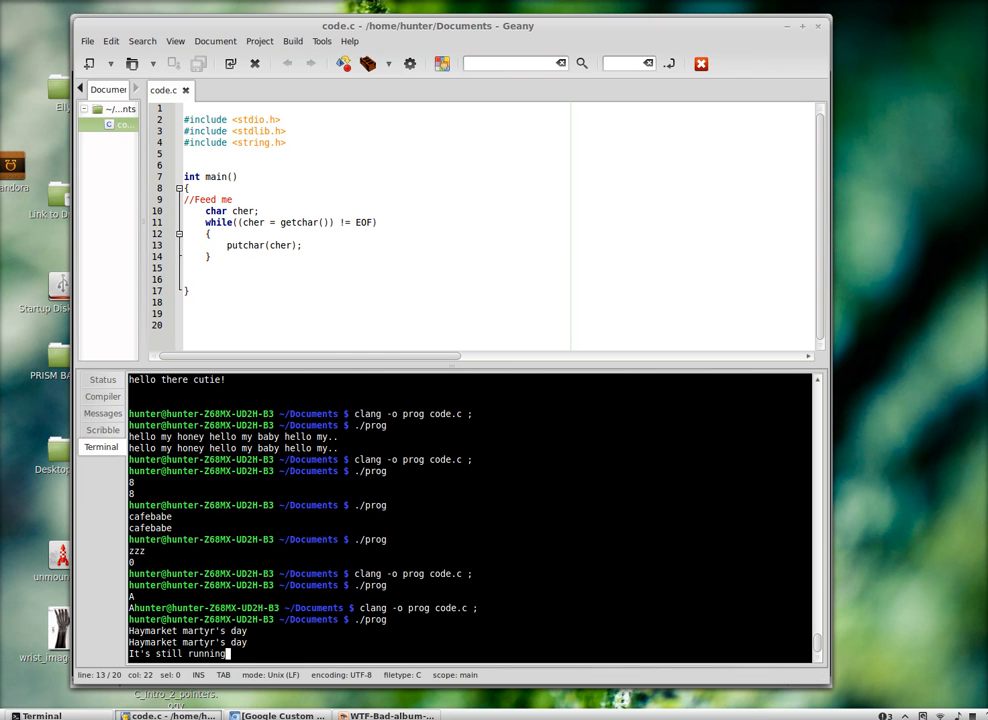
pyautogui.press('Return')
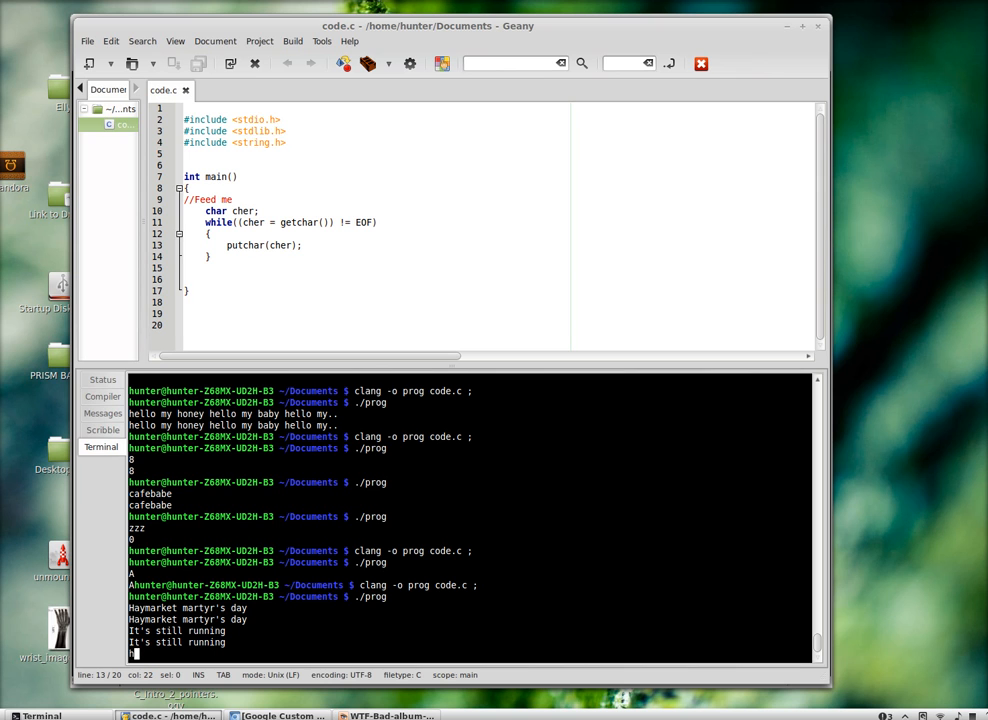
pyautogui.write('helloppaio')
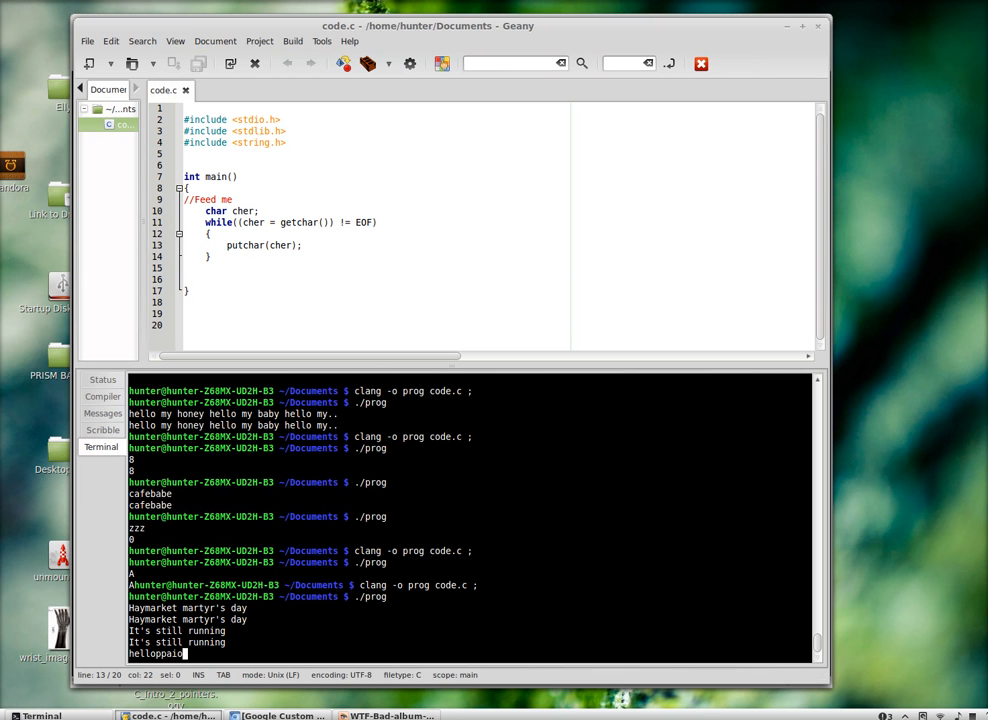
pyautogui.write('djkasdkldjasdkljjsdc')
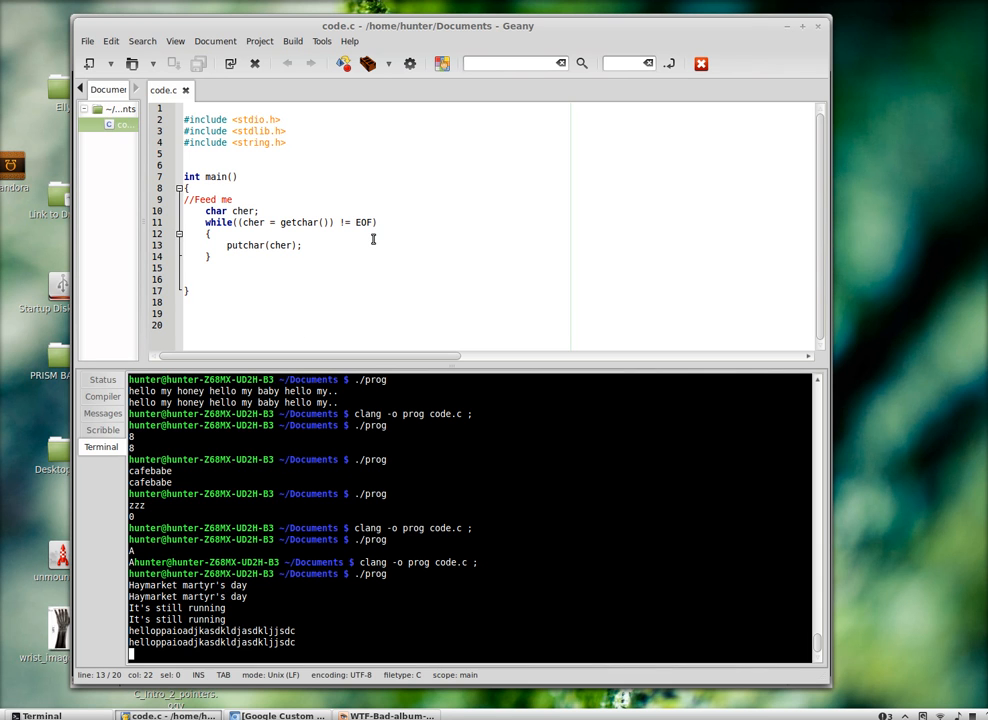
pyautogui.moveTo(290, 222)
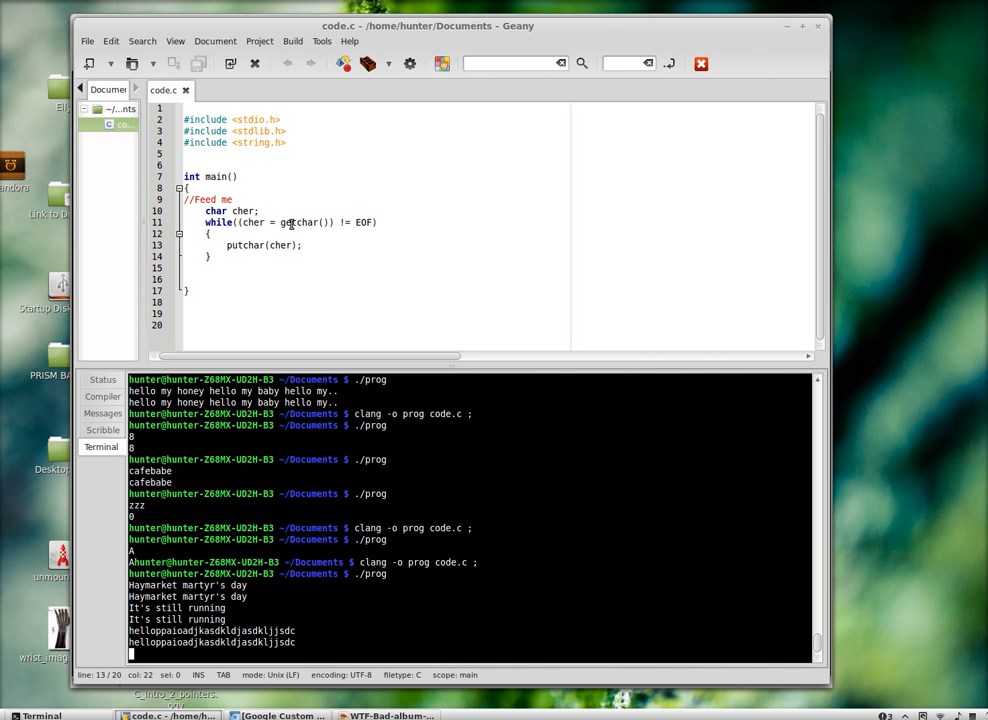
pyautogui.moveTo(256, 256)
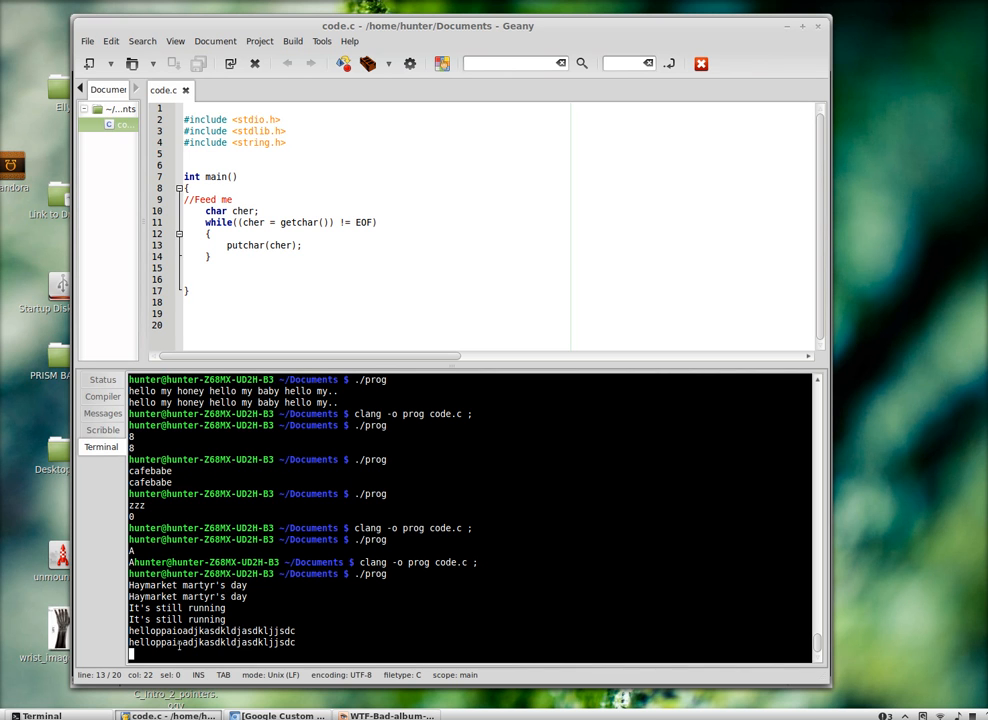
pyautogui.scroll(-3)
pyautogui.write('-1')
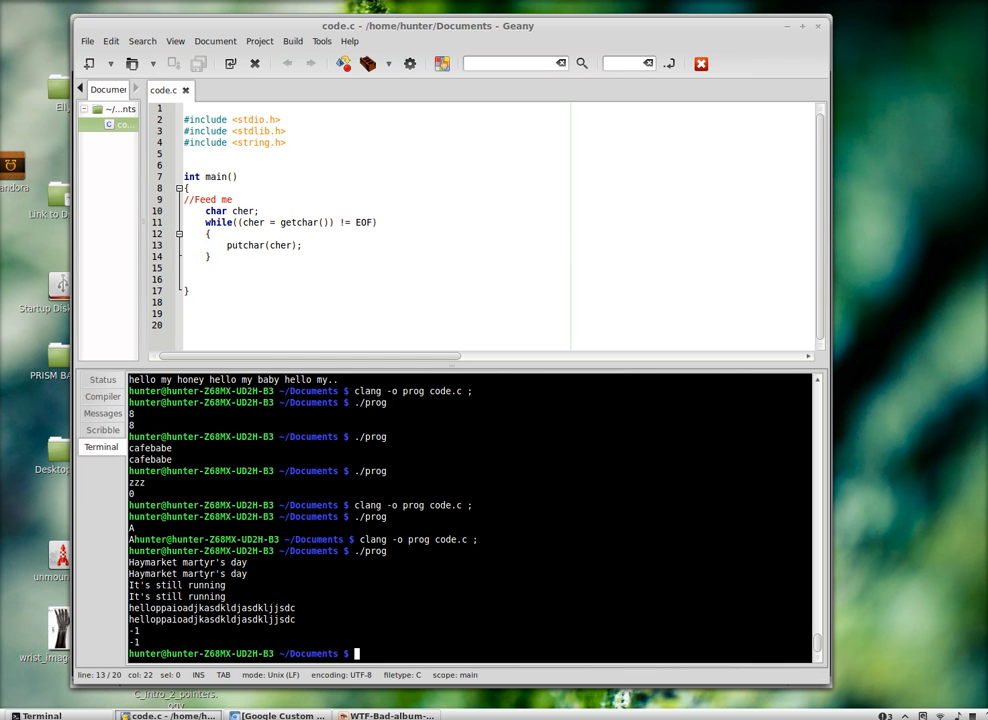
# List the directory, cat junk.c, clear, then pipe cat junk.c | ./prog to echo its source
pyautogui.write('ls')
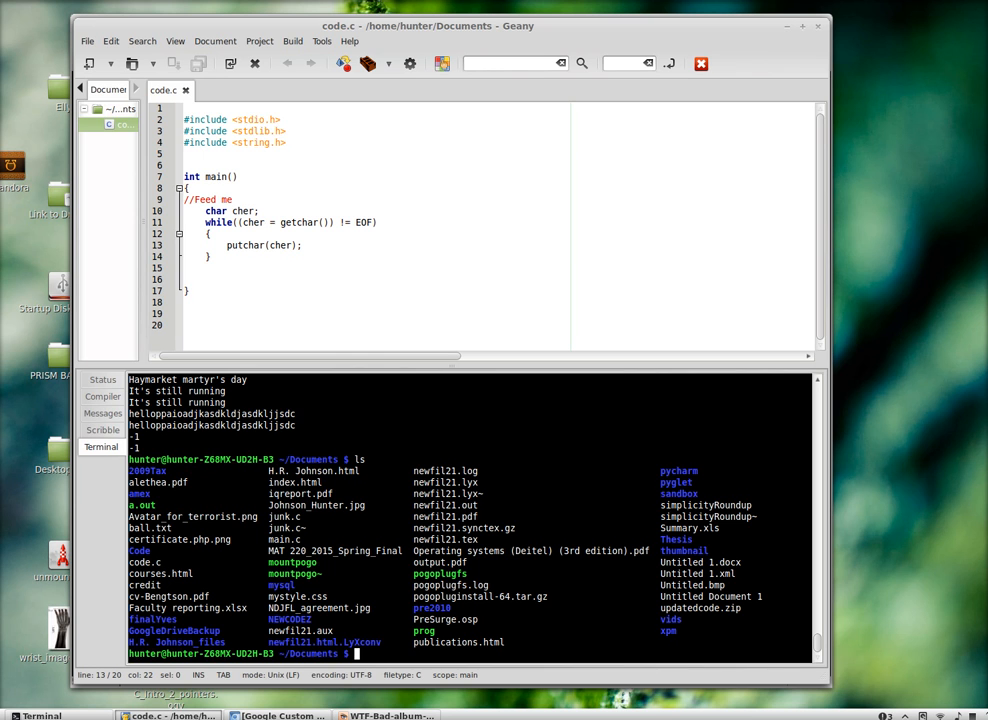
pyautogui.write('cat ju')
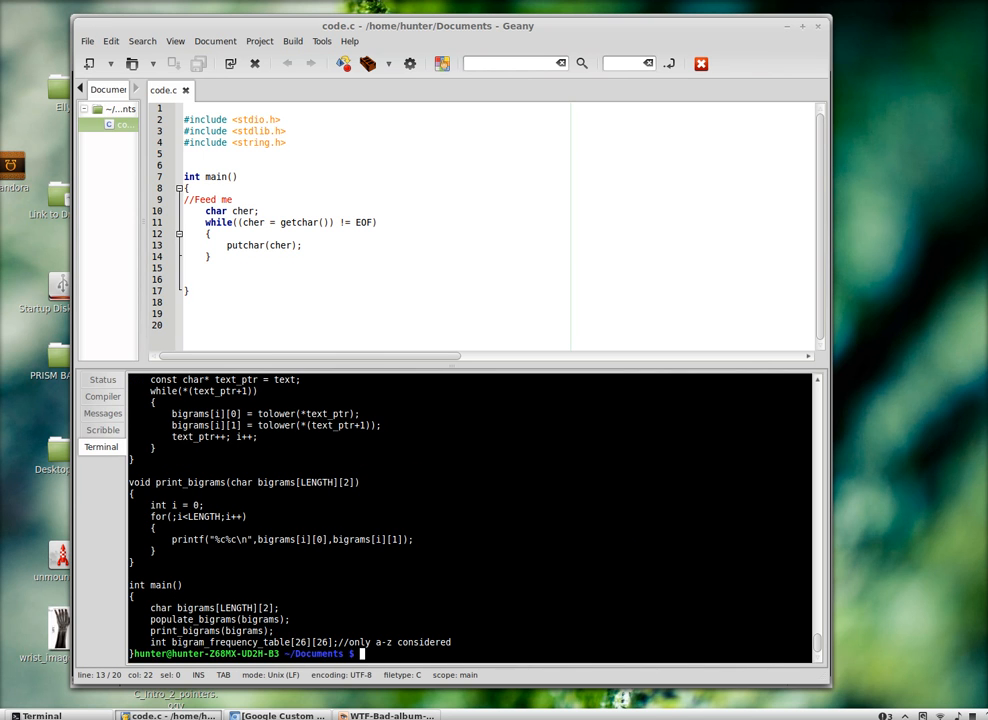
pyautogui.write('cat junk.c | ./pr')
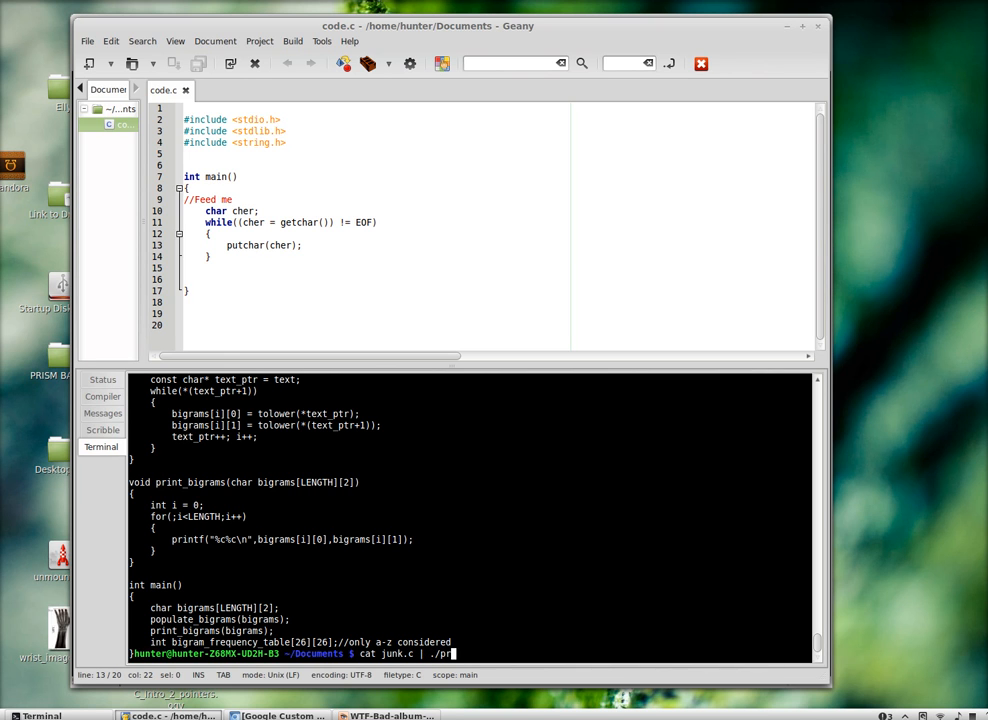
pyautogui.write('og')
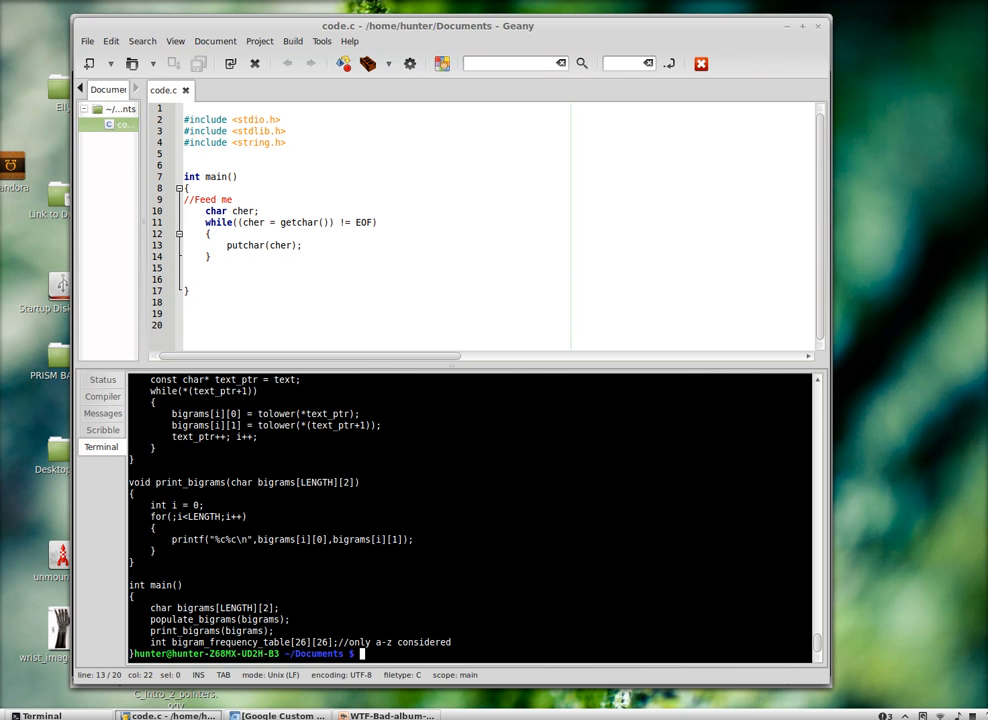
pyautogui.write('cle')
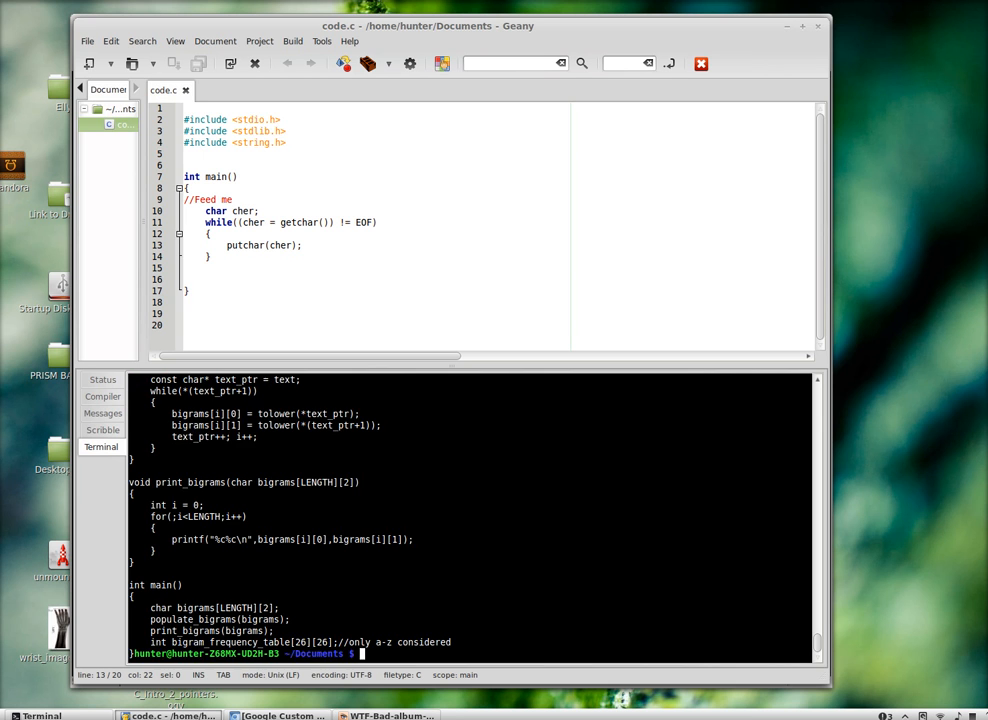
pyautogui.write('cat junk.c | ./prog ^C')
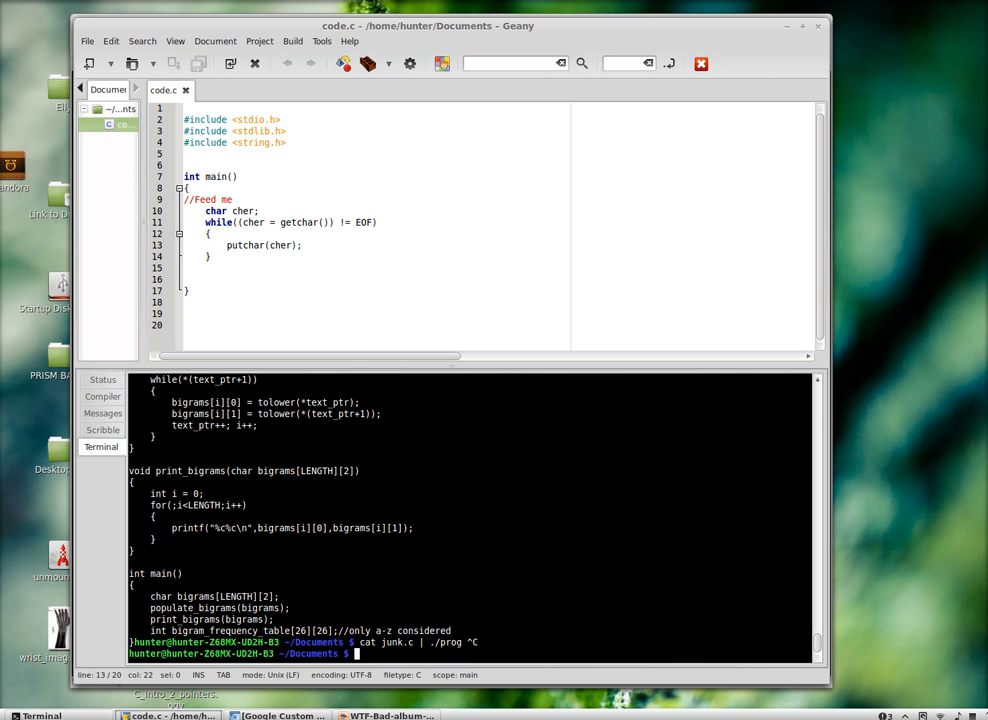
# Try echoing "my that's lovely vaire cuff on your coat!" into ./prog, then rerun cat junk.c | ./prog
pyautogui.write('echo "')
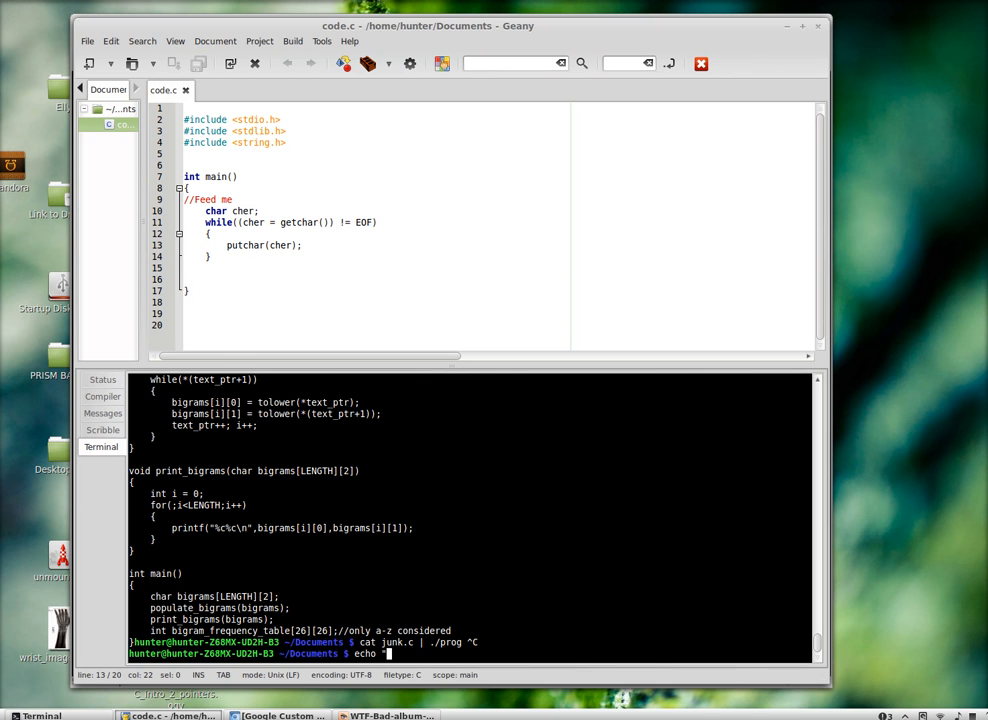
pyautogui.write("my that's")
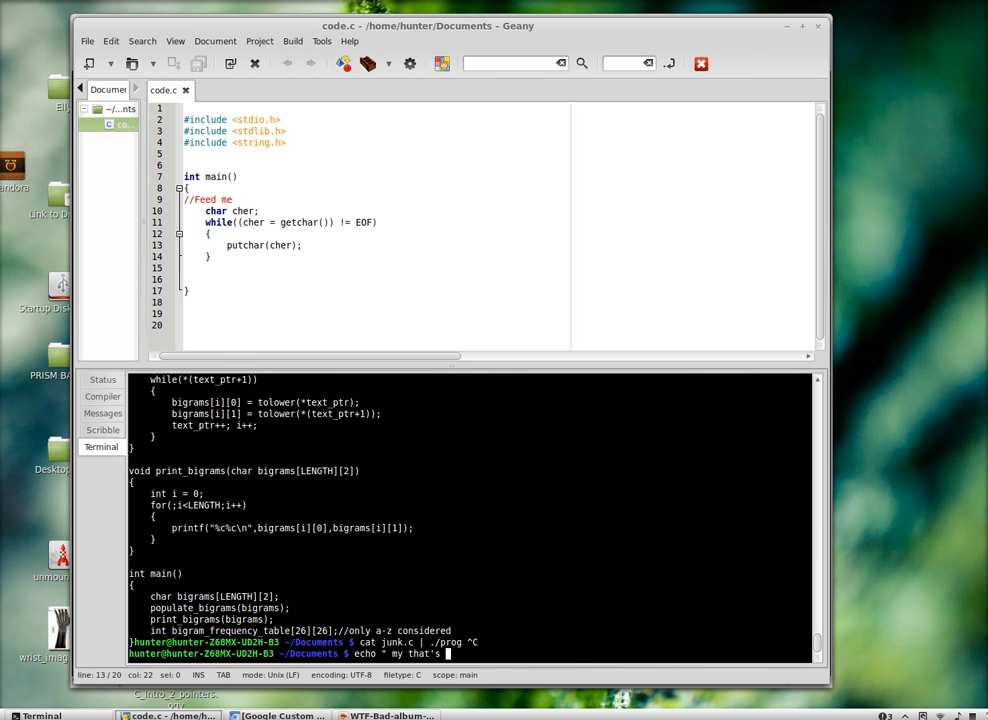
pyautogui.write('lovely')
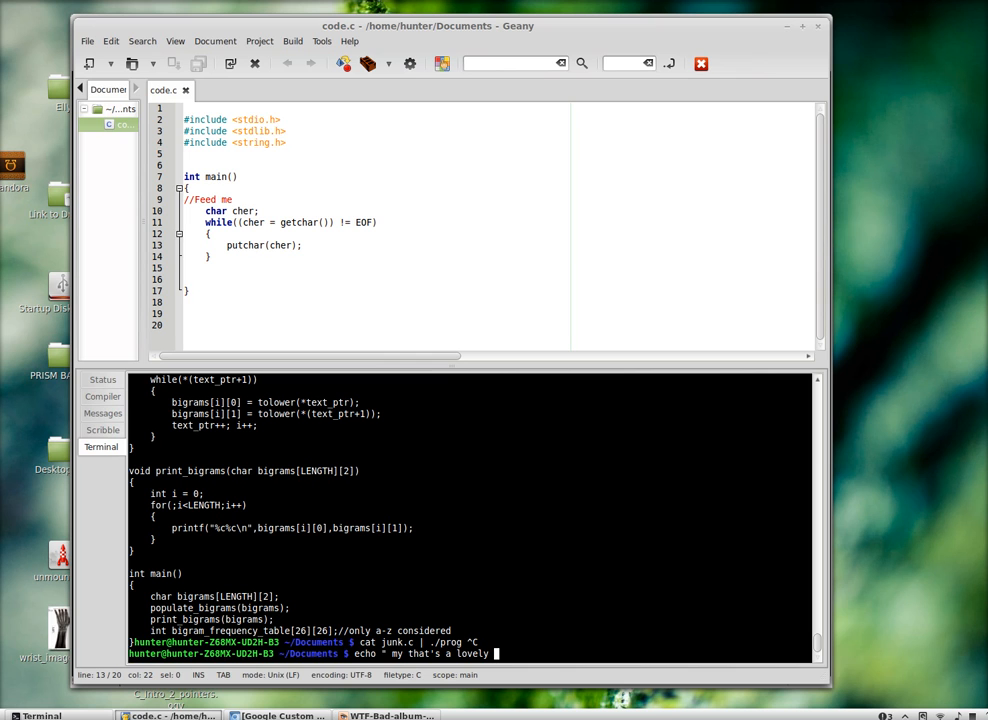
pyautogui.write('vaire')
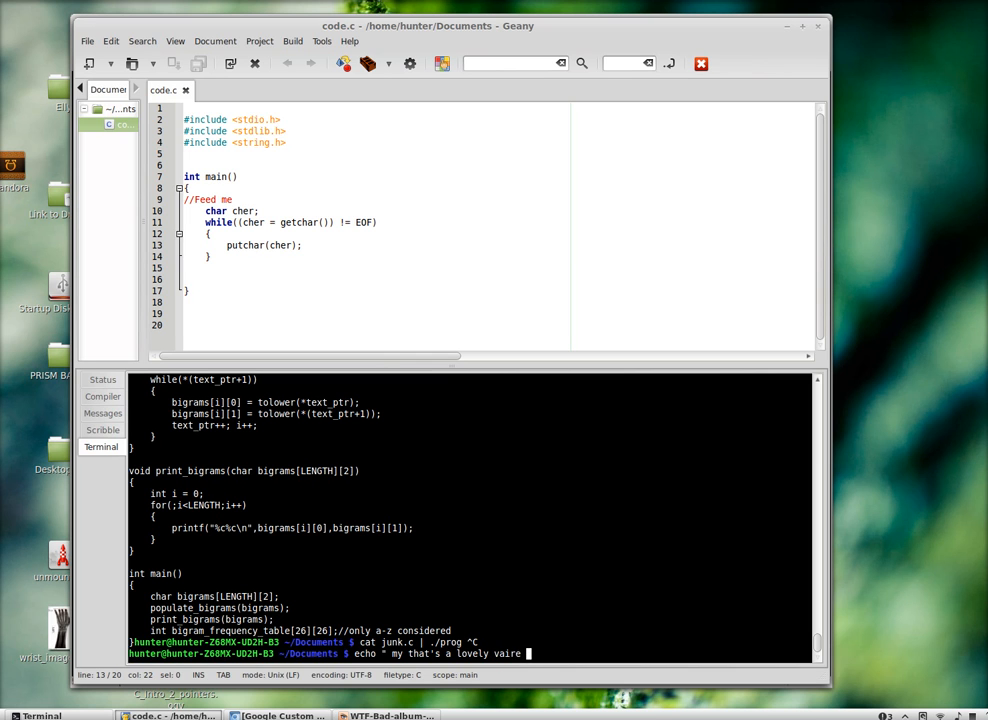
pyautogui.write('cuff on your')
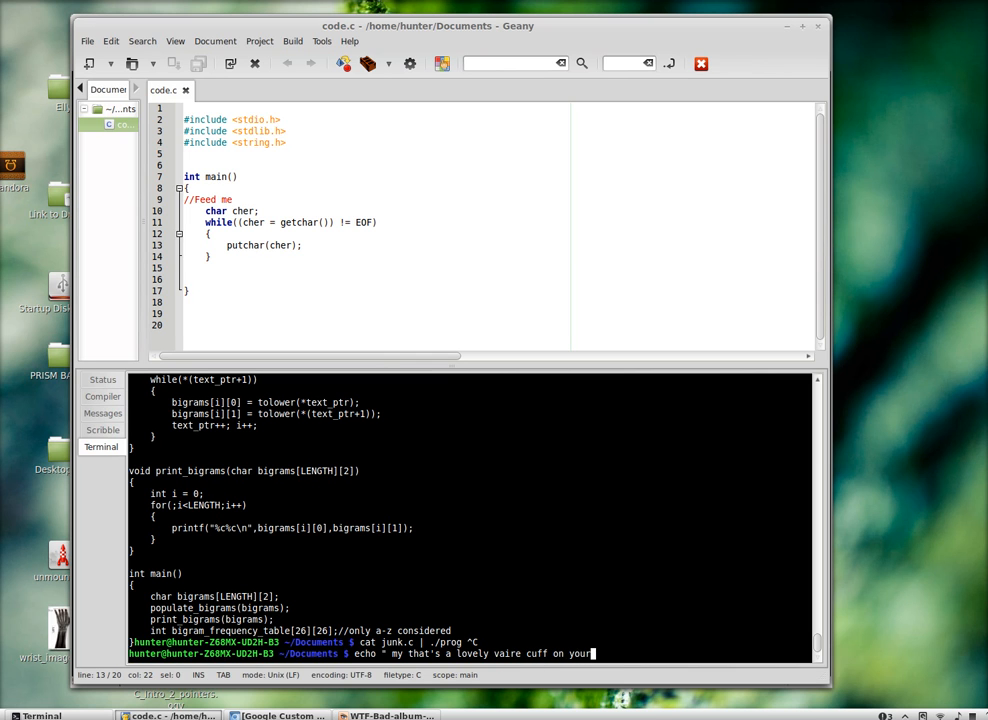
pyautogui.write('coat!"')
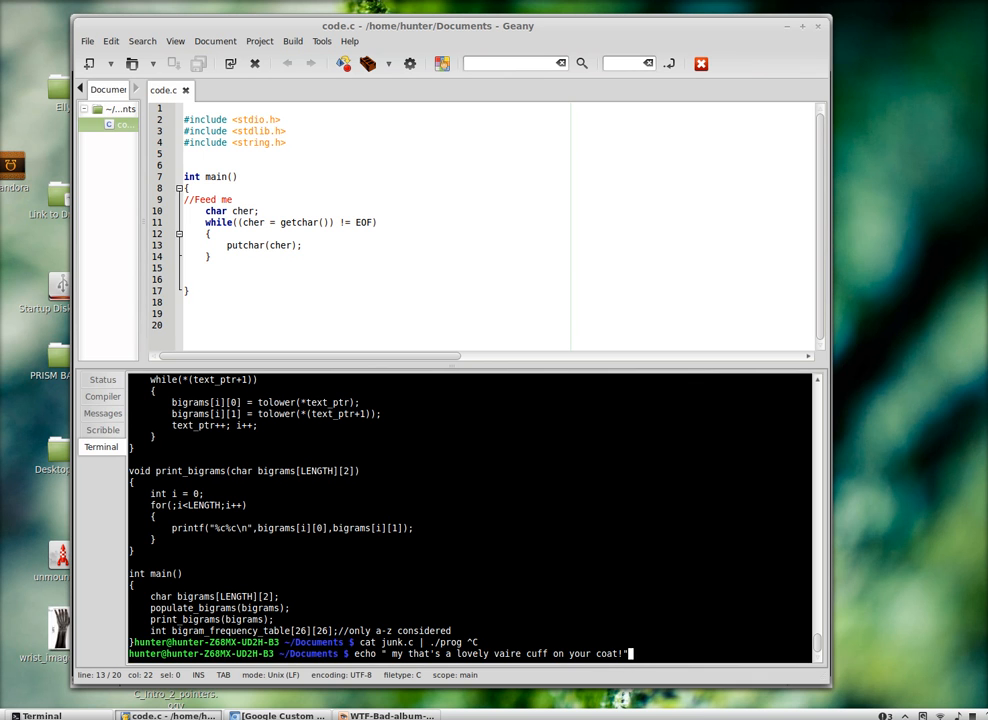
pyautogui.write('| ./prog')
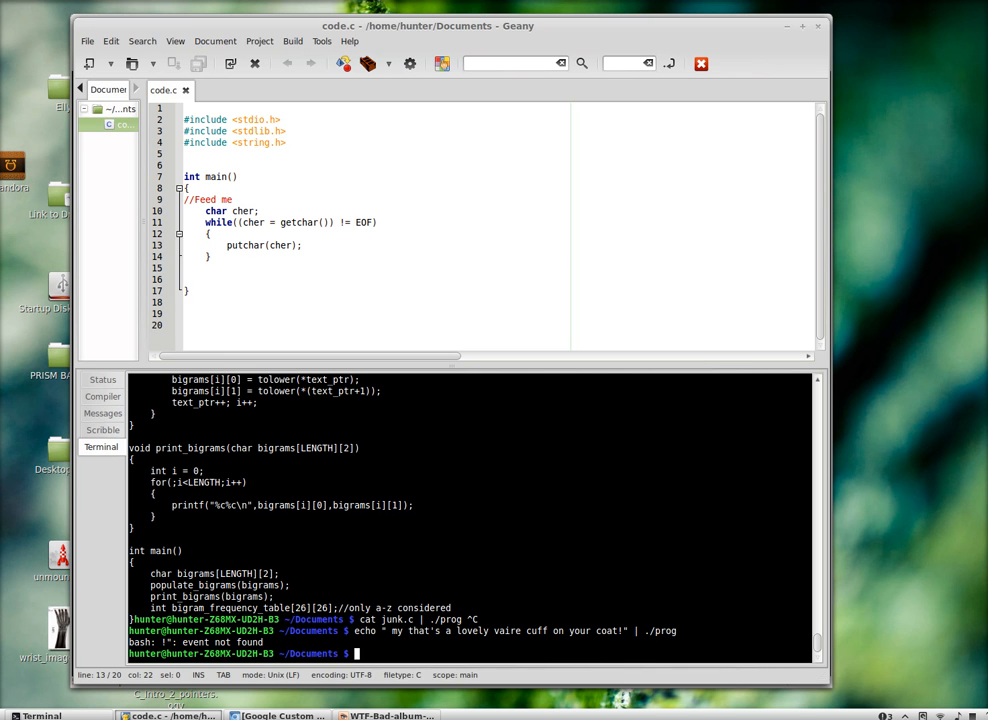
pyautogui.write('cat junk.c | ./prog')
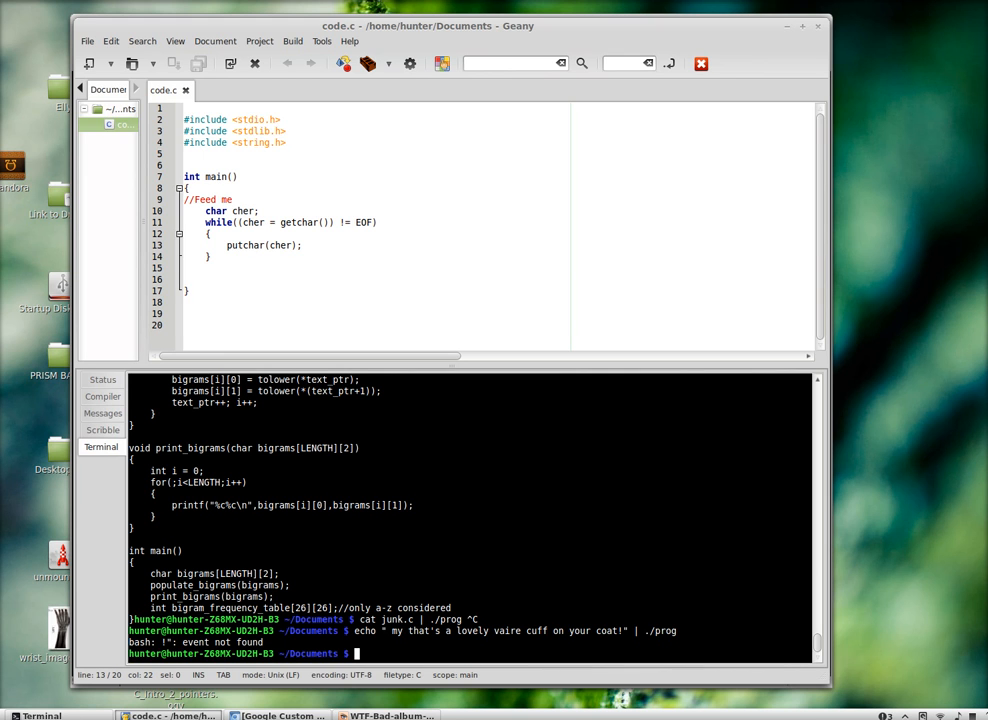
pyautogui.write('e')
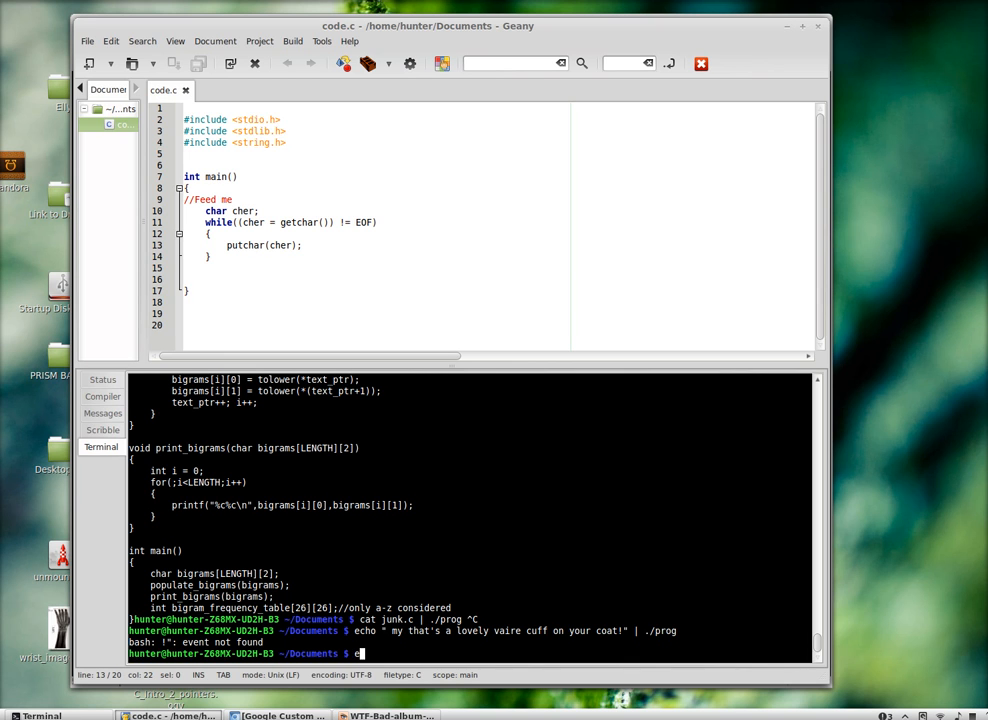
# Run echo "ABC" | ./prog to print ABC, then select the old getchar loop for removal
pyautogui.write('echo "ABC')
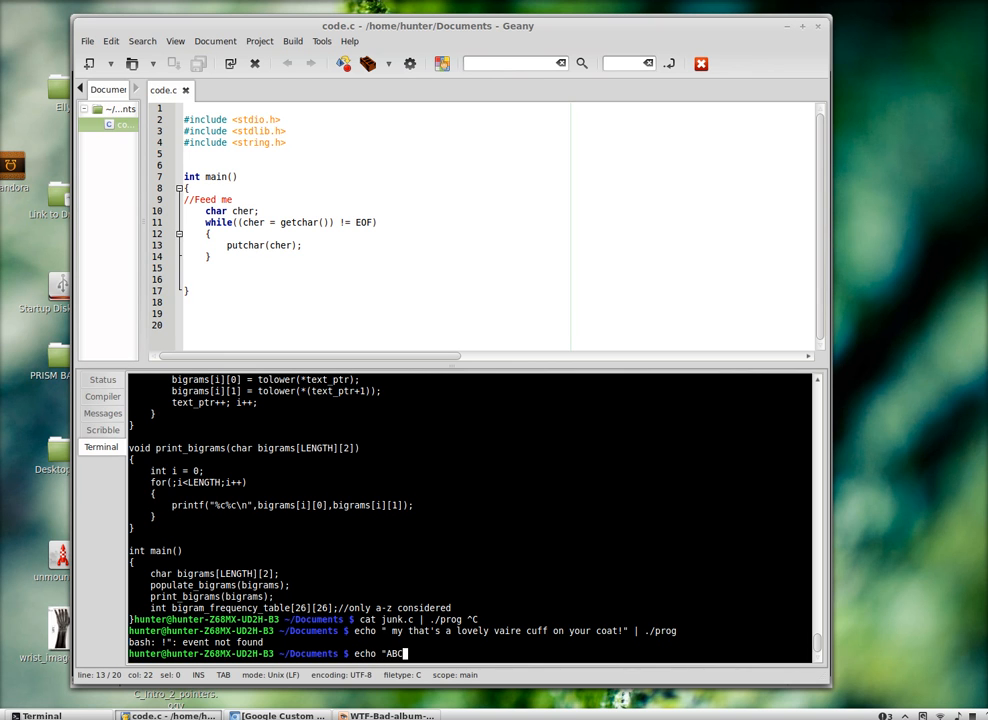
pyautogui.write('" |')
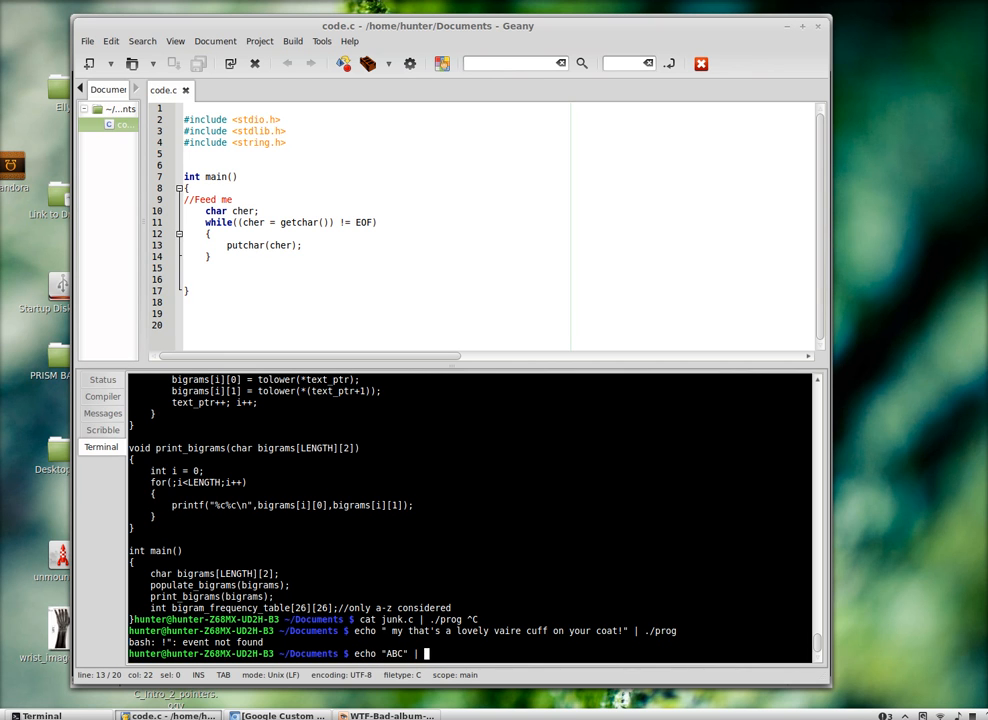
pyautogui.press('Return')
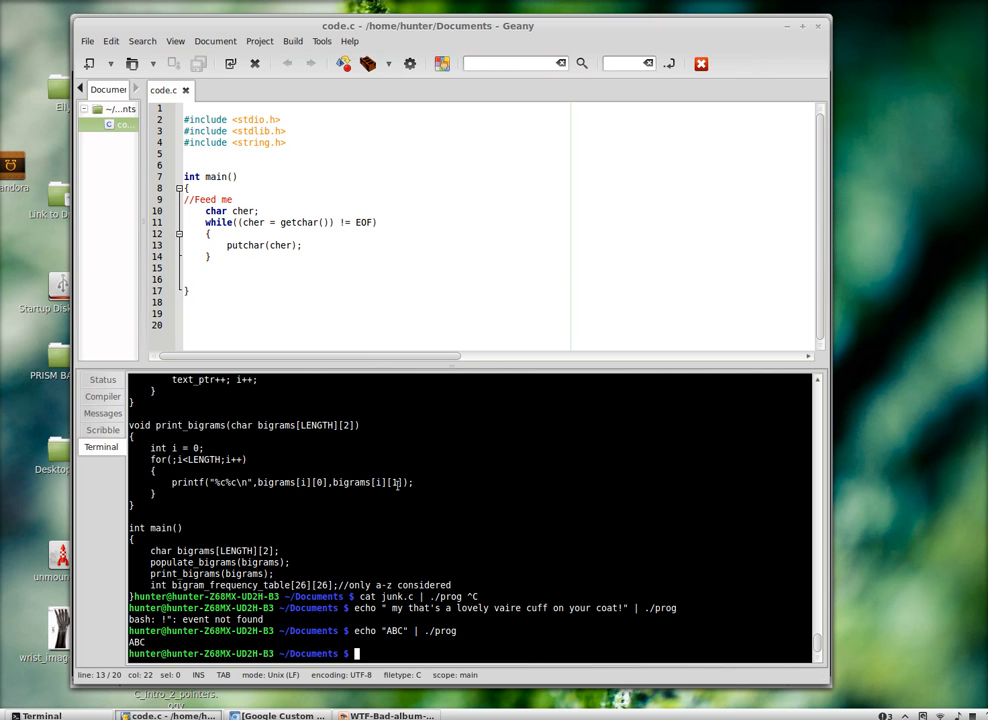
pyautogui.moveTo(226, 212); pyautogui.dragTo(208, 256)
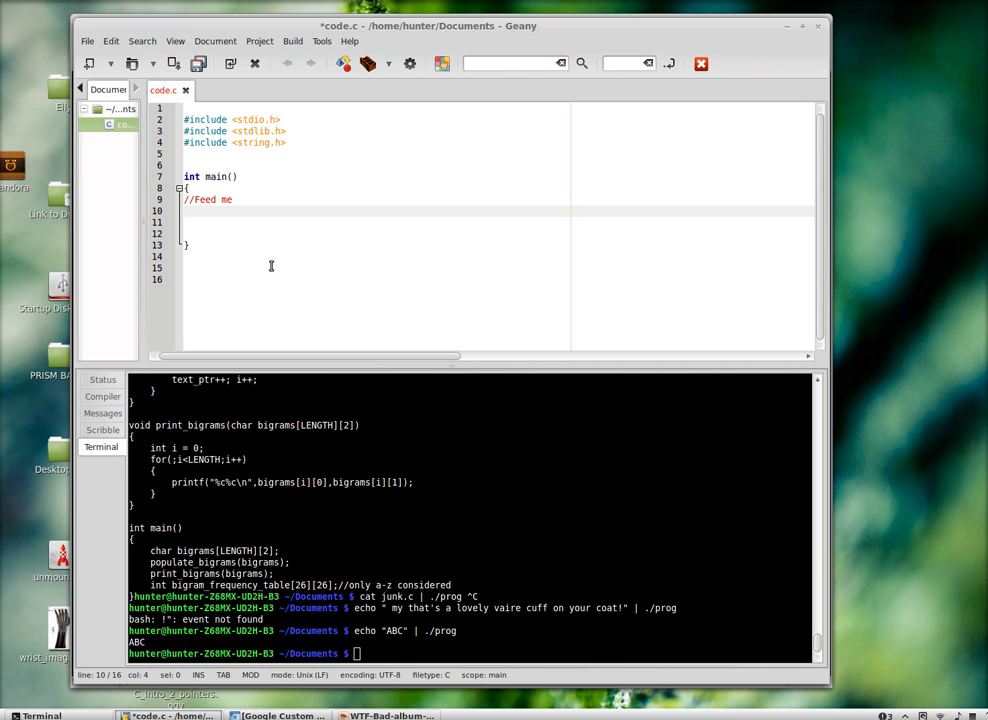
# Declare char buffer[100]; in main, trying and discarding a char *b = malloc(100) variant
pyautogui.write('ba3r')
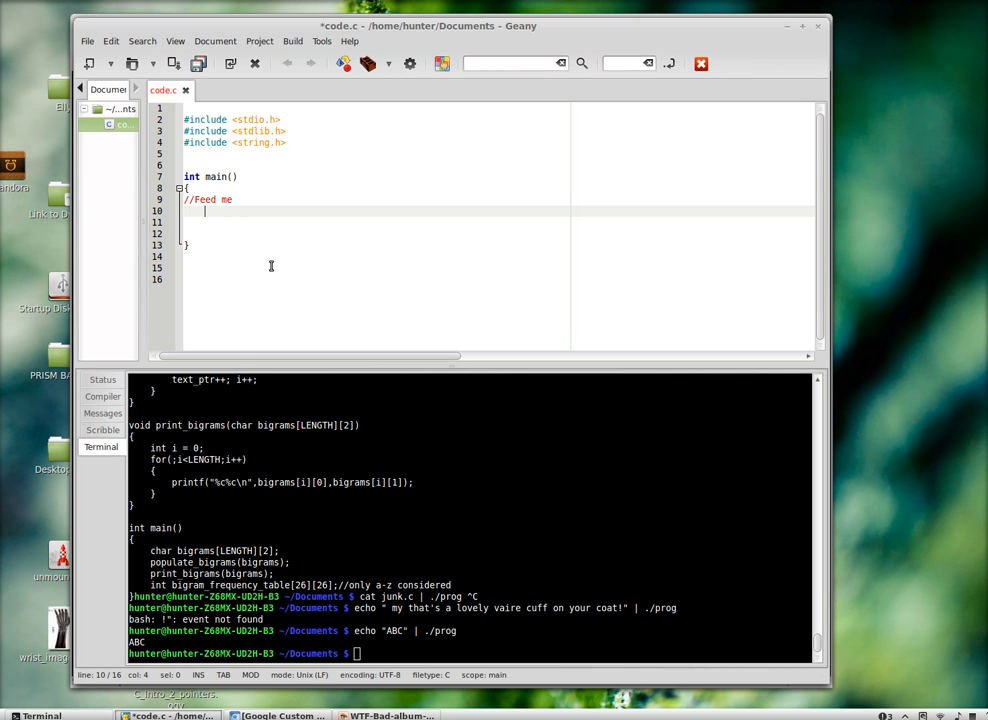
pyautogui.write('char b')
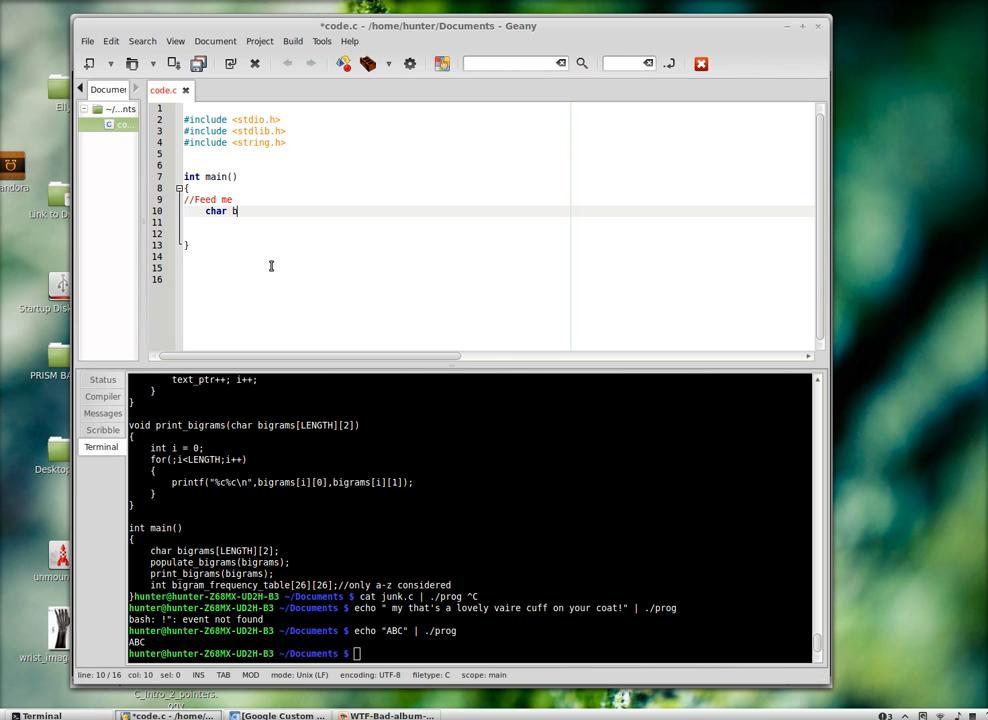
pyautogui.write('uffer[100];')
pyautogui.click(374, 222)
pyautogui.write('c')
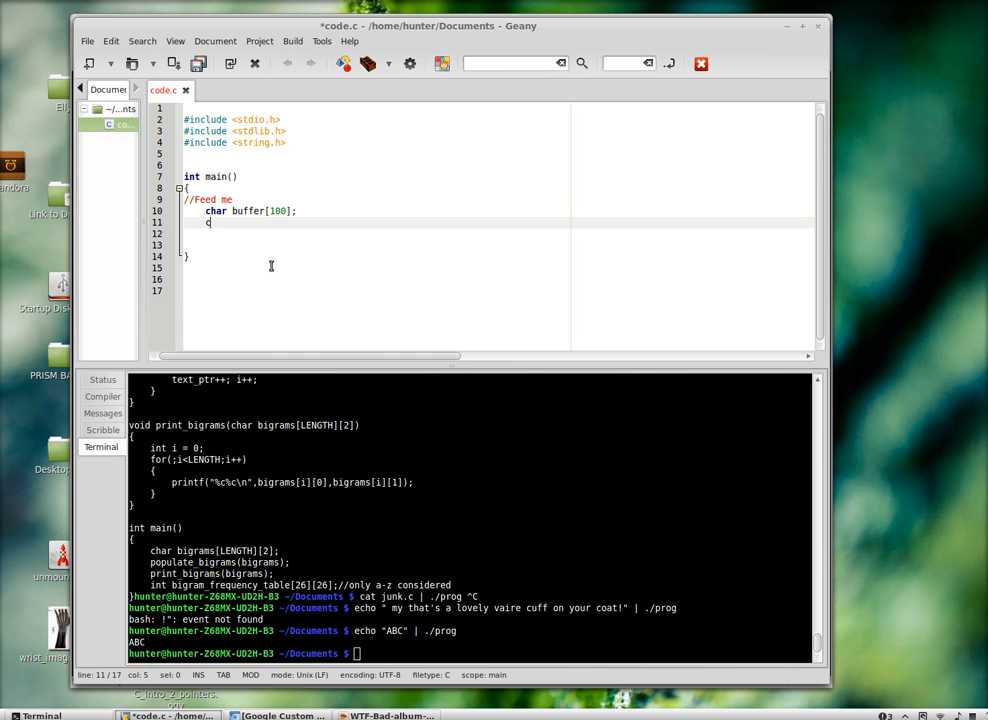
pyautogui.write('har *buffer = ma')
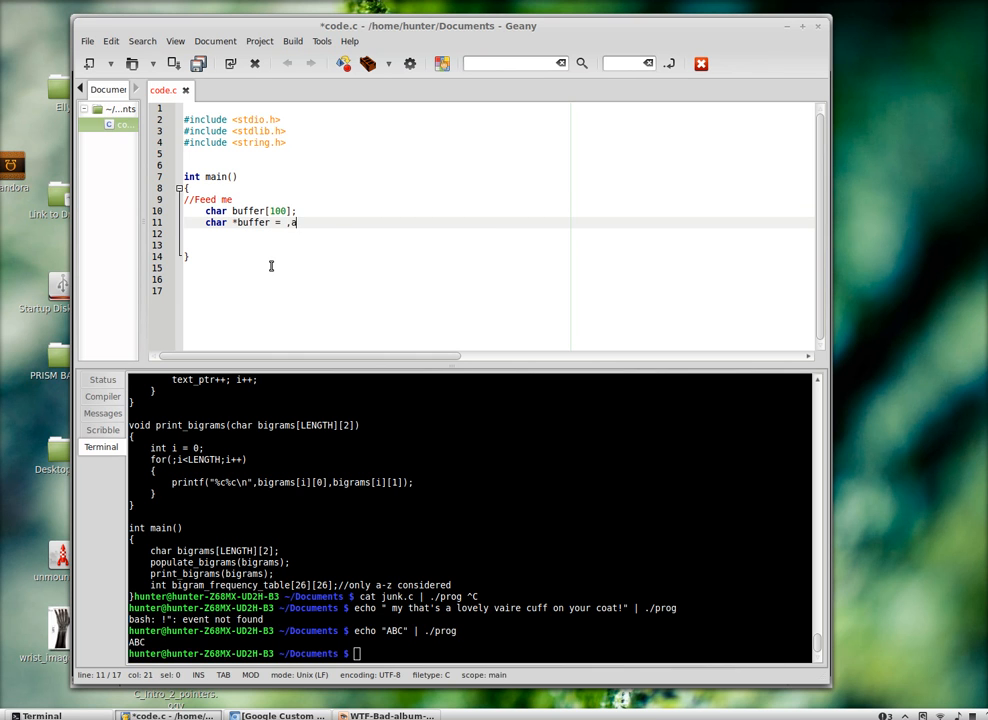
pyautogui.press('BackSpace')
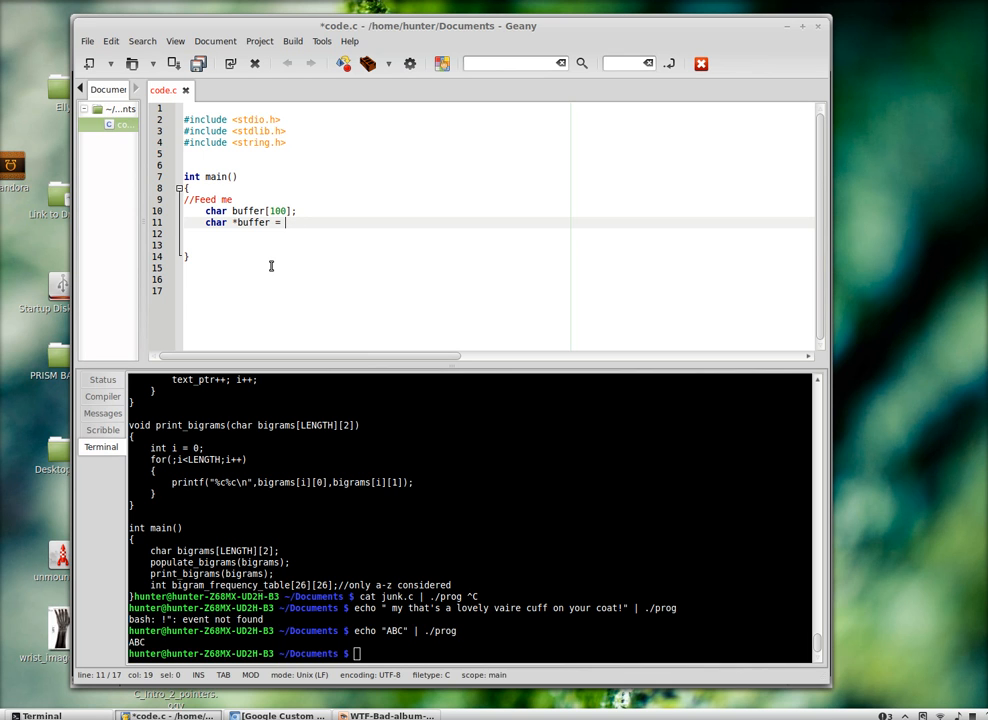
pyautogui.write('mallo')
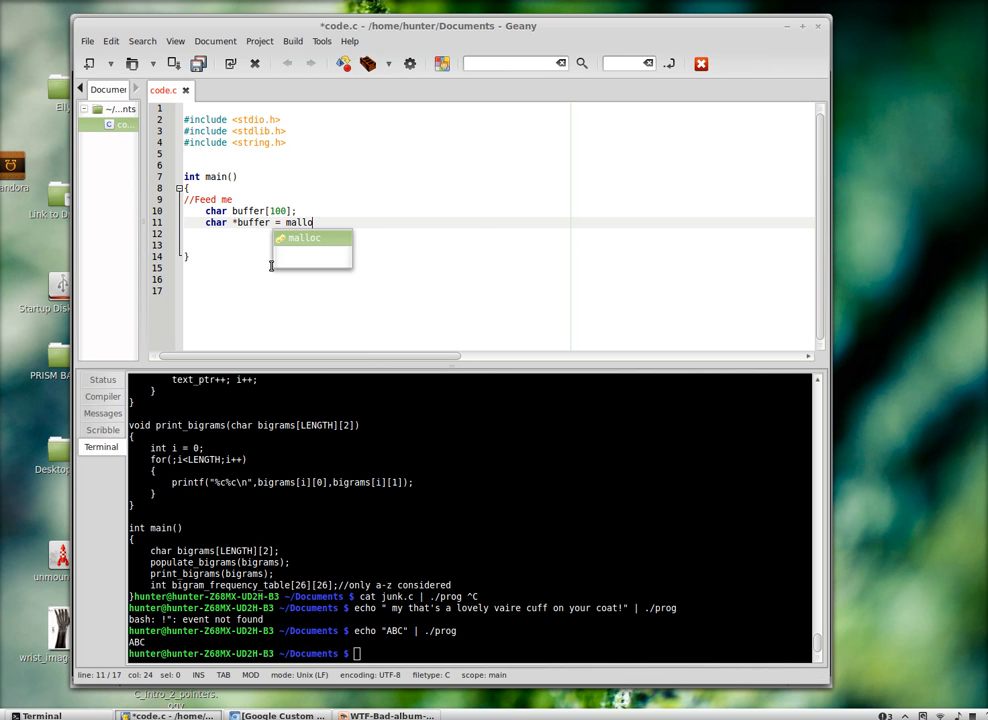
pyautogui.write('c(100);')
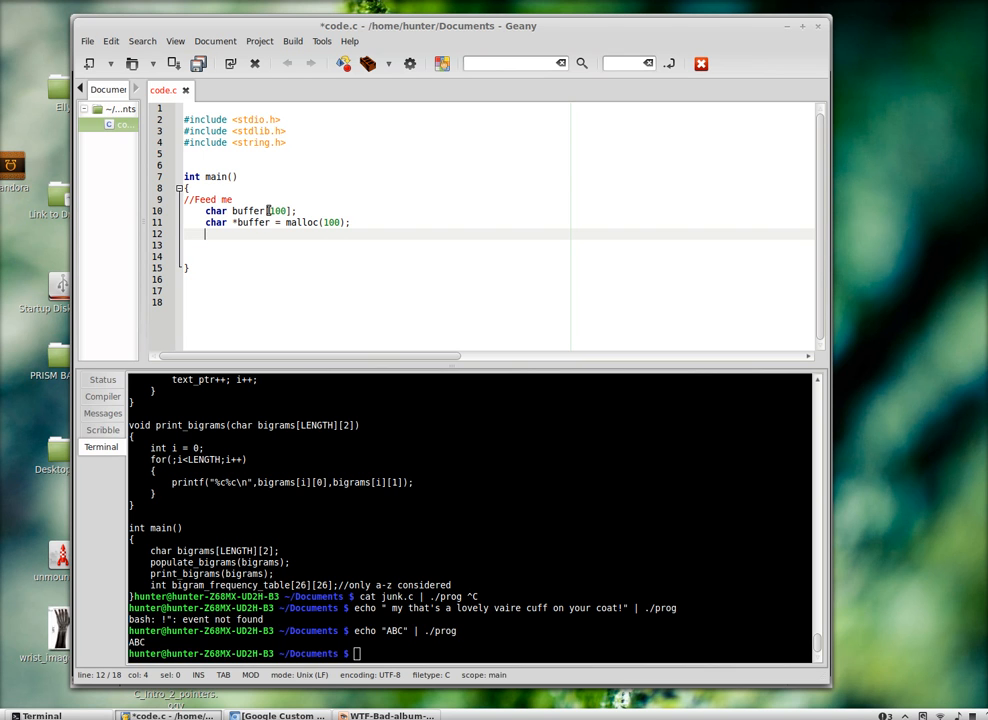
pyautogui.click(366, 222)
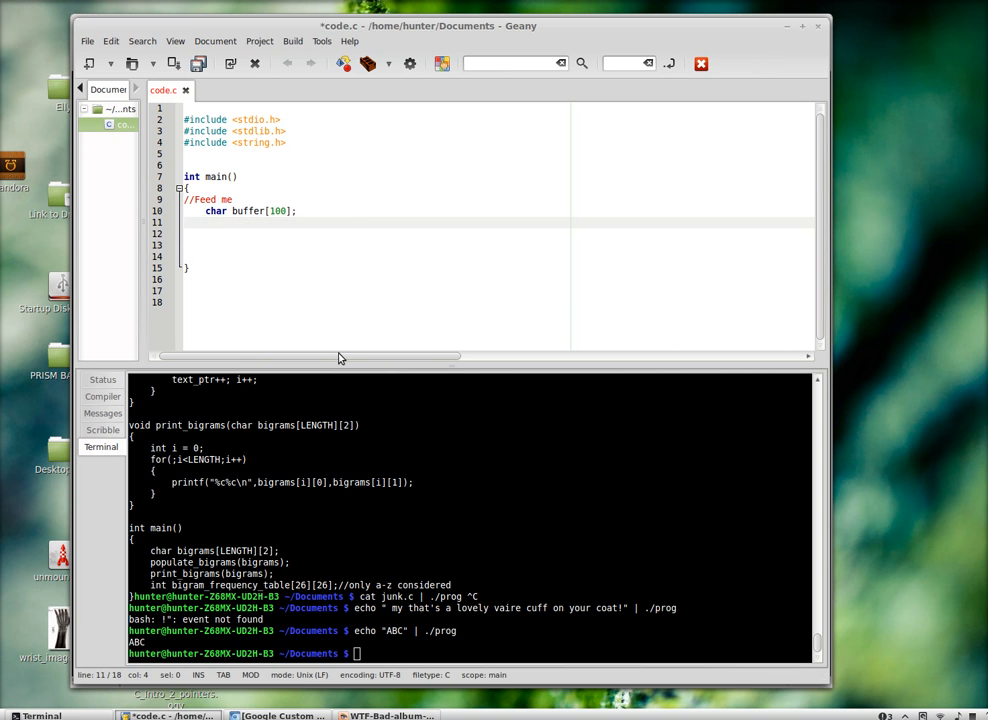
# Add scanf("%s",buffer); and printf(buffer);, clear the terminal and compile with clang
pyautogui.write('sca')
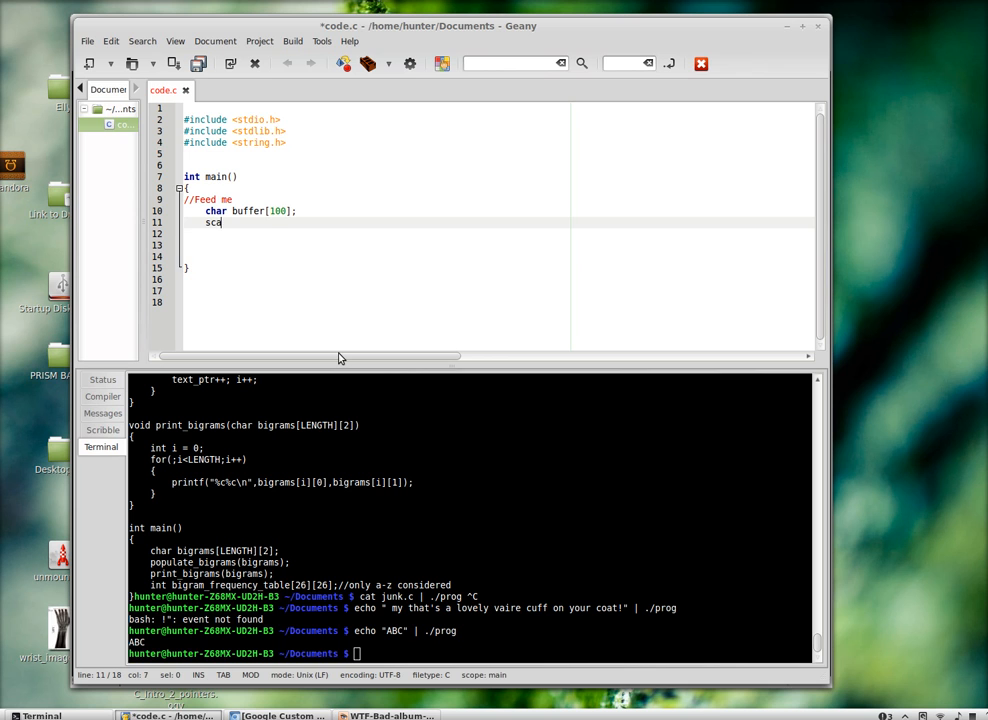
pyautogui.write('nf(')
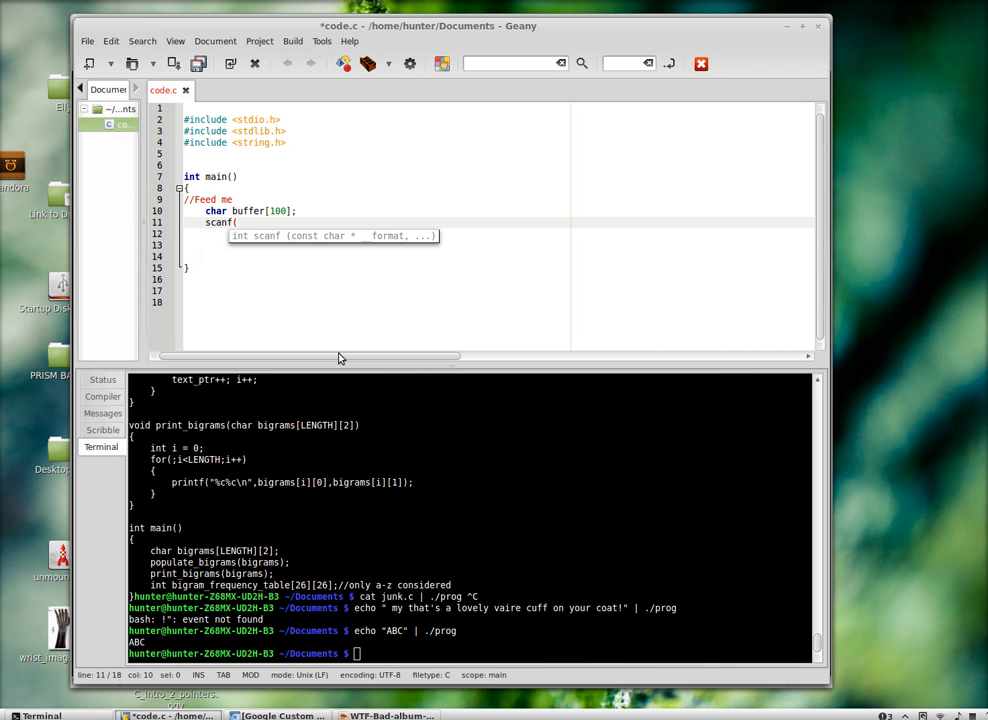
pyautogui.write('"')
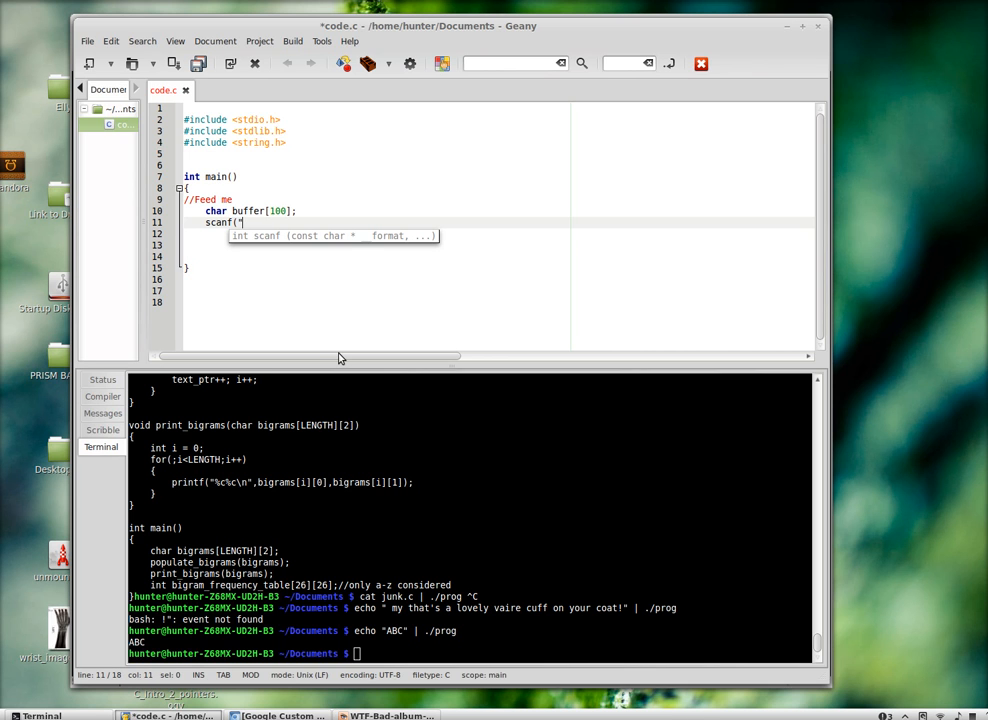
pyautogui.write('%s')
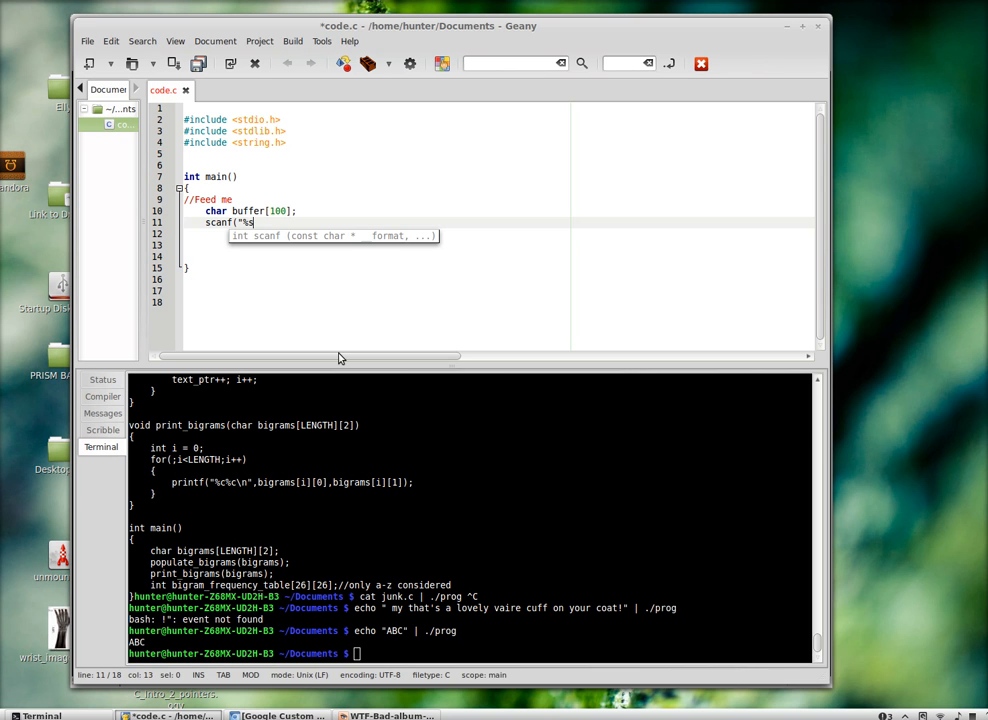
pyautogui.write('",')
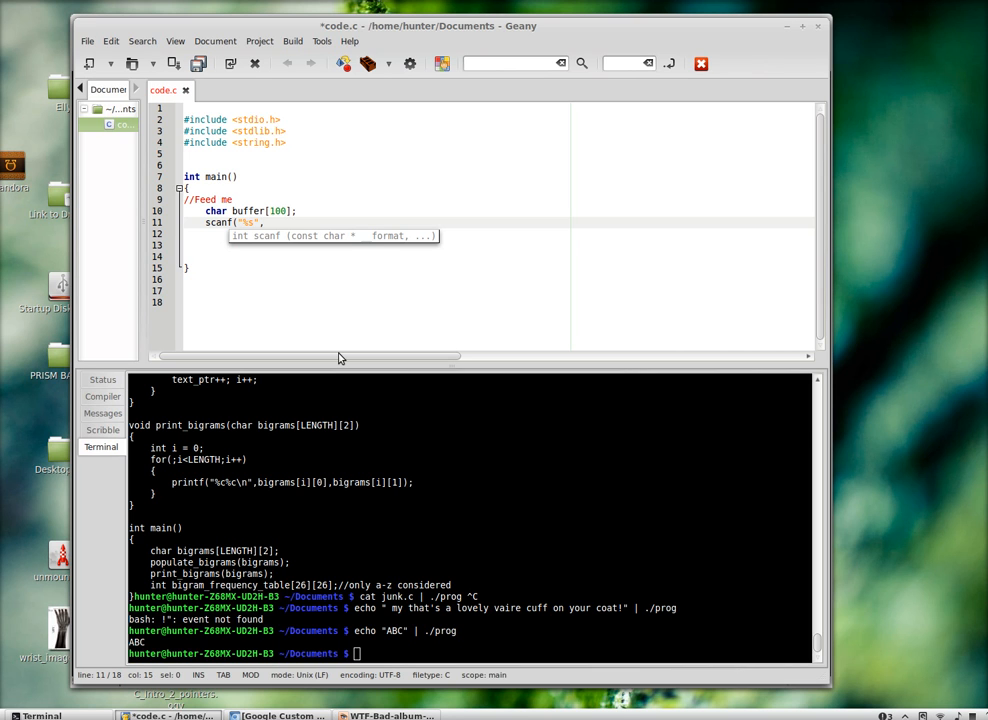
pyautogui.write(',buffer);')
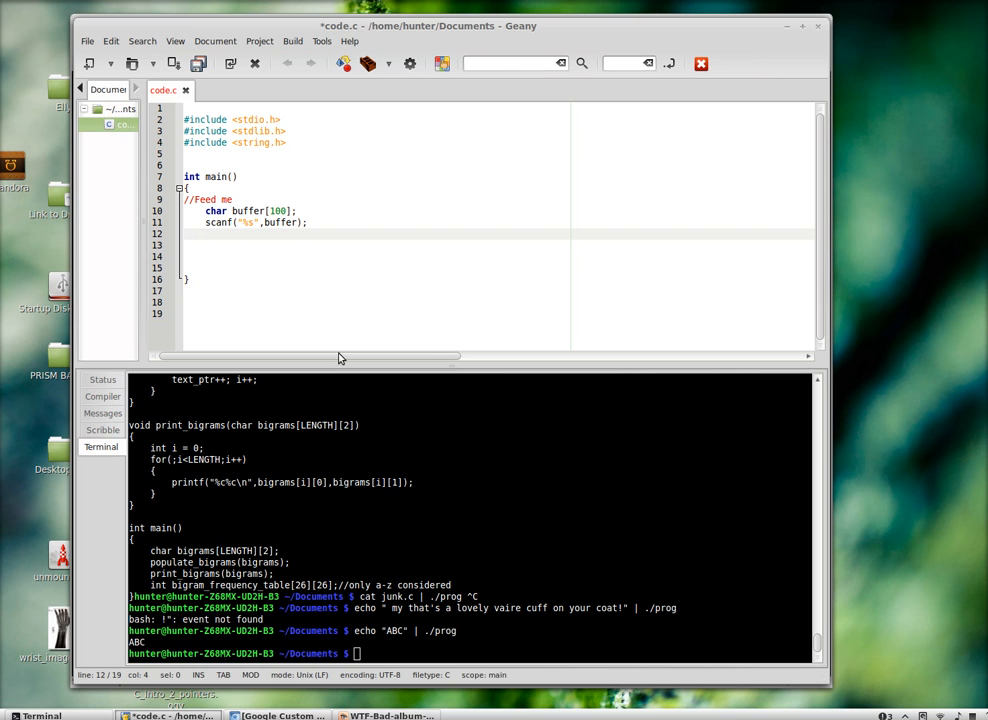
pyautogui.write('printf')
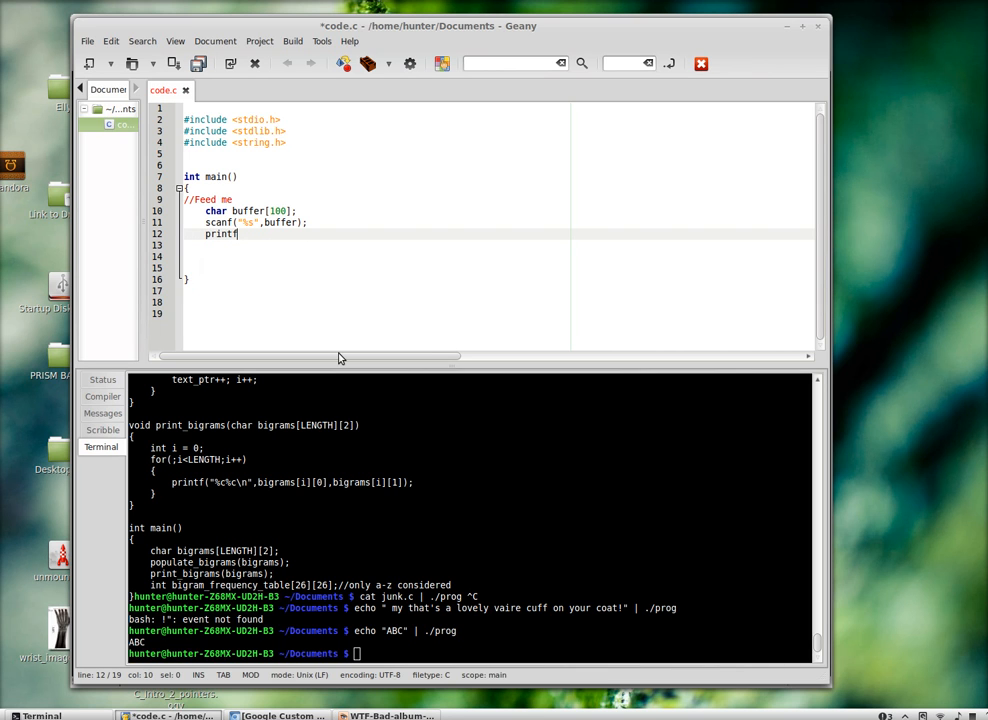
pyautogui.write('(')
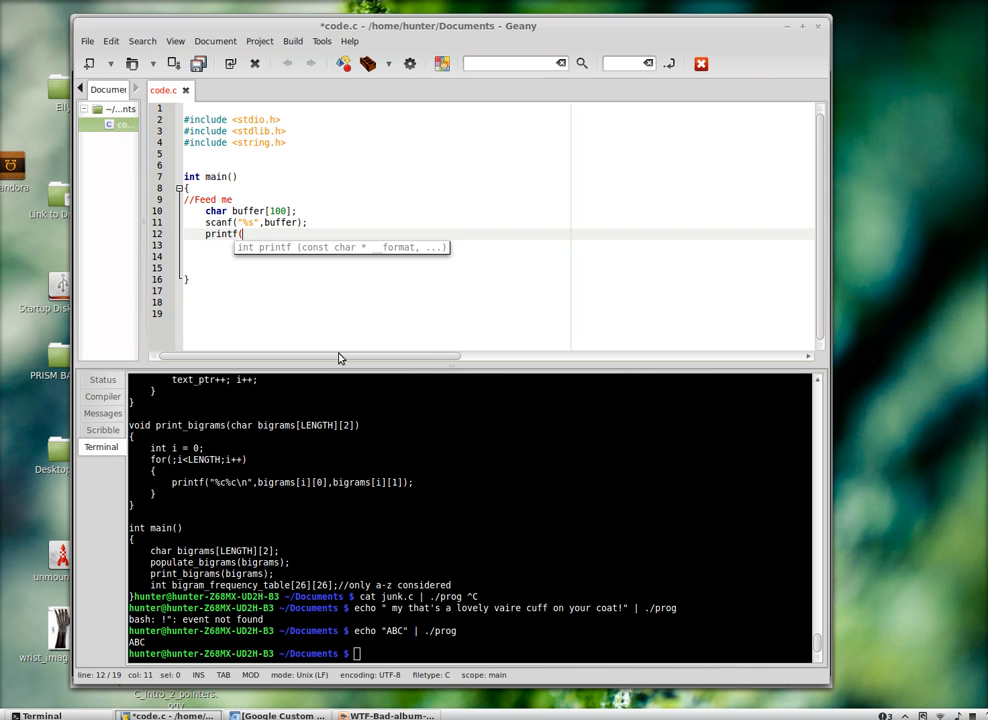
pyautogui.write('buffer);')
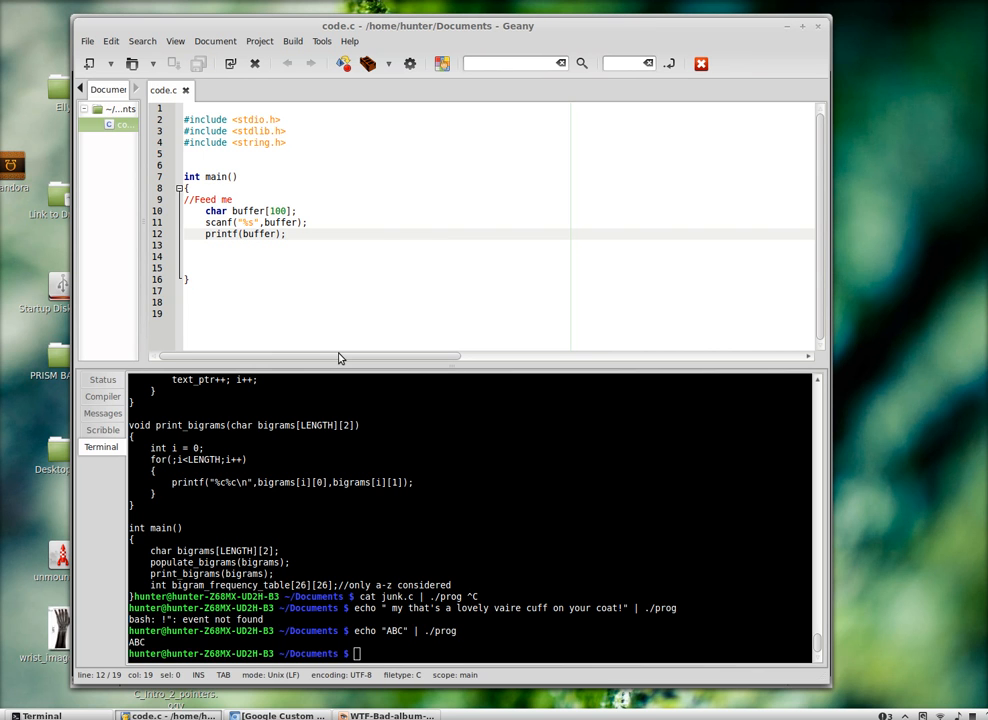
pyautogui.write('clear')
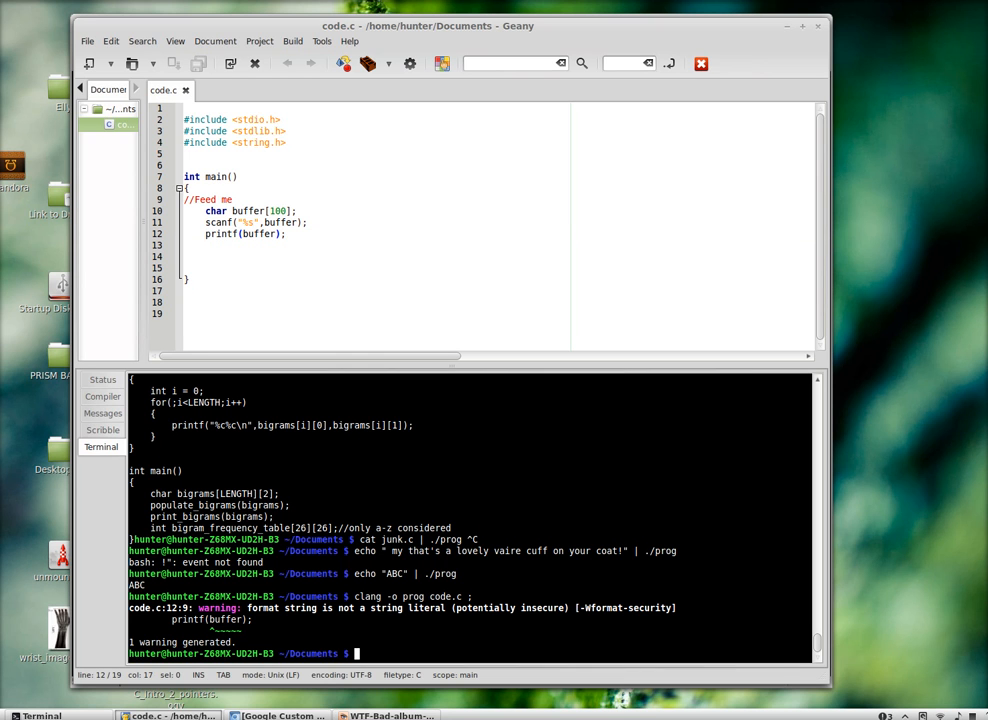
# Run ./a.out repeatedly to echo entered words, then delete the printf(buffer) line
pyautogui.write('./a.c')
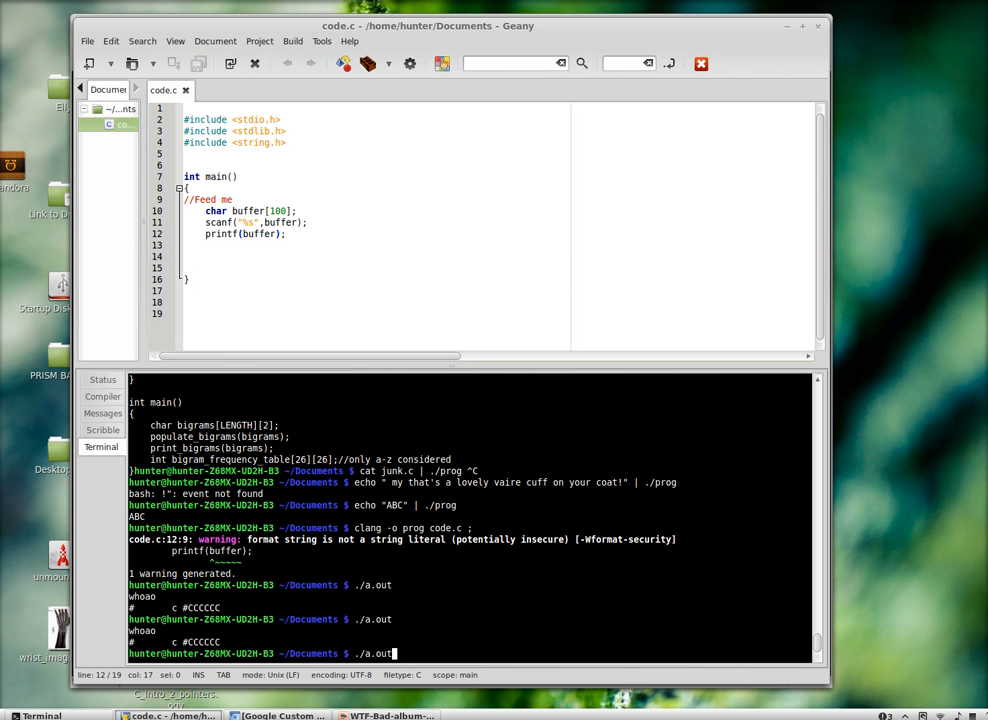
pyautogui.press('Return')
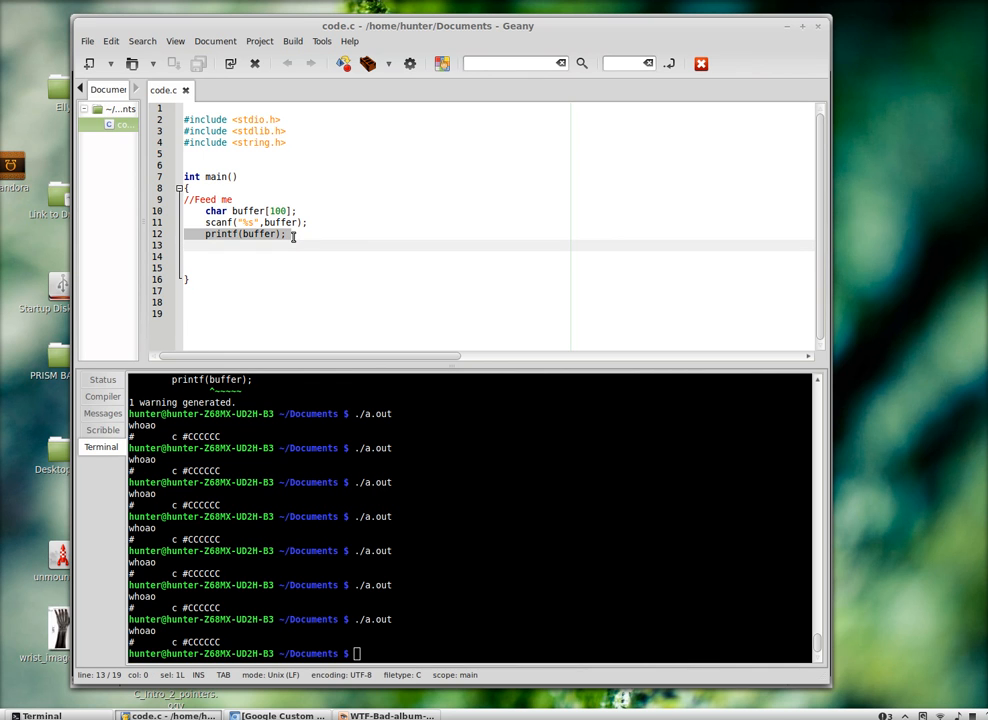
pyautogui.press('Delete')
pyautogui.write(' = ')
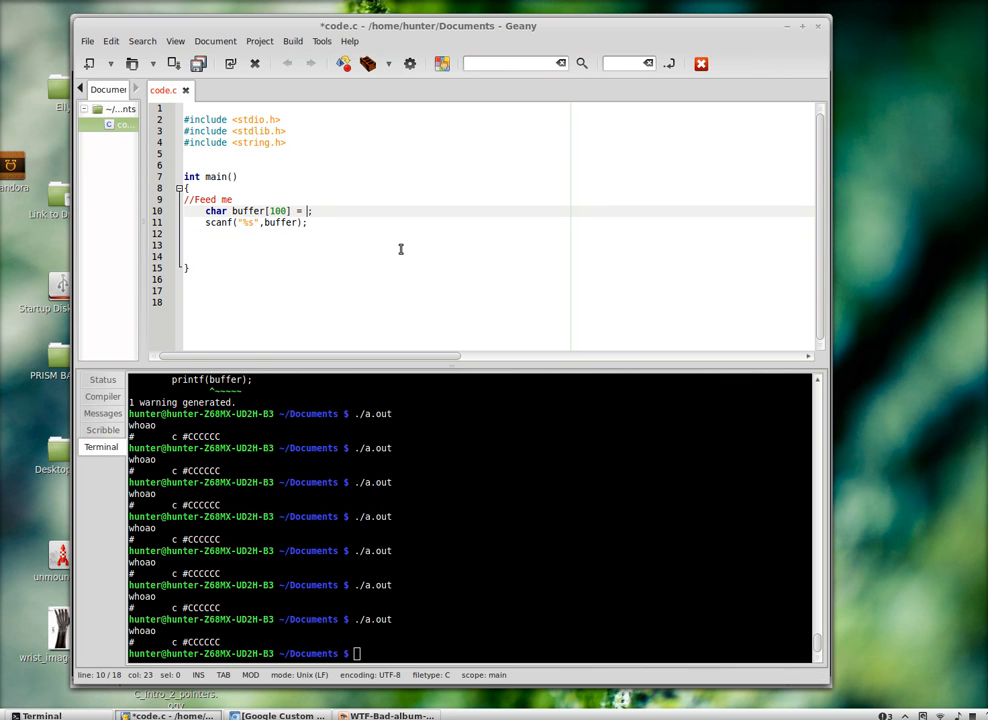
# Zero-initialise buffer with {0}, add puts(buffer) after the width-limited scanf, and rerun the program
pyautogui.write('{0}')
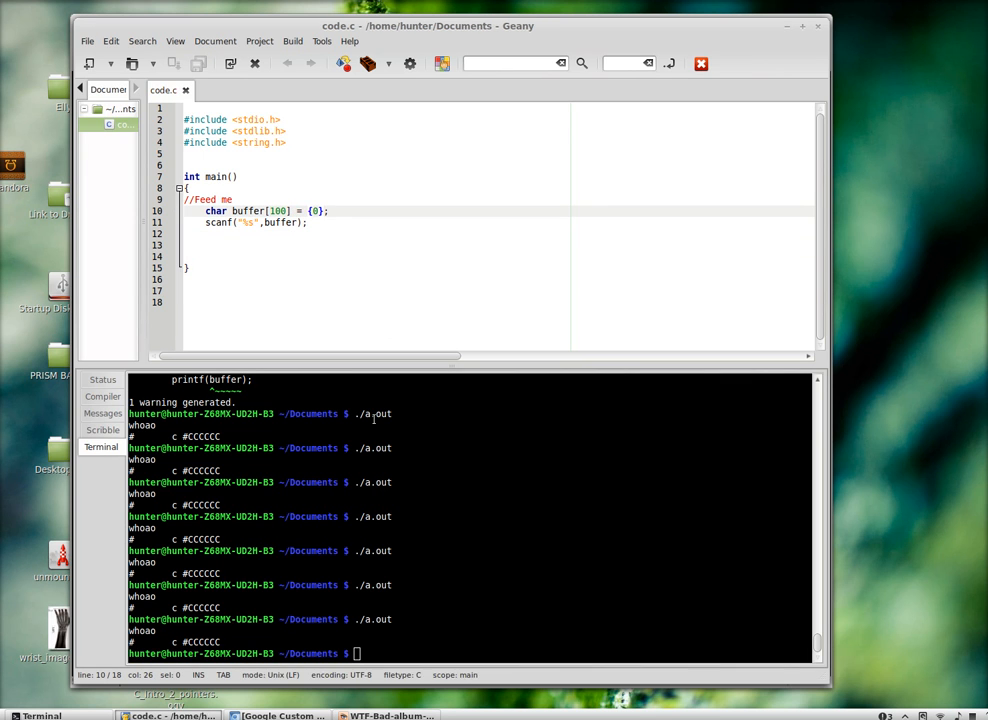
pyautogui.write('./a.out')
pyautogui.write('35')
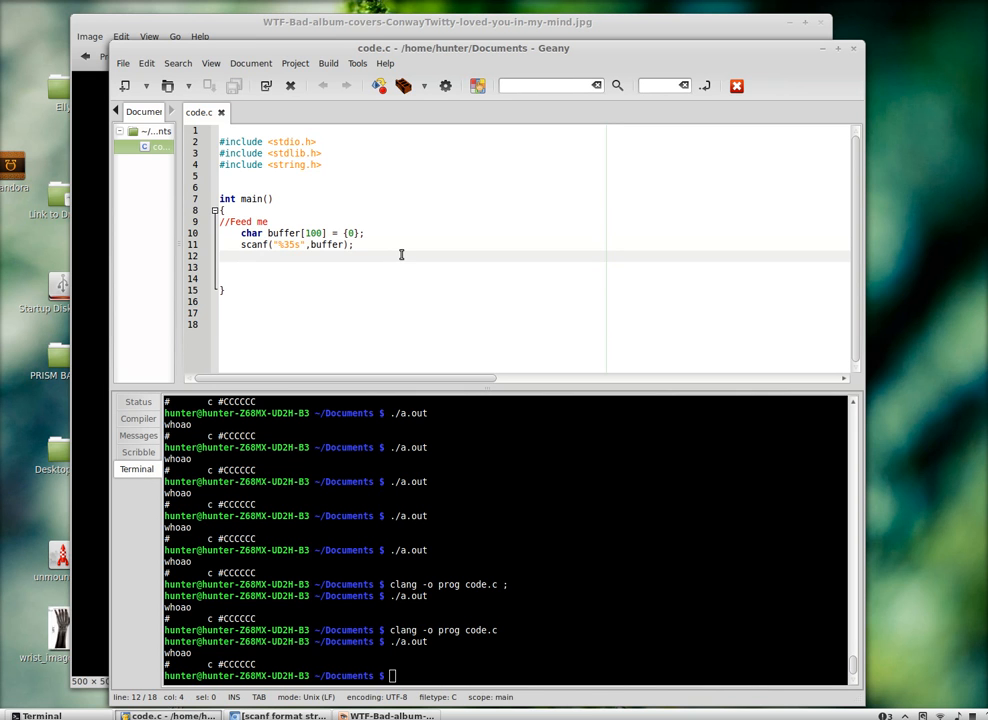
pyautogui.write('puts(buffer);')
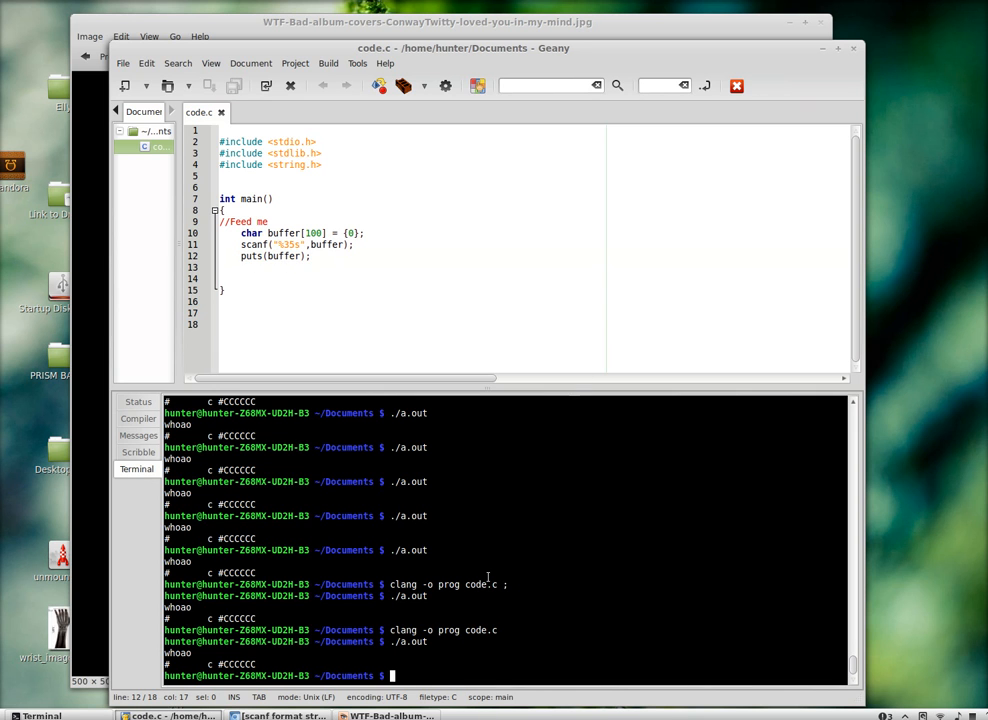
pyautogui.scroll(-3)
pyautogui.write('./prog')
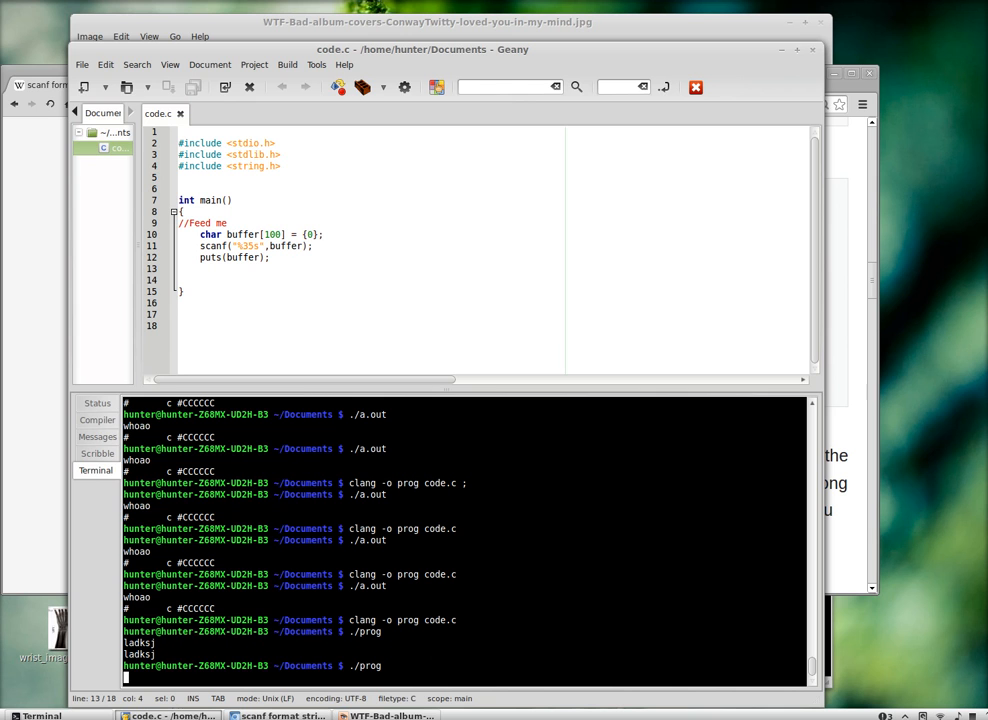
# Run prog with input hunterasdlk, then select and delete the scanf and puts lines in main
pyautogui.write('hunterasdlkj')
pyautogui.write('./prog')
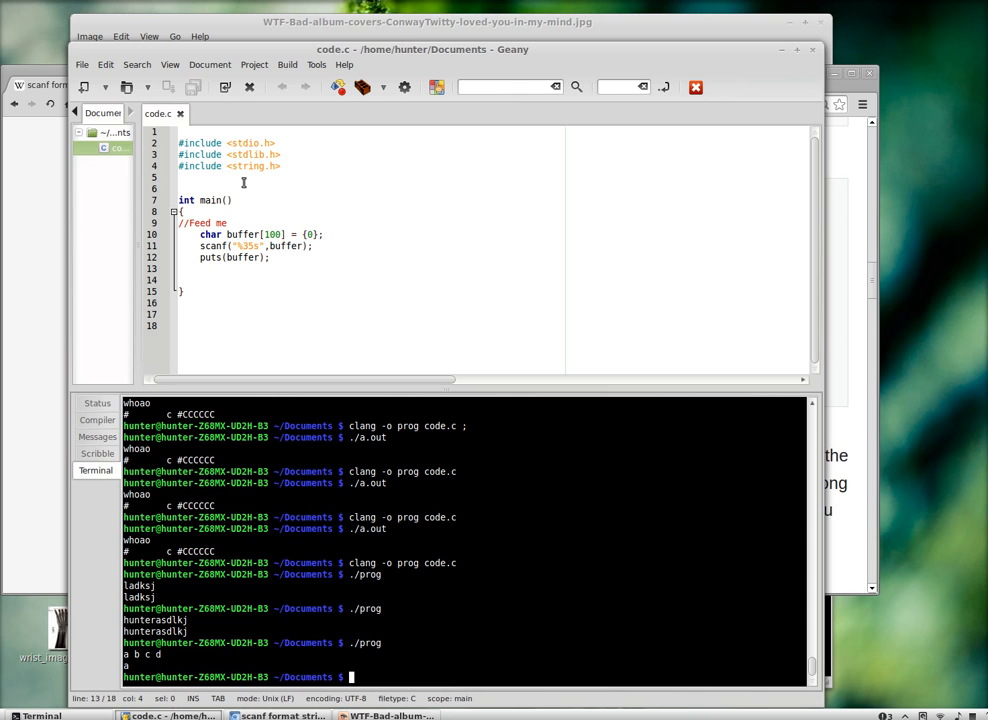
pyautogui.moveTo(250, 344)
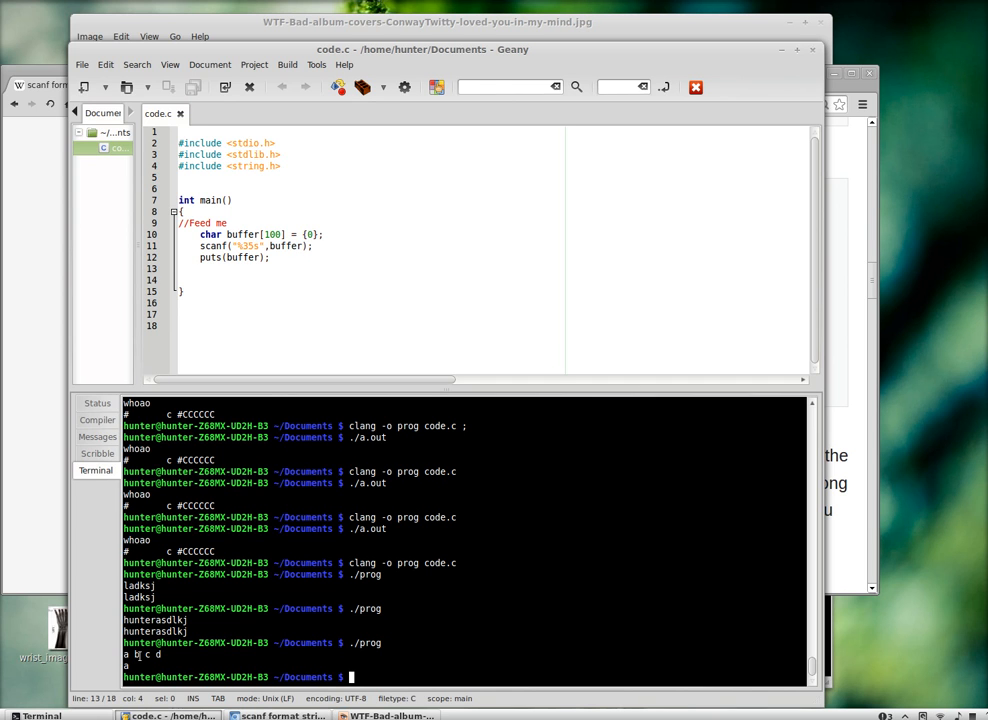
pyautogui.moveTo(200, 246); pyautogui.dragTo(268, 256)
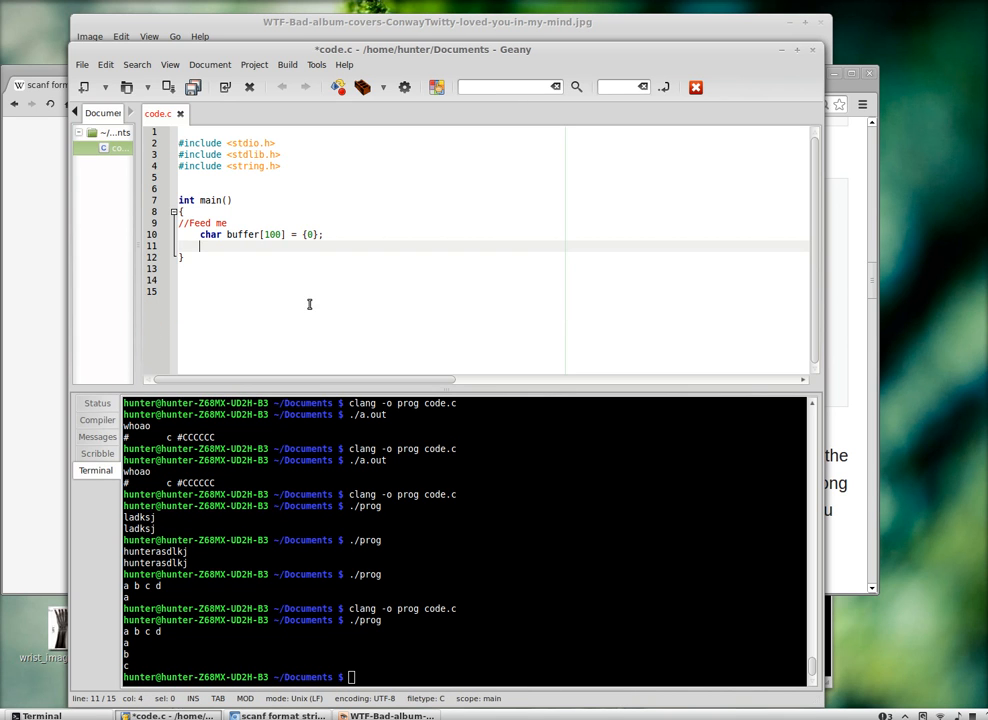
pyautogui.moveTo(420, 362)
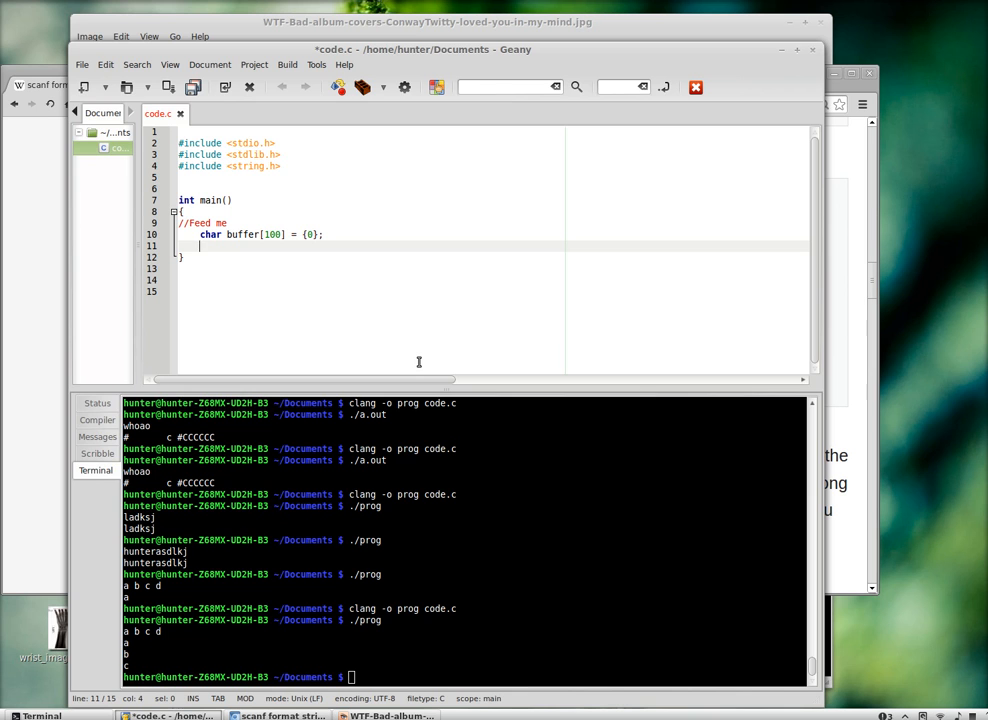
# Declare char c, i=0 and start a while((c = getchar()) != EOF) loop
pyautogui.write('char c;')
pyautogui.write('while')
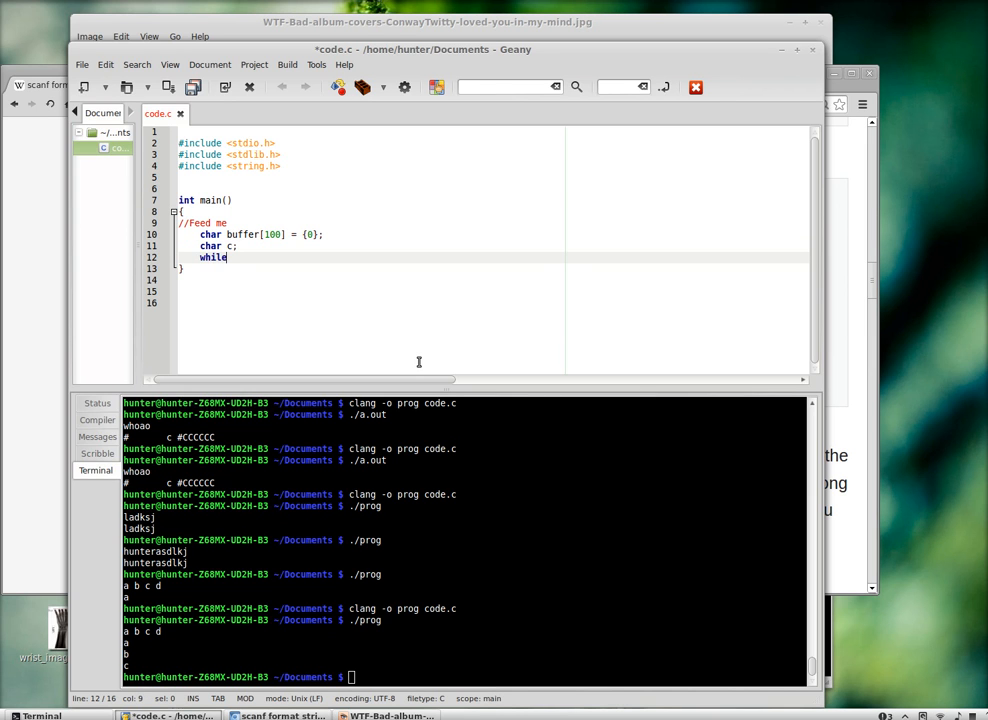
pyautogui.write('((c =')
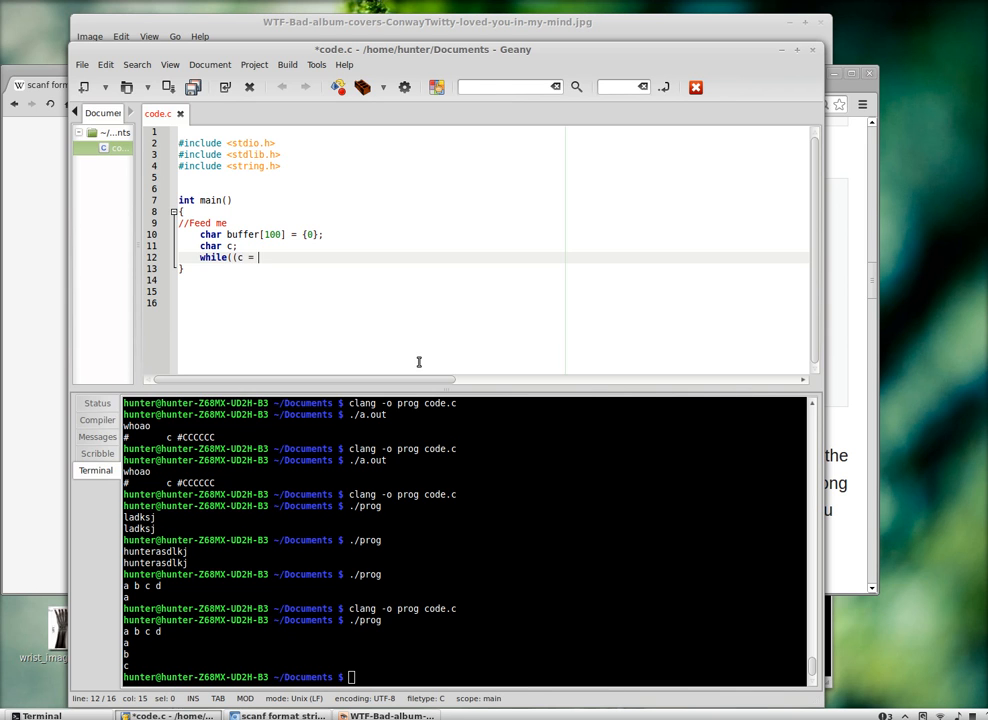
pyautogui.write('getchar()) !')
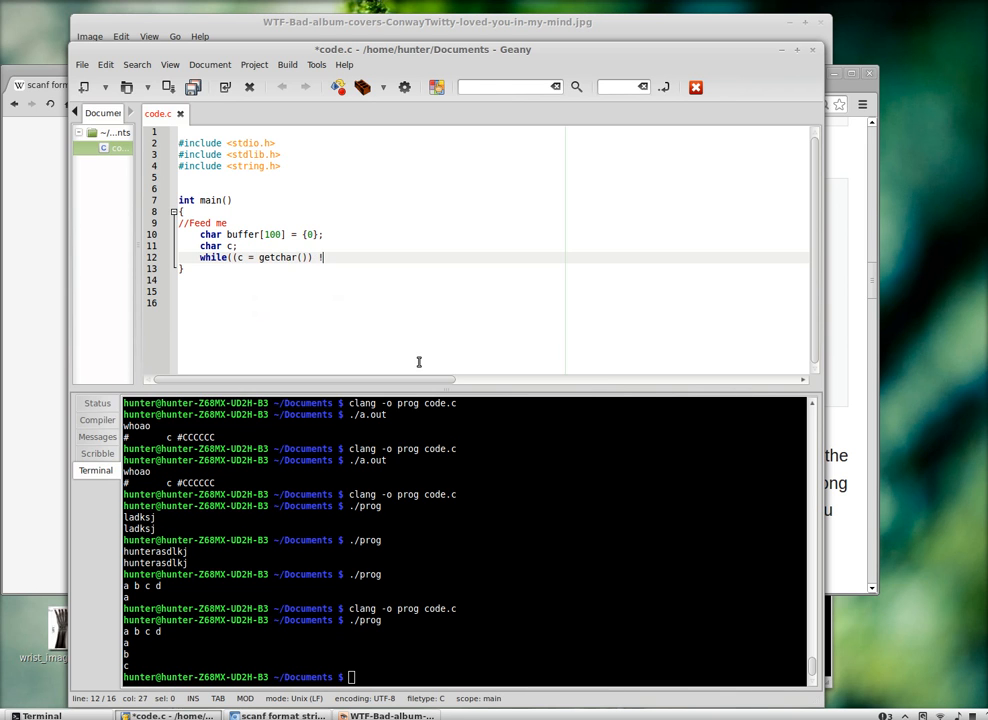
pyautogui.write('= EOF){')
pyautogui.click(368, 246)
pyautogui.write(',i=0')
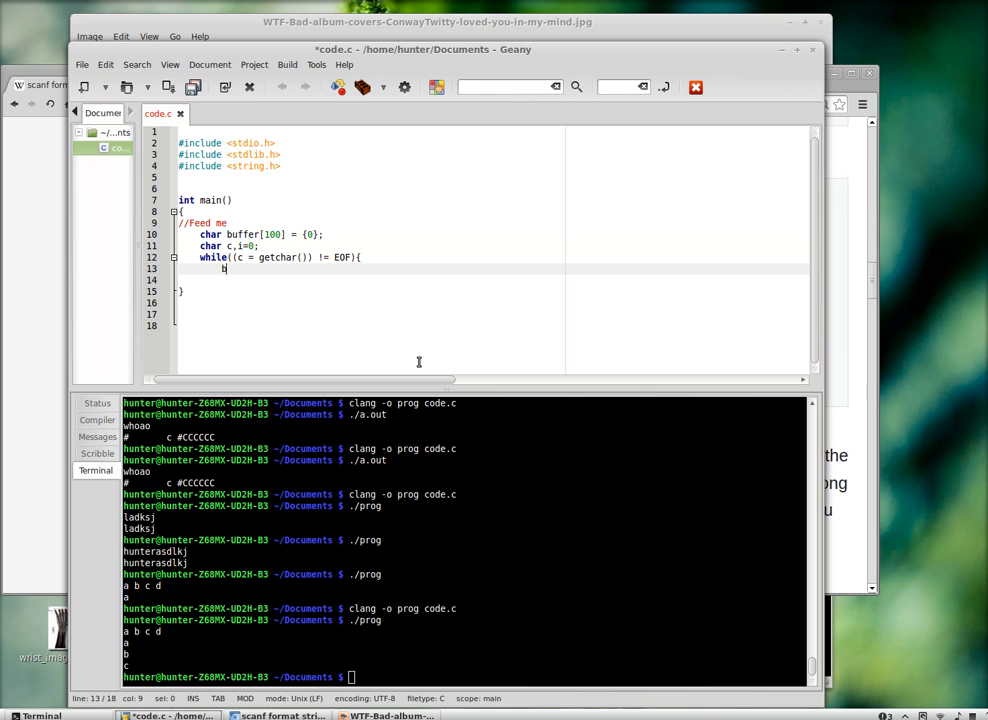
# Store each character with buffer[i] = c; i++; inside the loop
pyautogui.write('buffer[c')
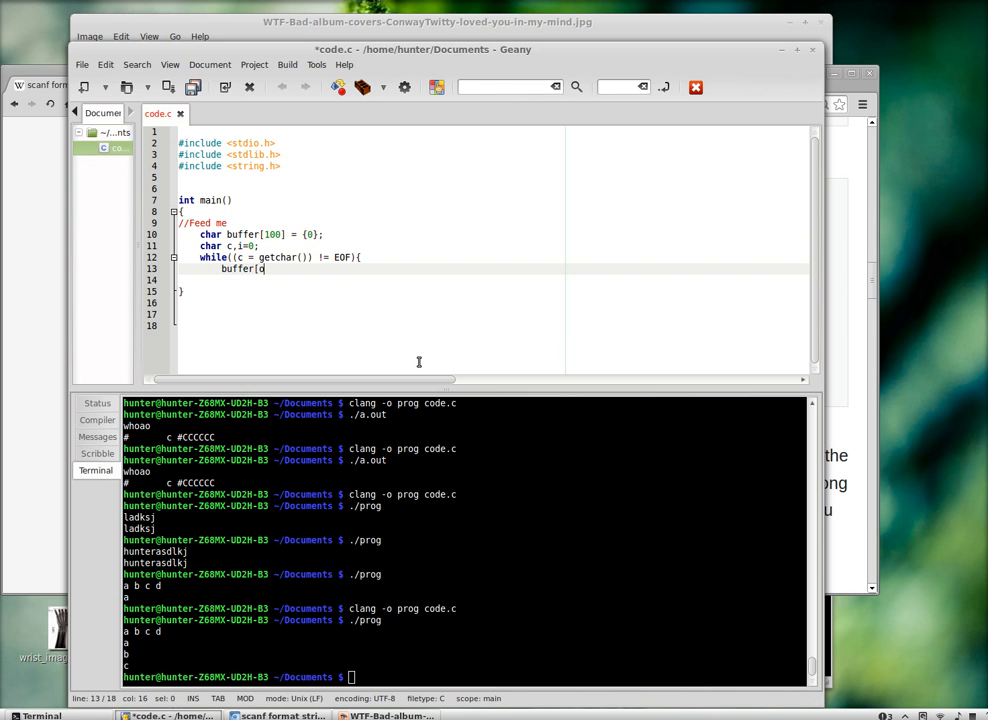
pyautogui.write('i')
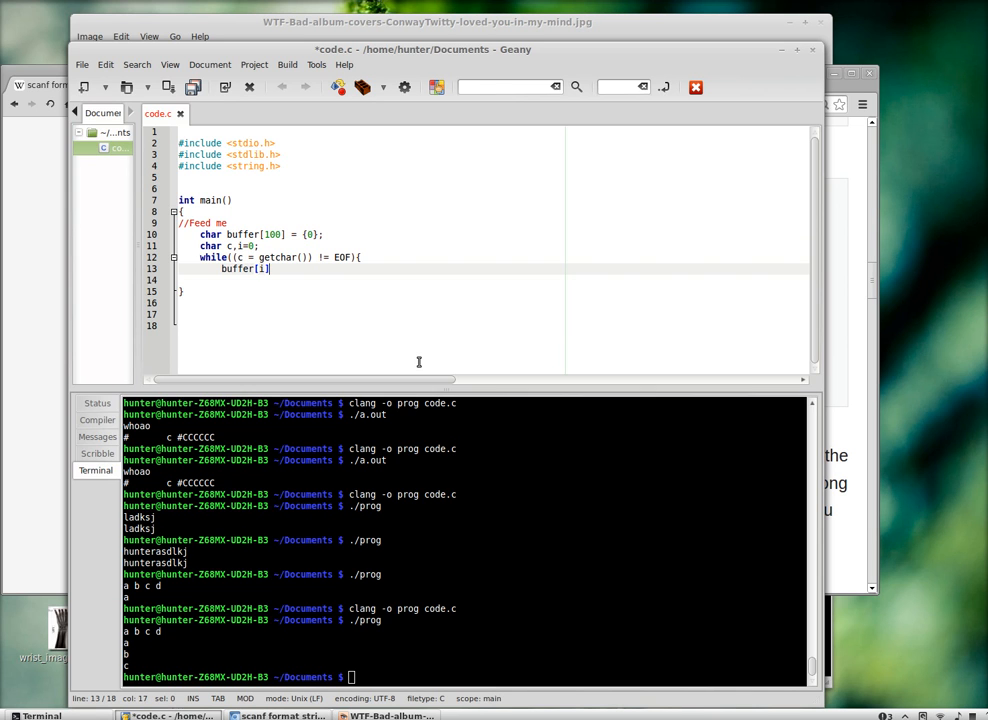
pyautogui.write('= c;')
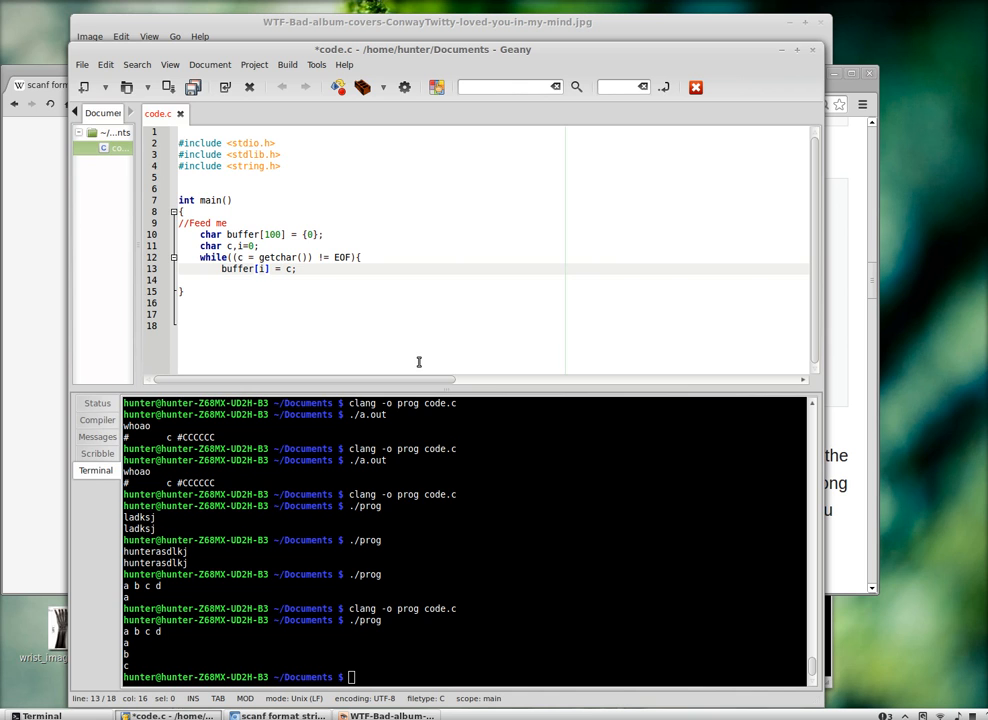
pyautogui.write('++')
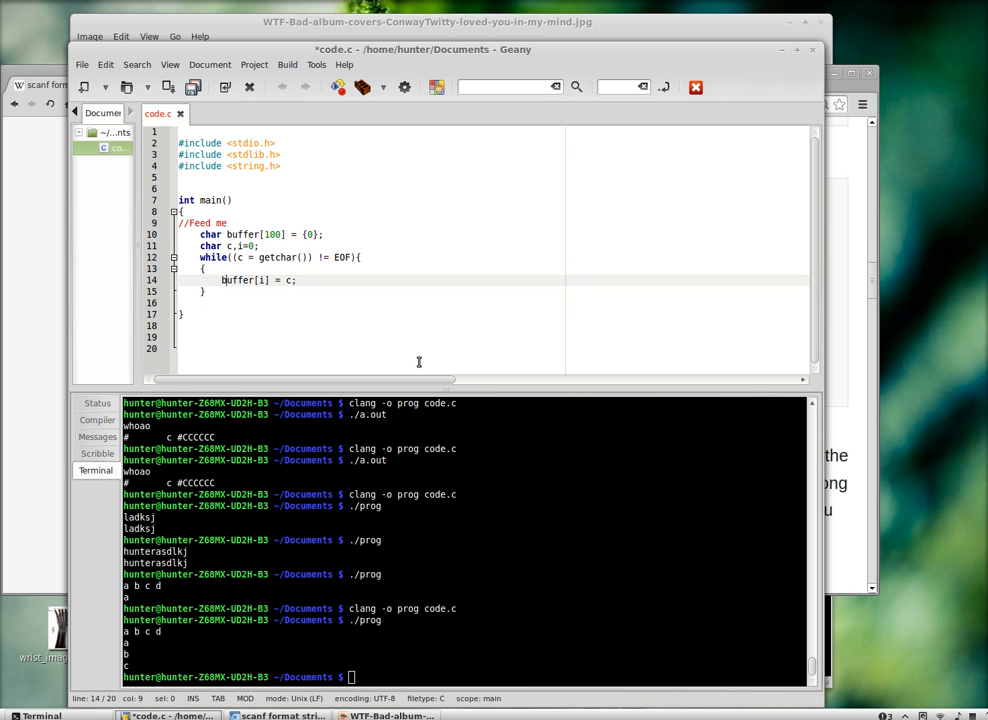
pyautogui.write('i')
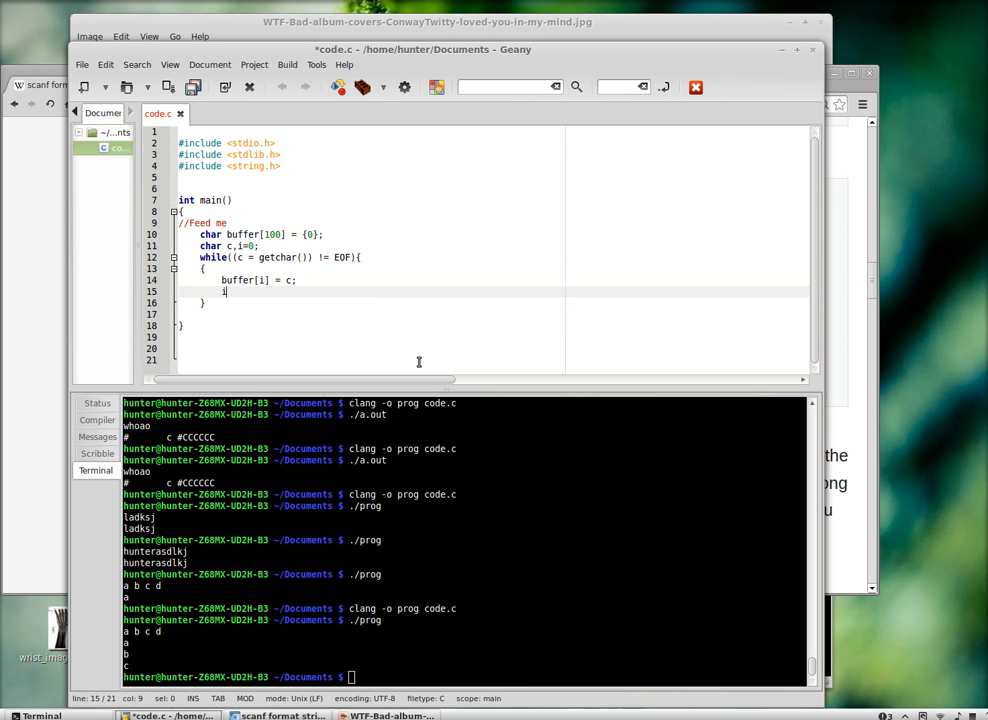
pyautogui.write('i++;')
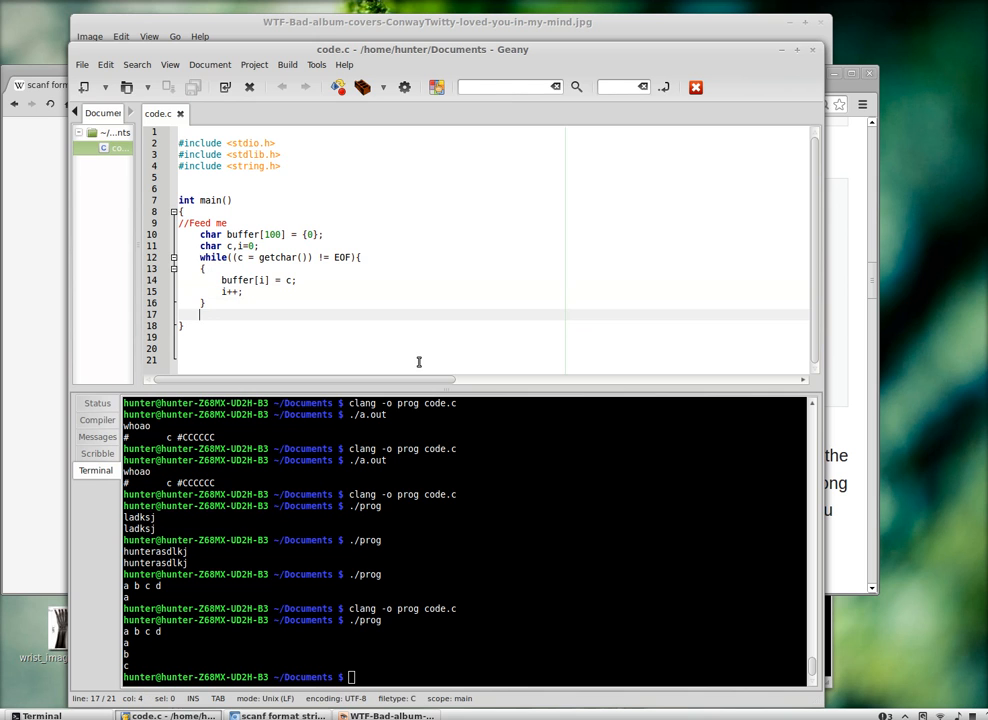
# Print the collected input with puts(buffer); and save code.c
pyautogui.write('puts(b')
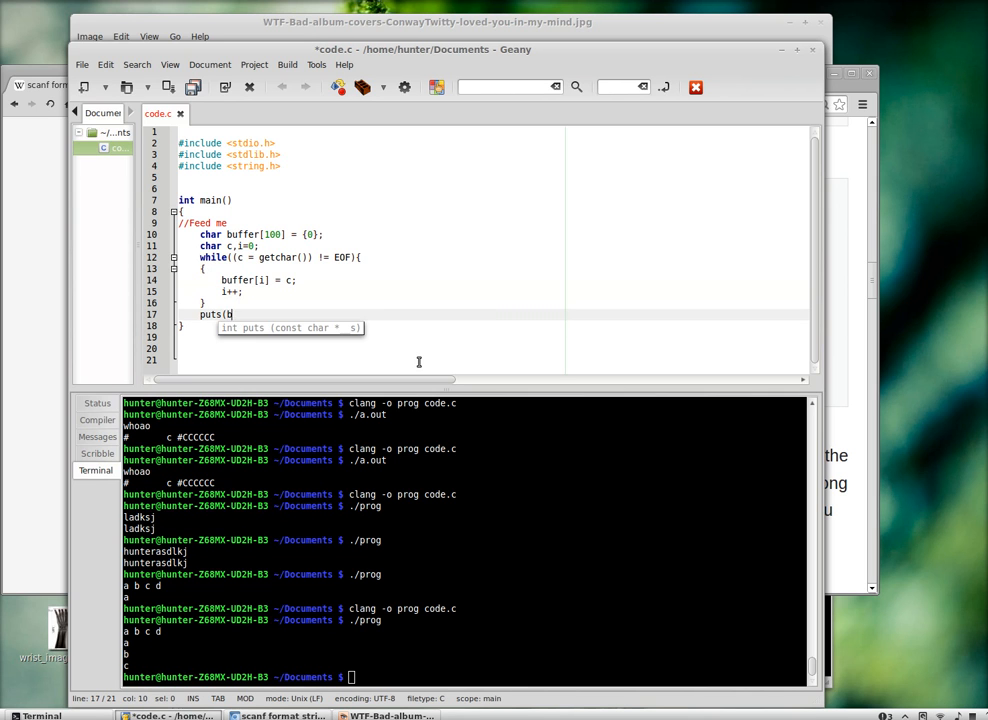
pyautogui.write('uffer);')
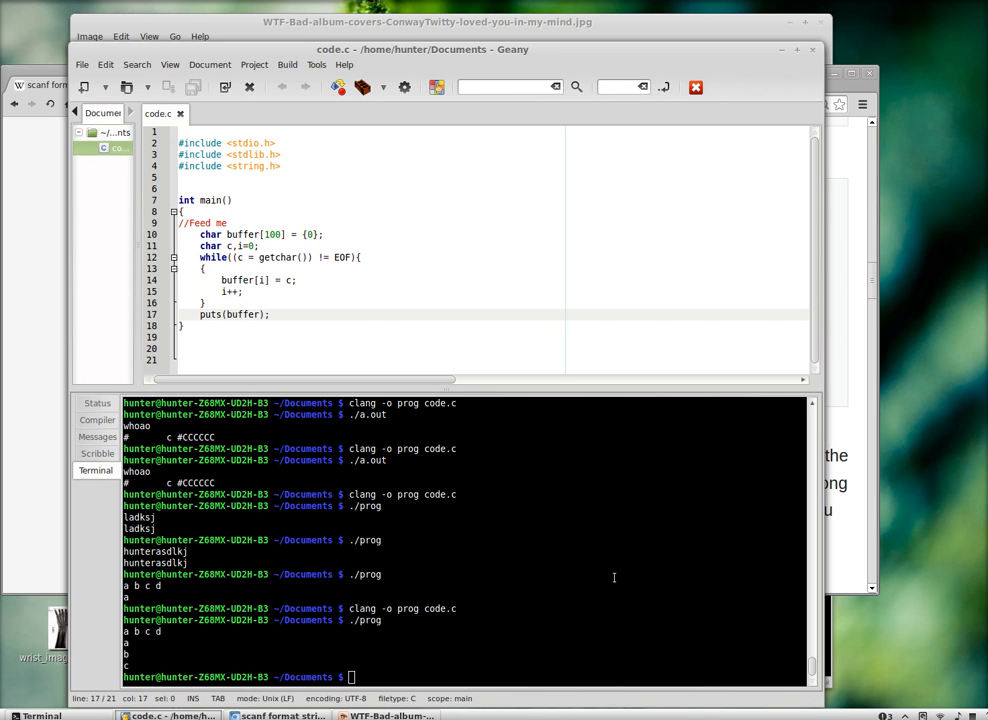
pyautogui.press('Return')
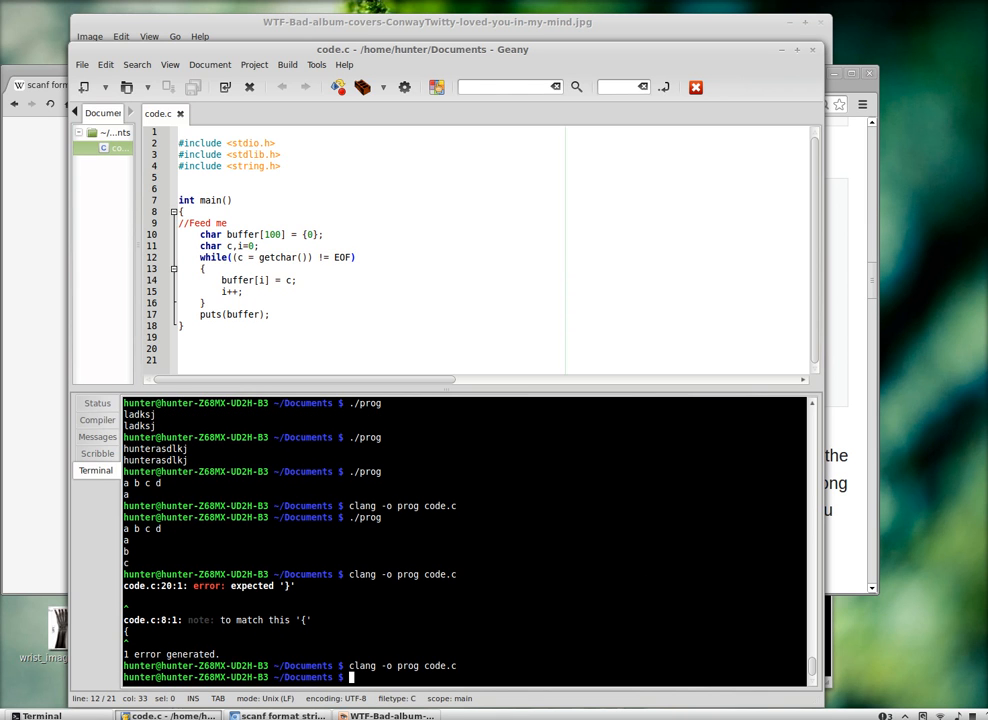
# Run ./prog and enter hello my friend to see the getchar loop echo the full line
pyautogui.write('./prog')
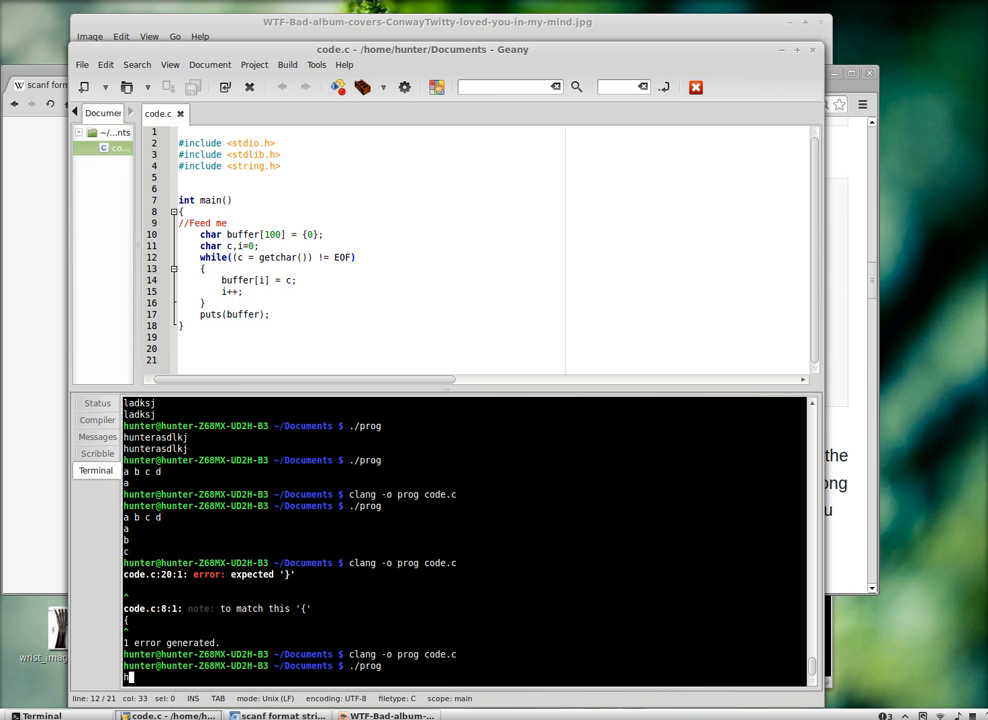
pyautogui.write('hello my')
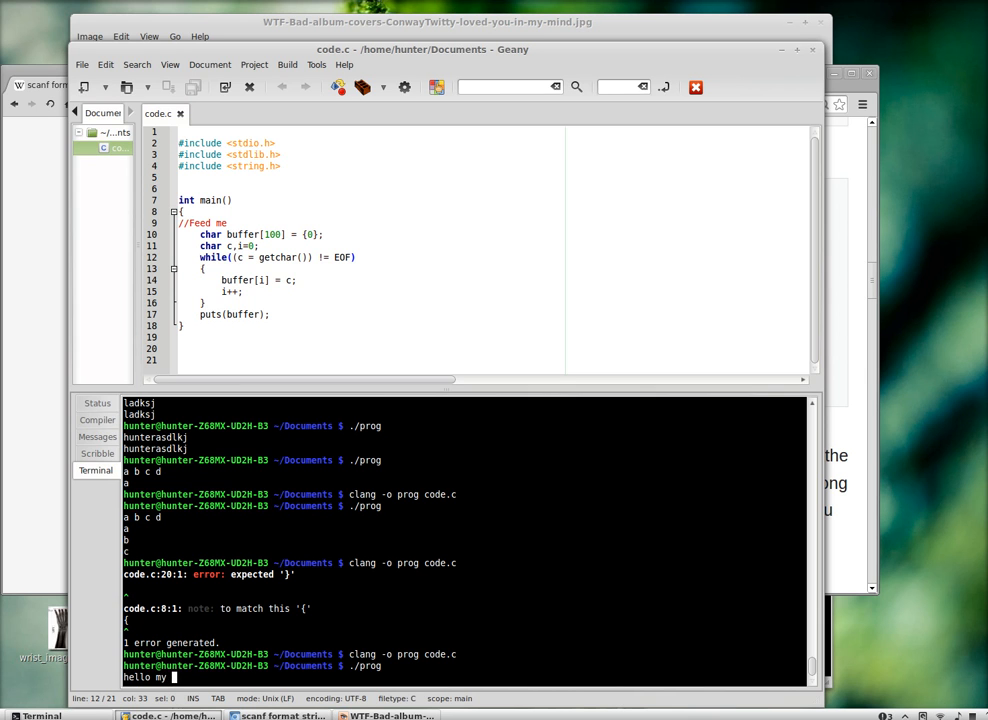
pyautogui.write('friend')
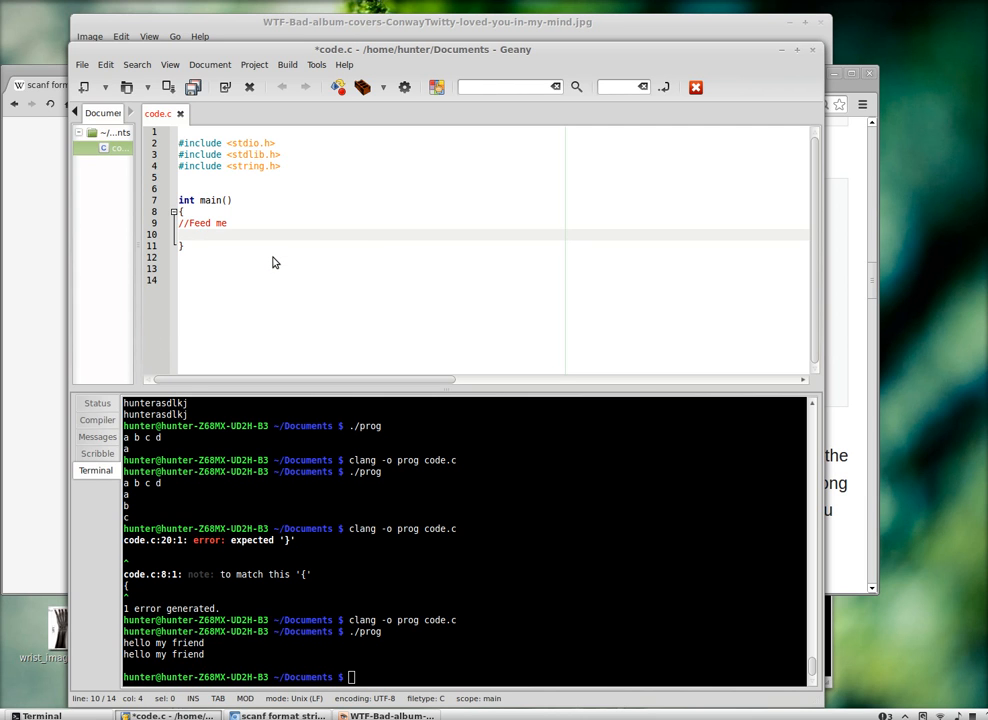
# Declare int age; in main
pyautogui.write('int')
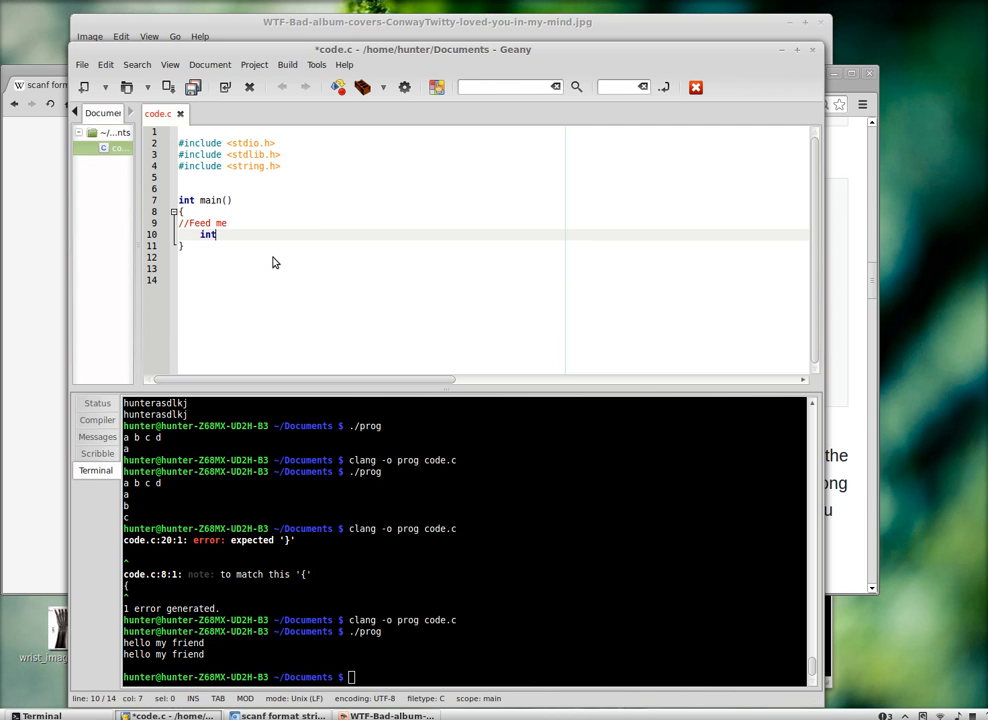
pyautogui.write('a')
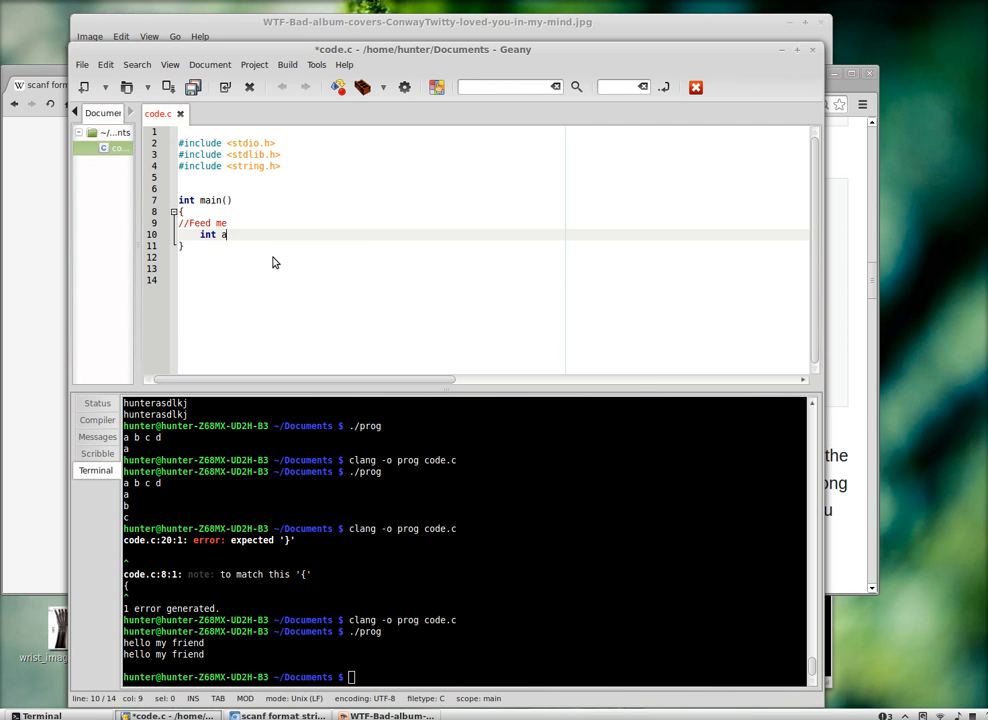
pyautogui.write('ge')
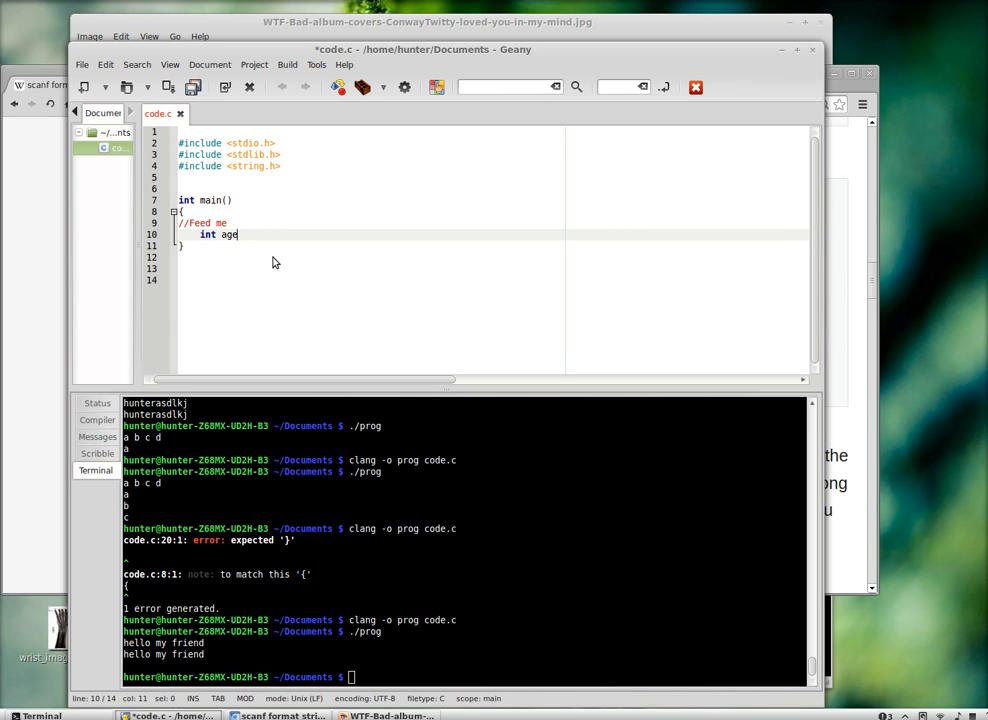
pyautogui.write(';')
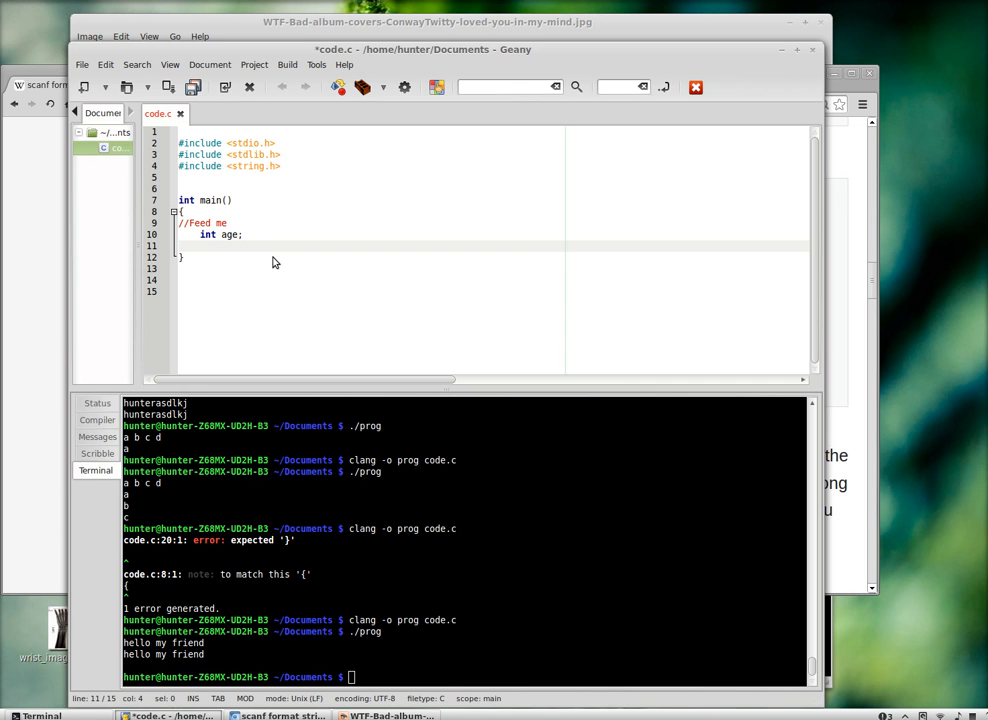
# Read the age with scanf("%d",&age);, compile with clang and save the &age fix
pyautogui.write('scanf(')
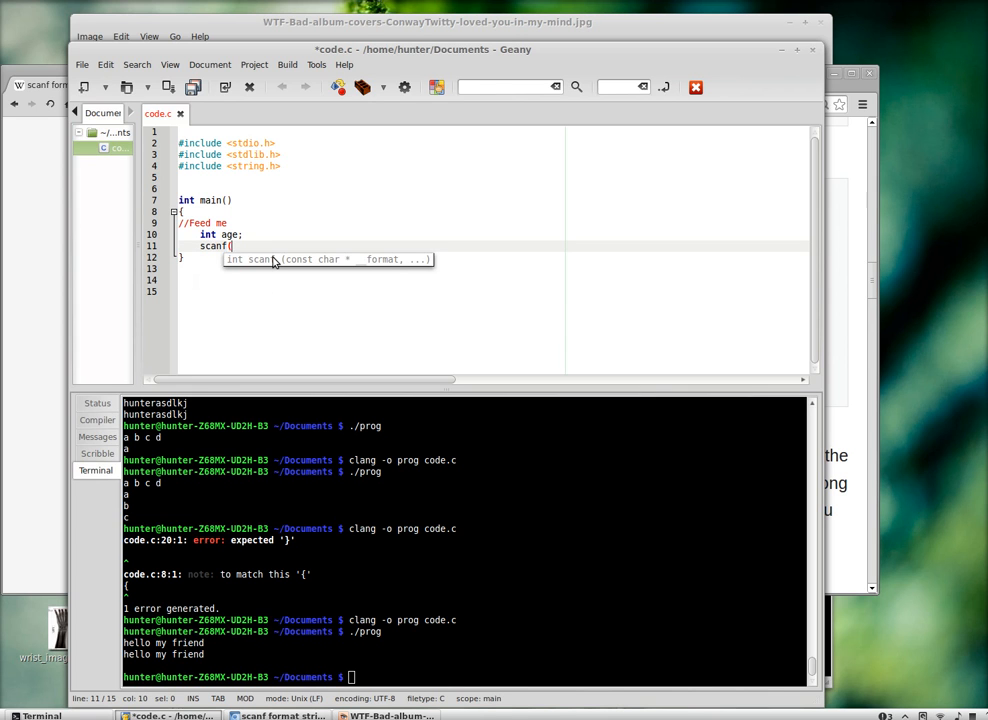
pyautogui.write('"')
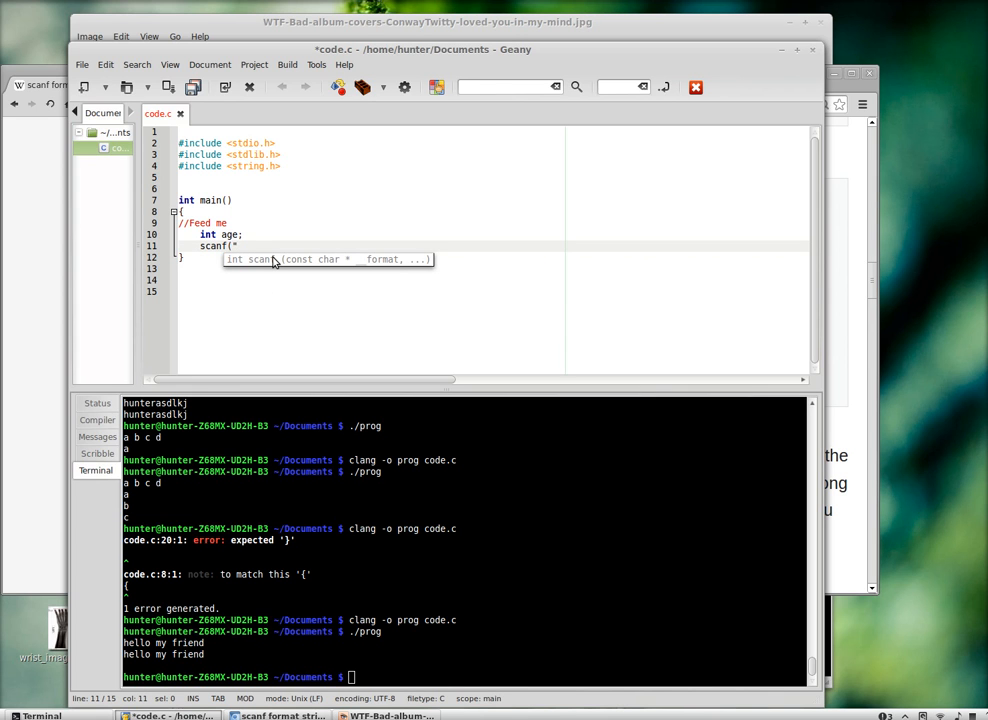
pyautogui.write('%')
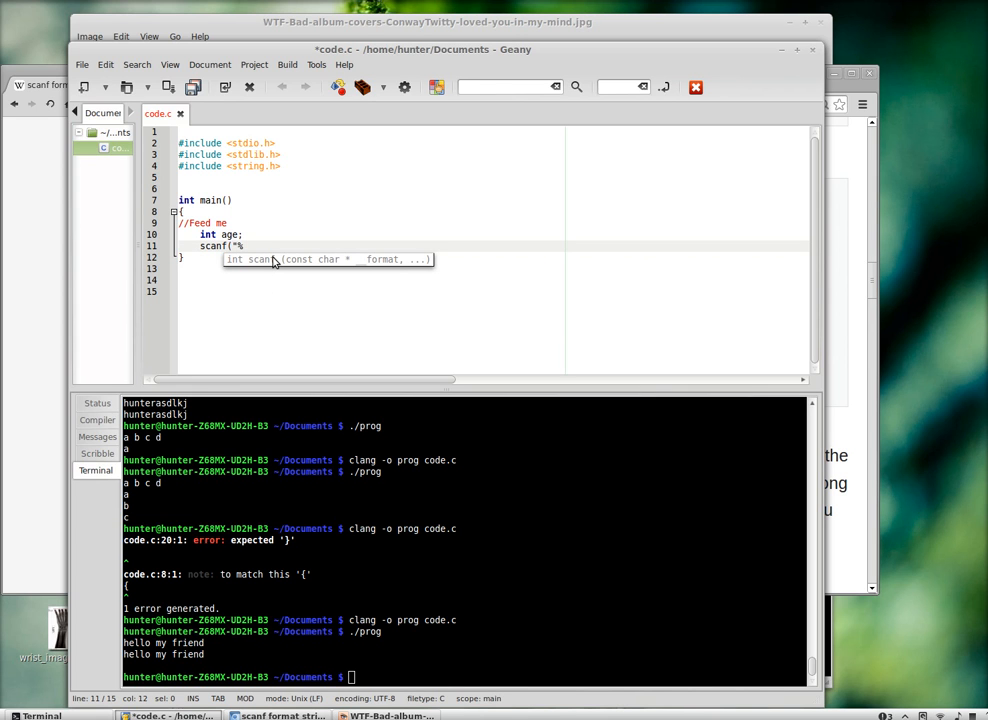
pyautogui.write('d')
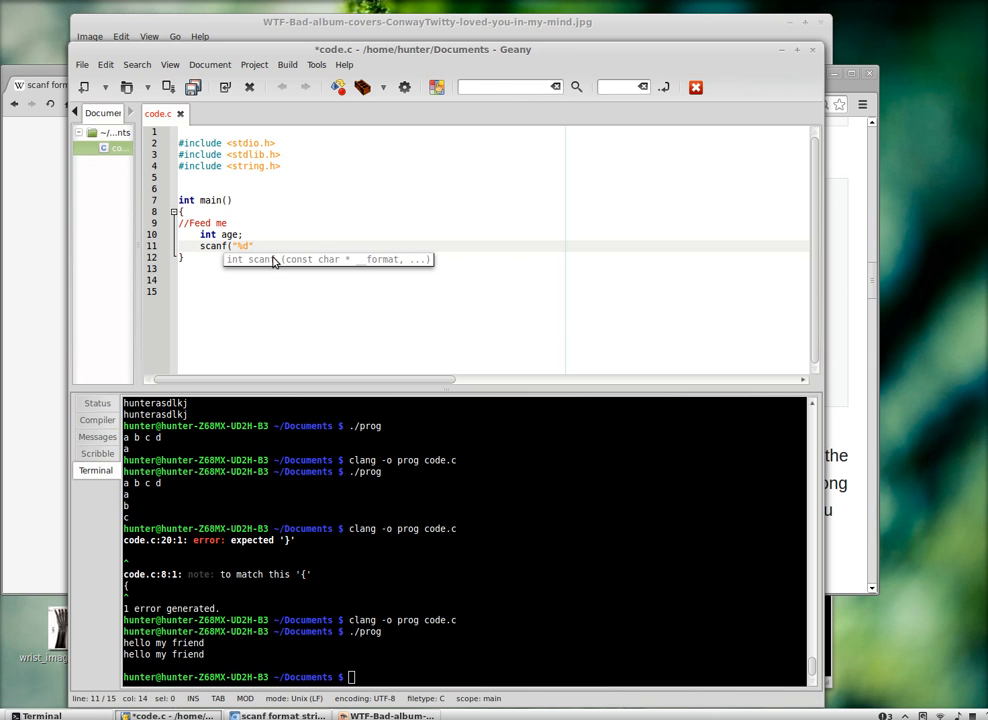
pyautogui.write(',age);')
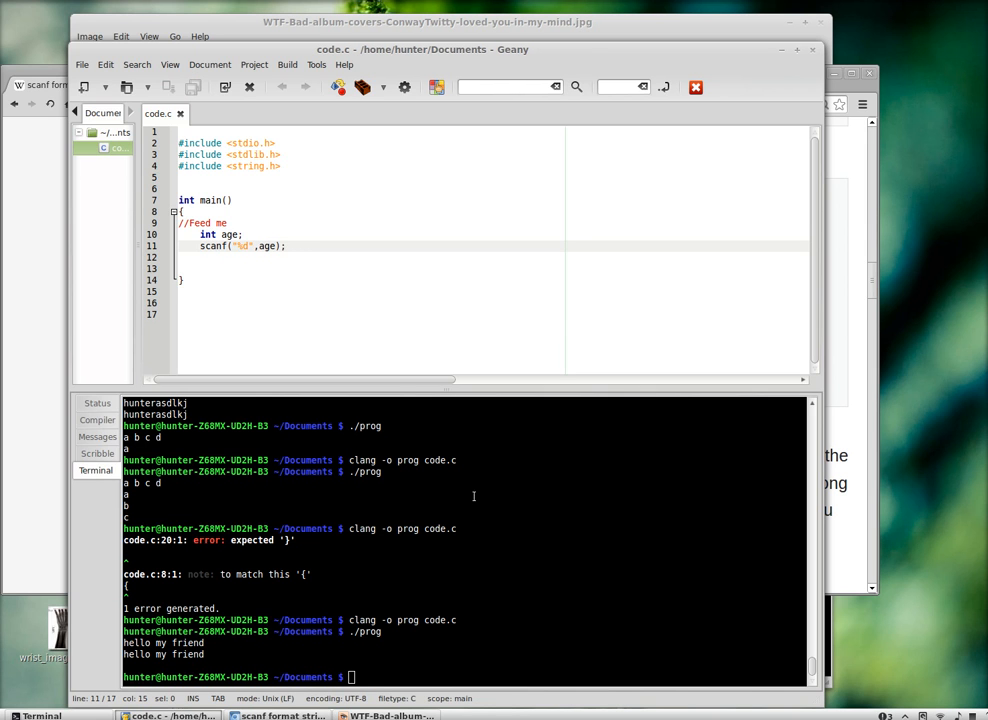
pyautogui.write('&')
pyautogui.press('Return')
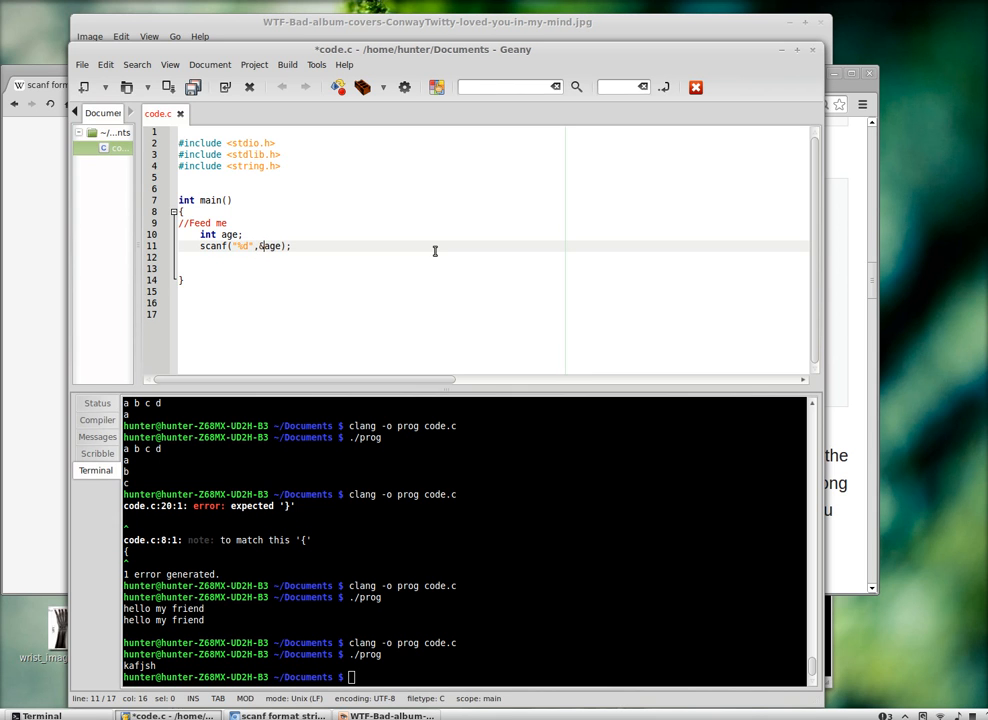
pyautogui.press('Return')
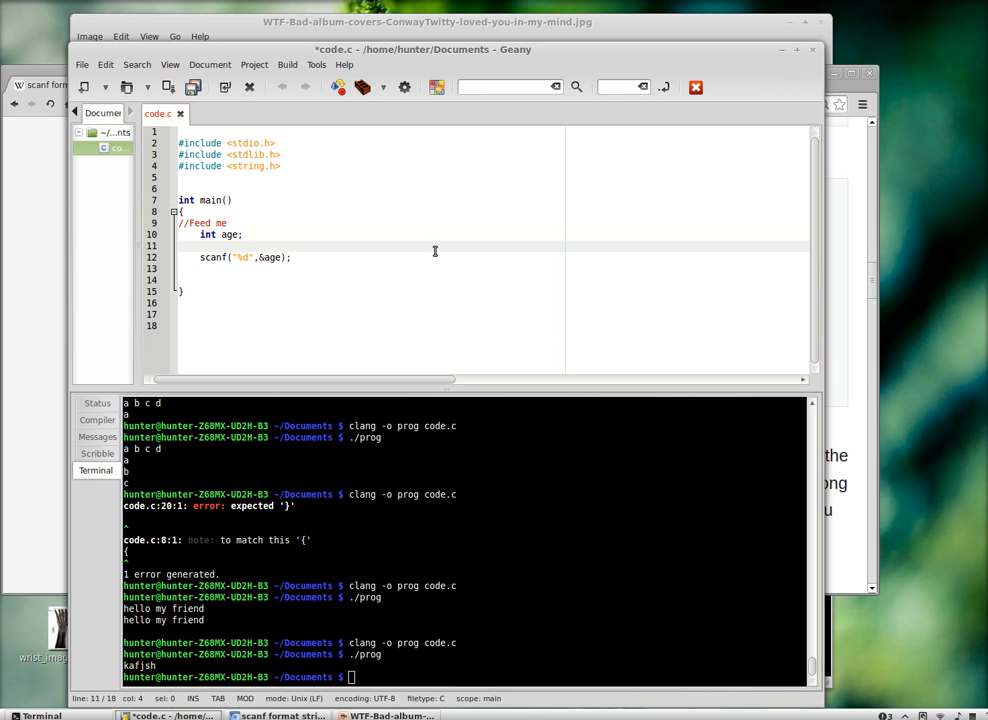
# Prompt the user with puts("enter your age");
pyautogui.write('puts("')
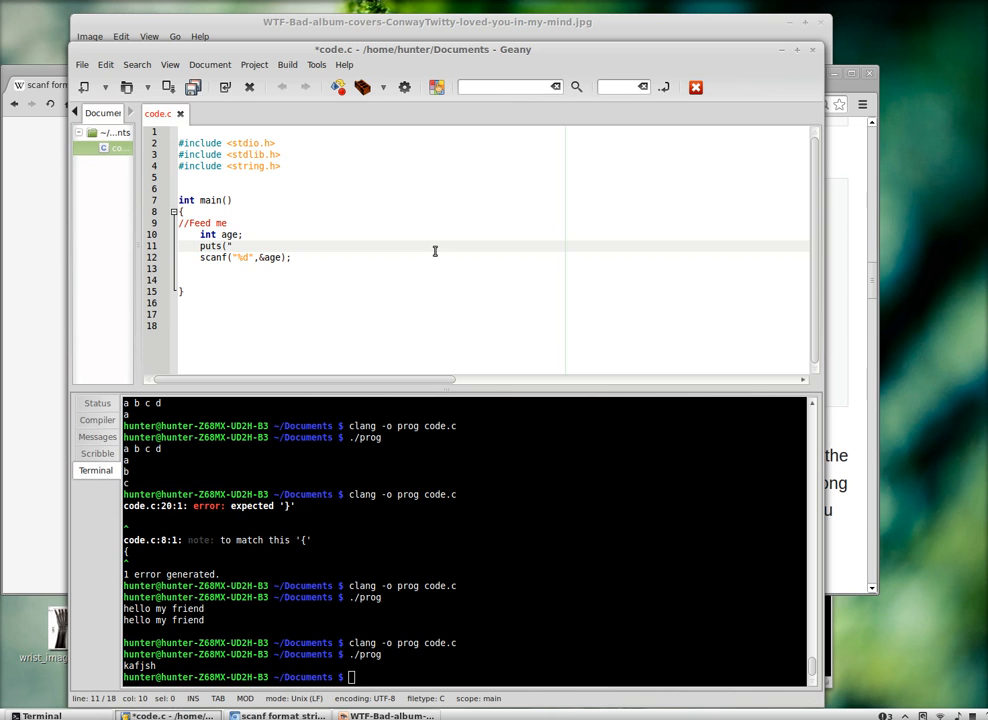
pyautogui.write('enter your')
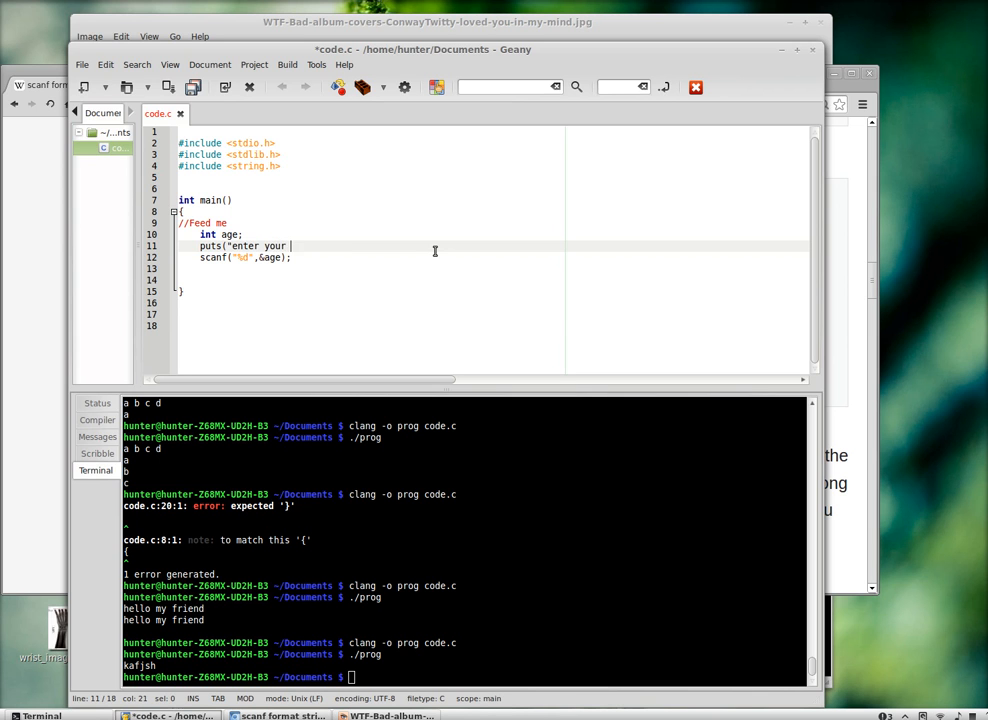
pyautogui.write('age"')
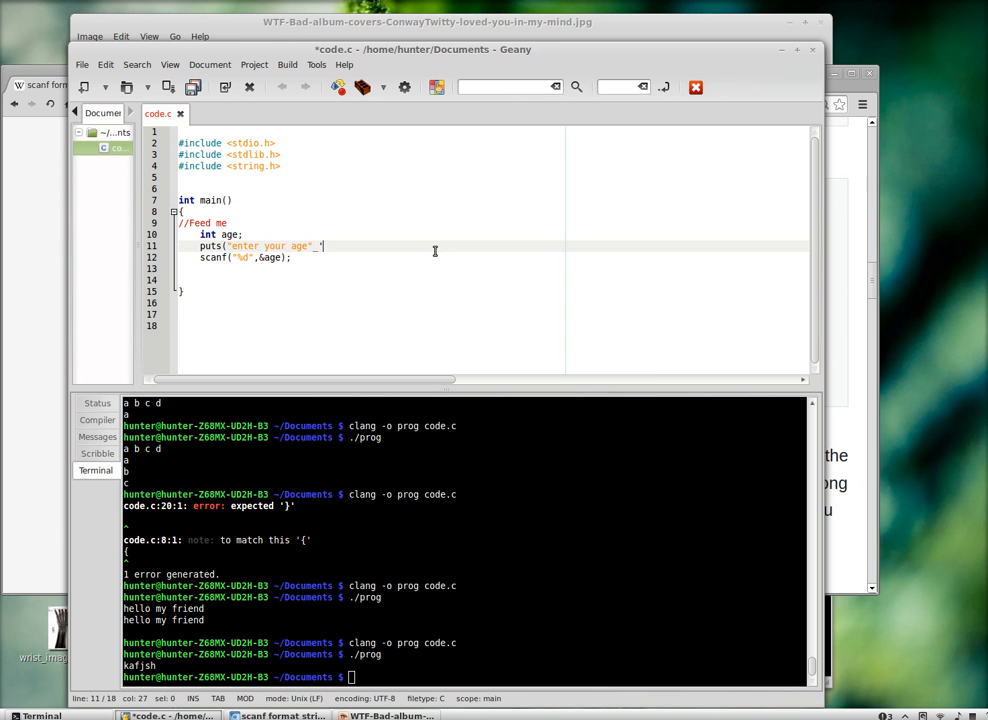
pyautogui.write(');')
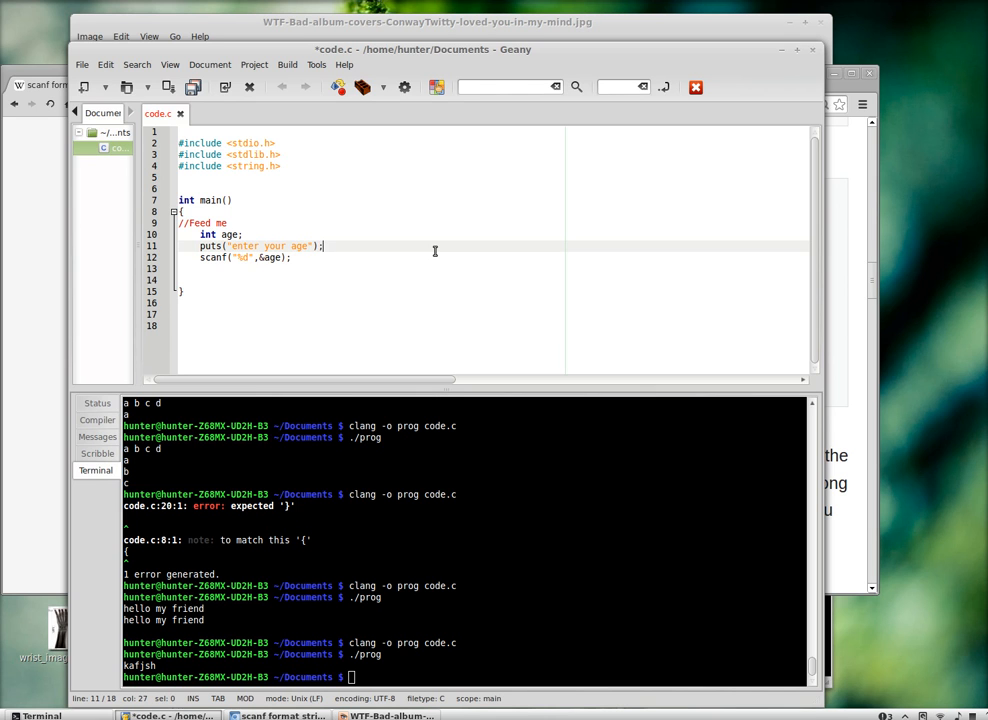
# Add prints("your age is %d\n",age); to show the entered age
pyautogui.write('p')
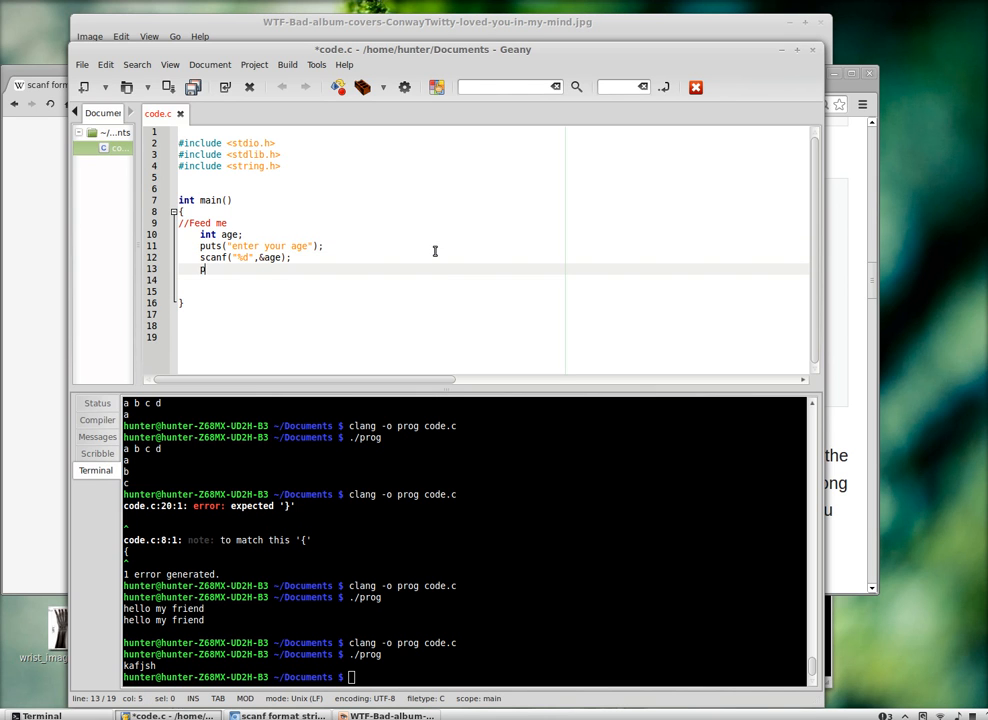
pyautogui.write('rints("')
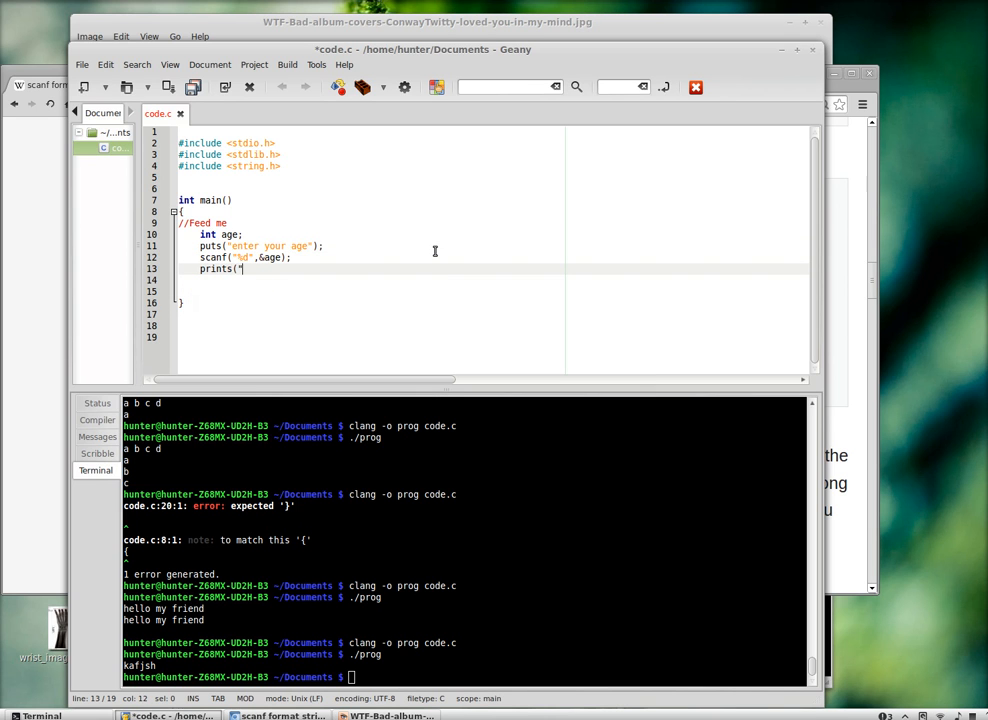
pyautogui.write('your age is')
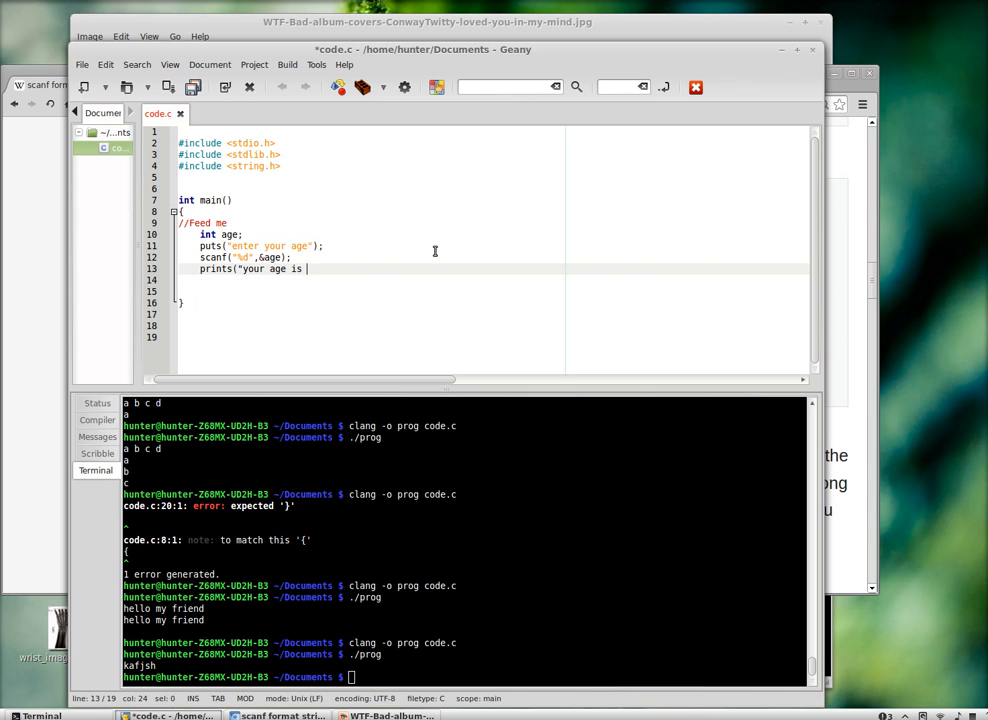
pyautogui.write('%d\\n')
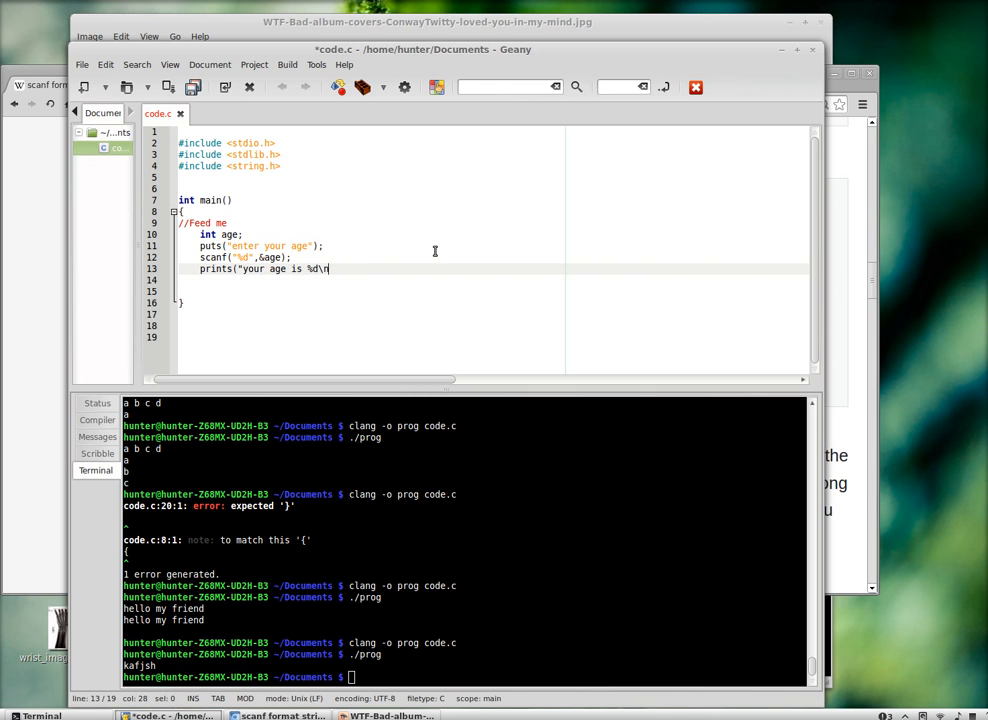
pyautogui.write('",age);')
pyautogui.click(464, 678)
pyautogui.write('clang -o prog code.c')
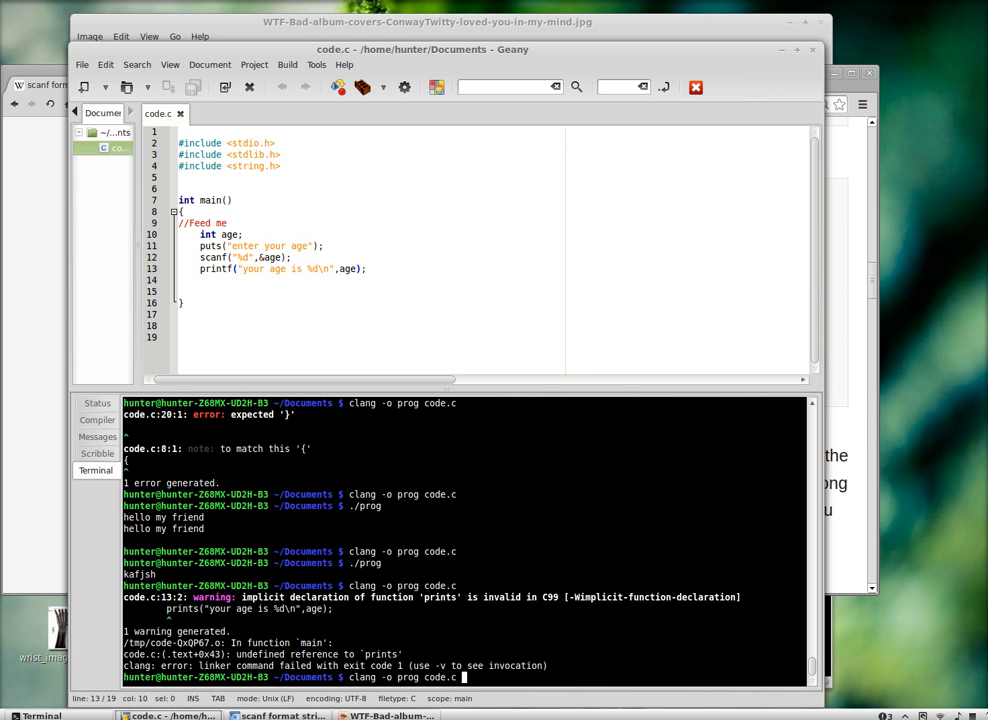
# Run ./prog in the terminal to test the age program
pyautogui.write('./prog')
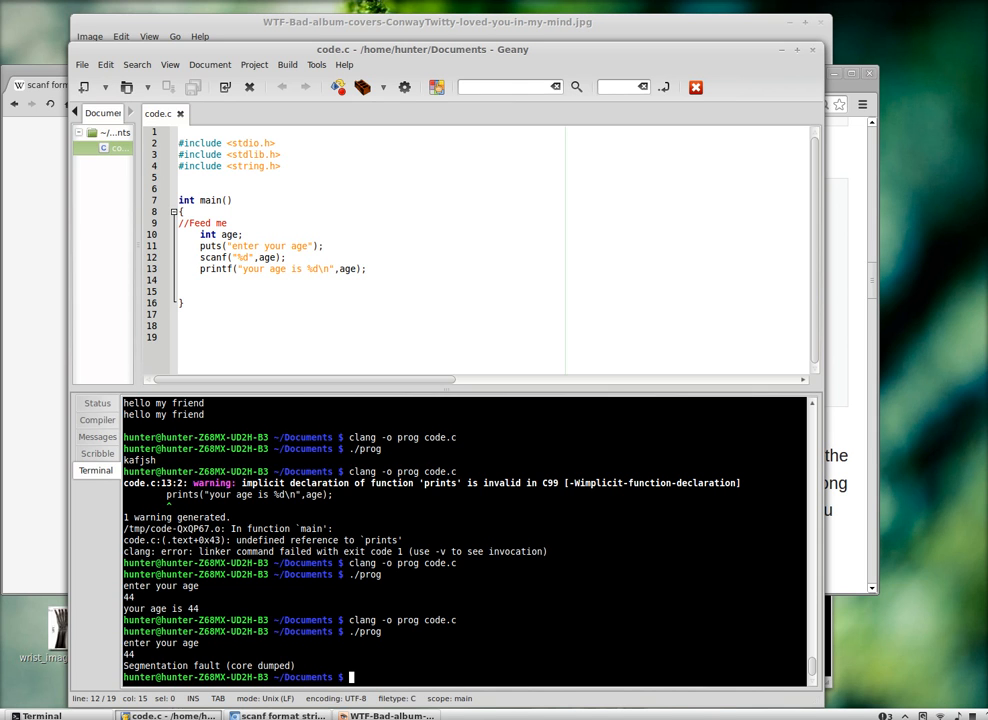
pyautogui.moveTo(232, 652)
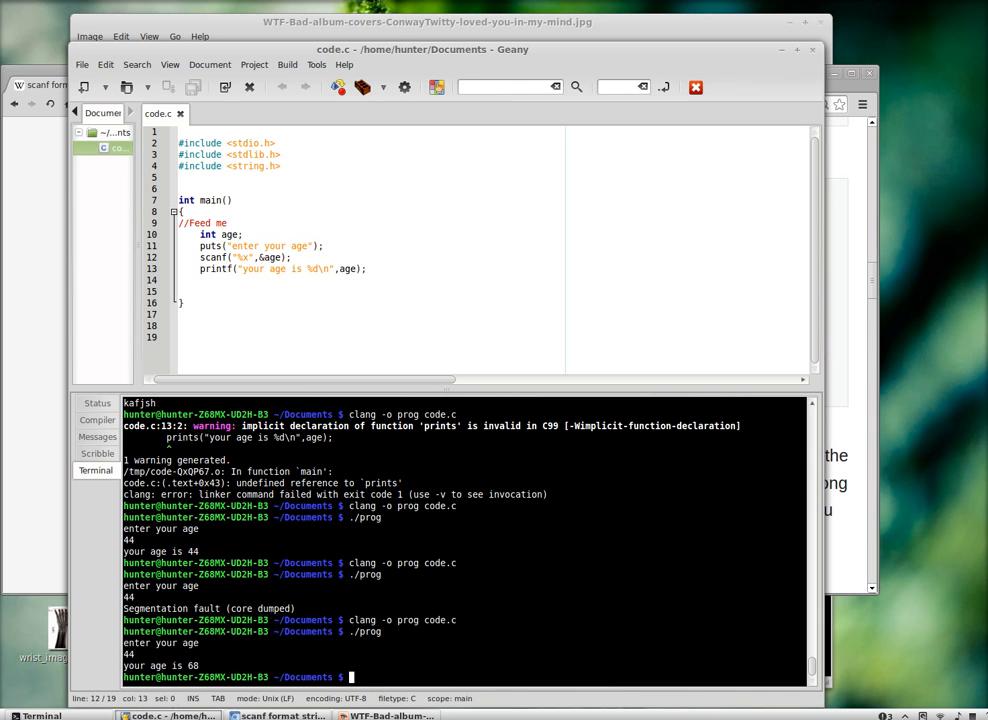
# Change the read to scanf("%o",&age);, rebuild and enter 31 to get 25 in octal
pyautogui.write('31 oct = 25 dec')
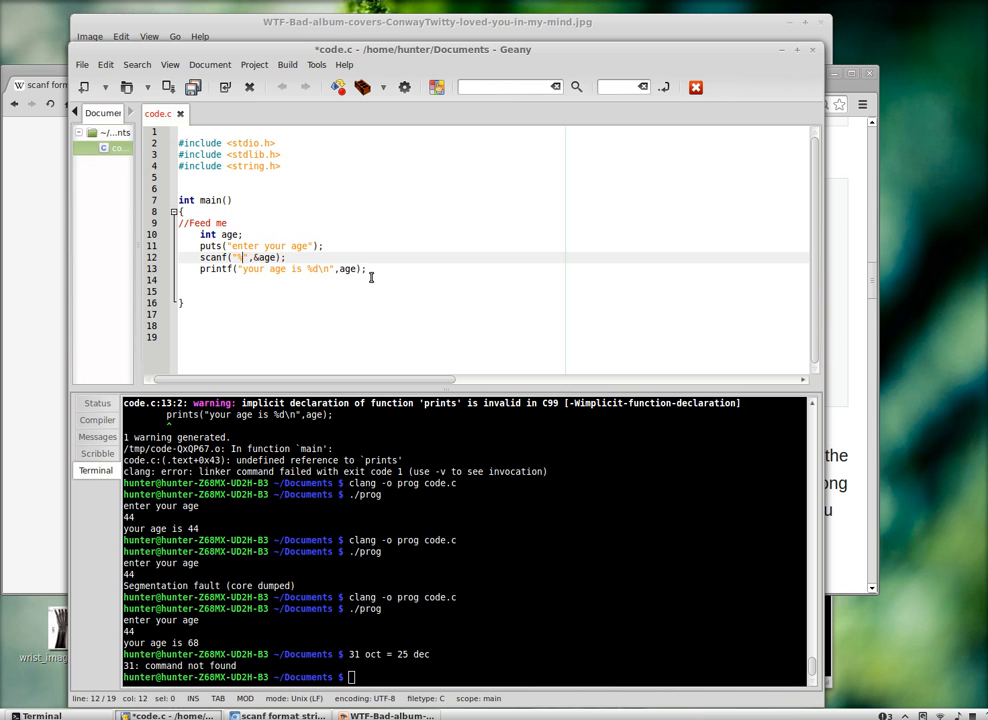
pyautogui.write('scanf("%o",&age);')
pyautogui.click(464, 678)
pyautogui.write('clang -o prog code.c')
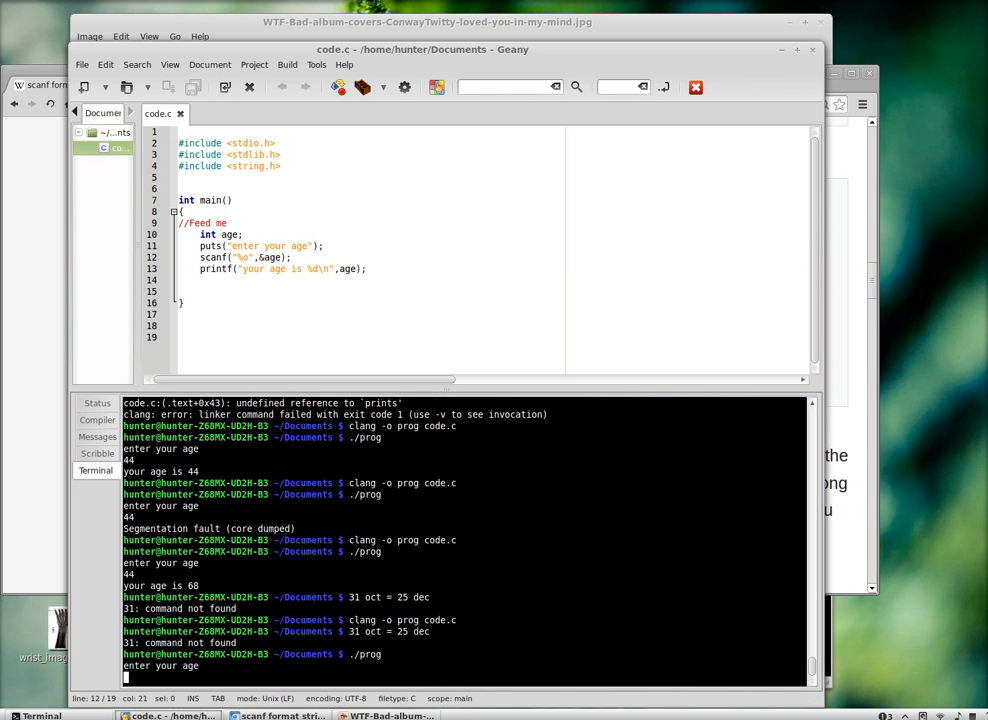
pyautogui.write('31')
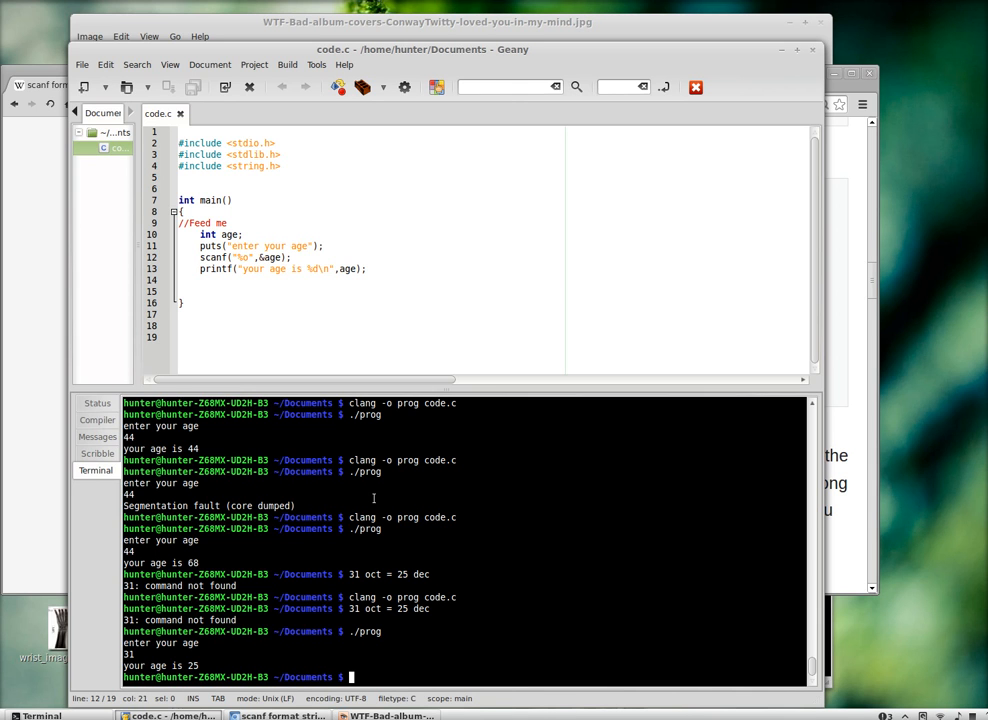
pyautogui.moveTo(204, 240)
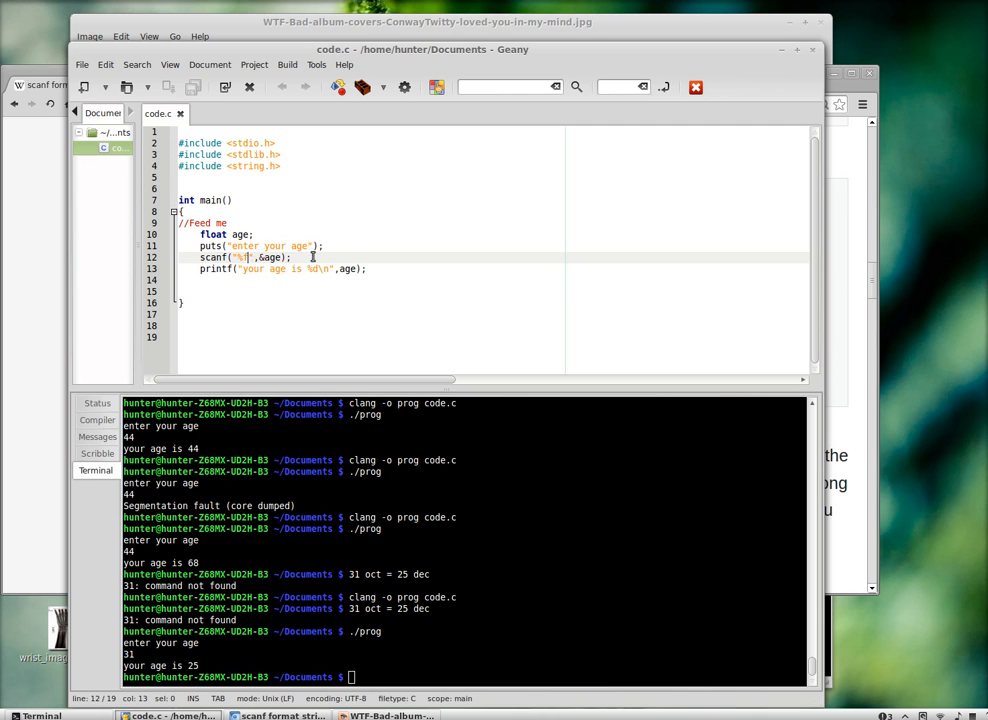
# Switch the age formats to %f, rebuild and enter 37.578993291 to print 37.578995
pyautogui.write('f')
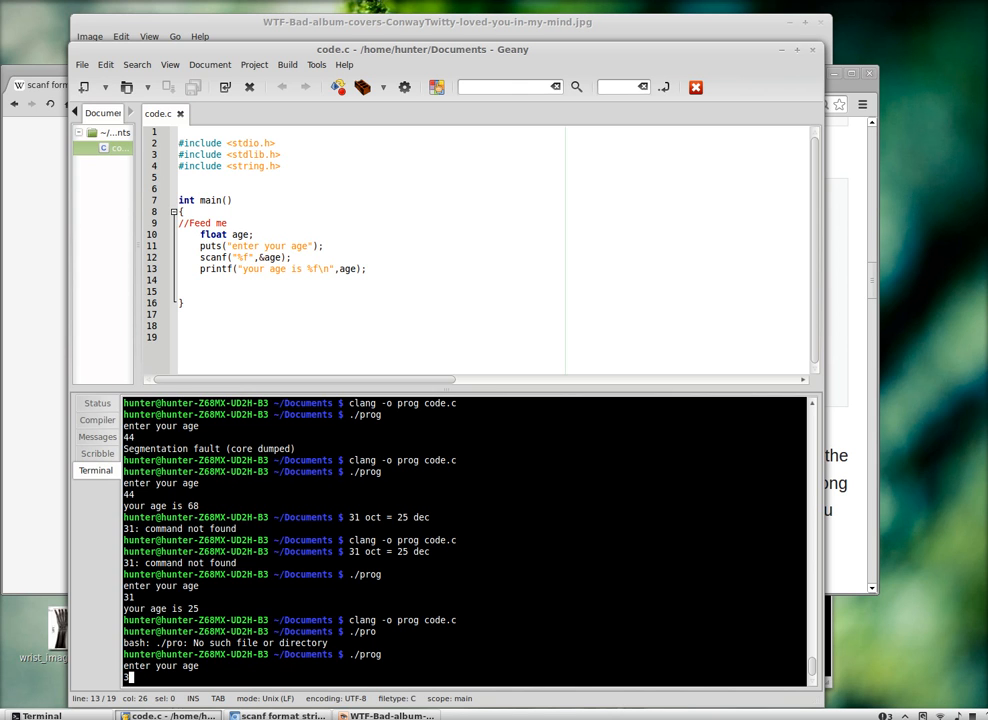
pyautogui.write('37.')
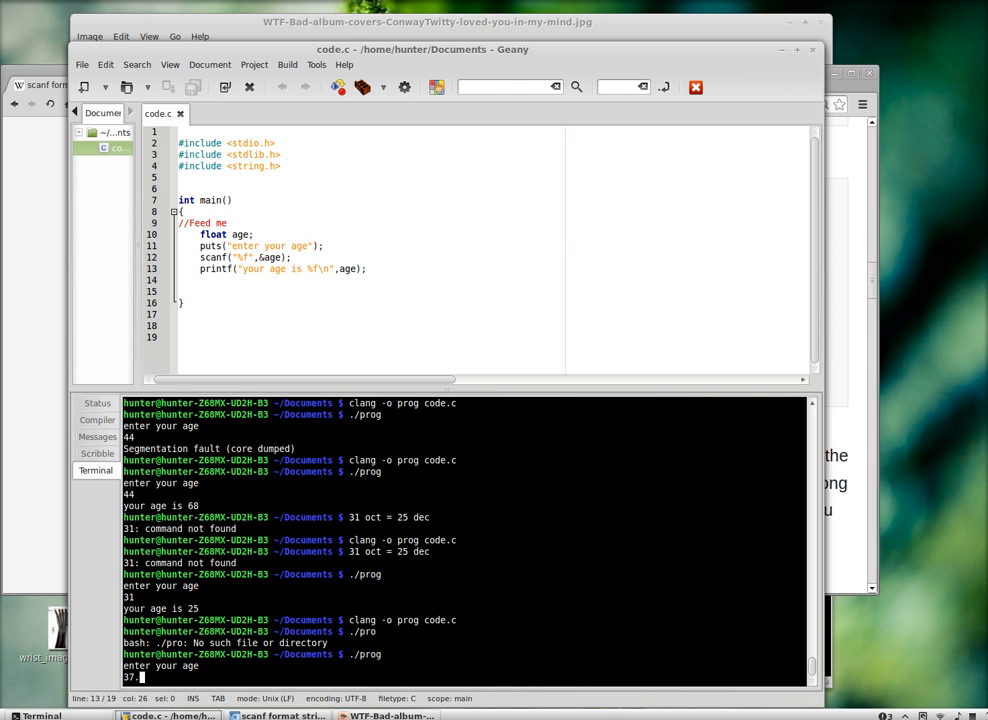
pyautogui.write('578')
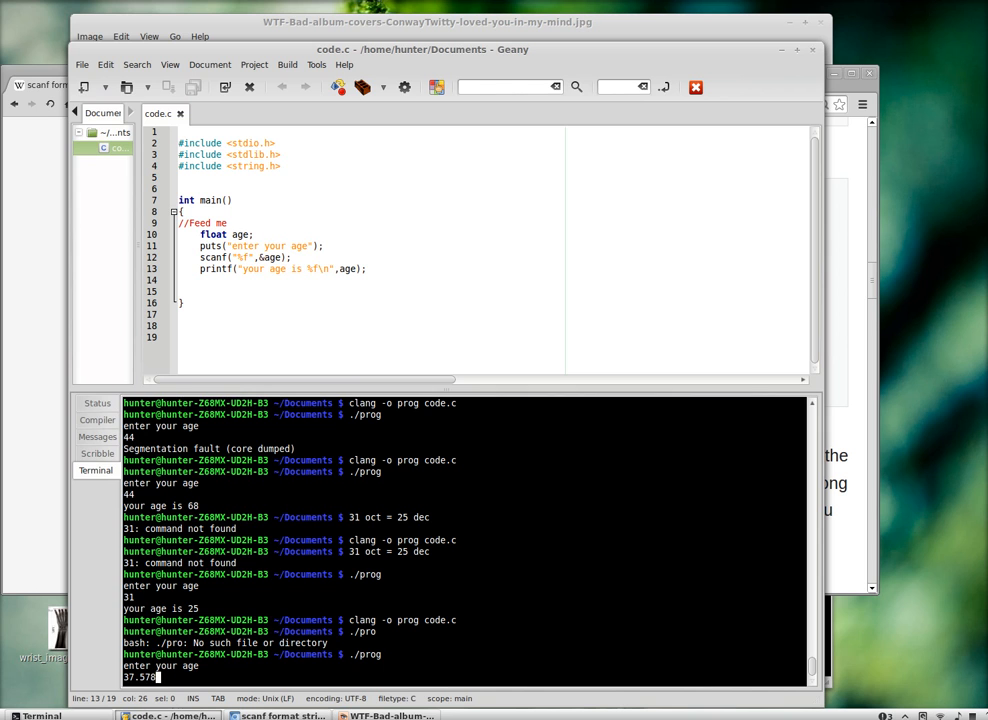
pyautogui.write('99329128')
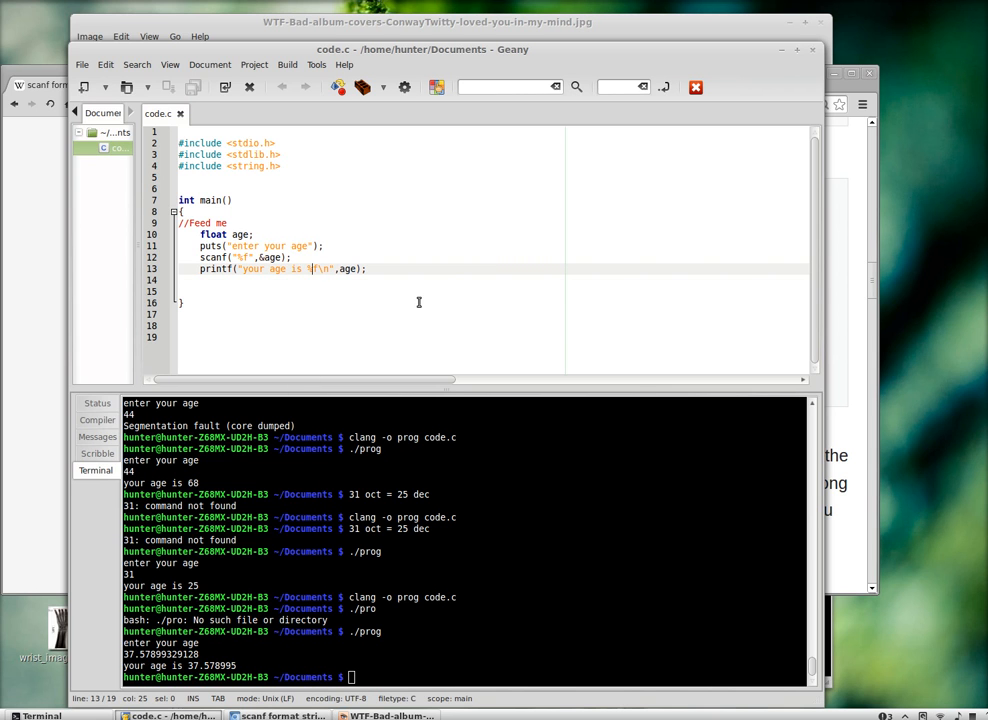
# With printf using %2.2f, run prog entering 2.718281828 then 123.18281828 to print 2.72 and 123.18
pyautogui.write('2.')
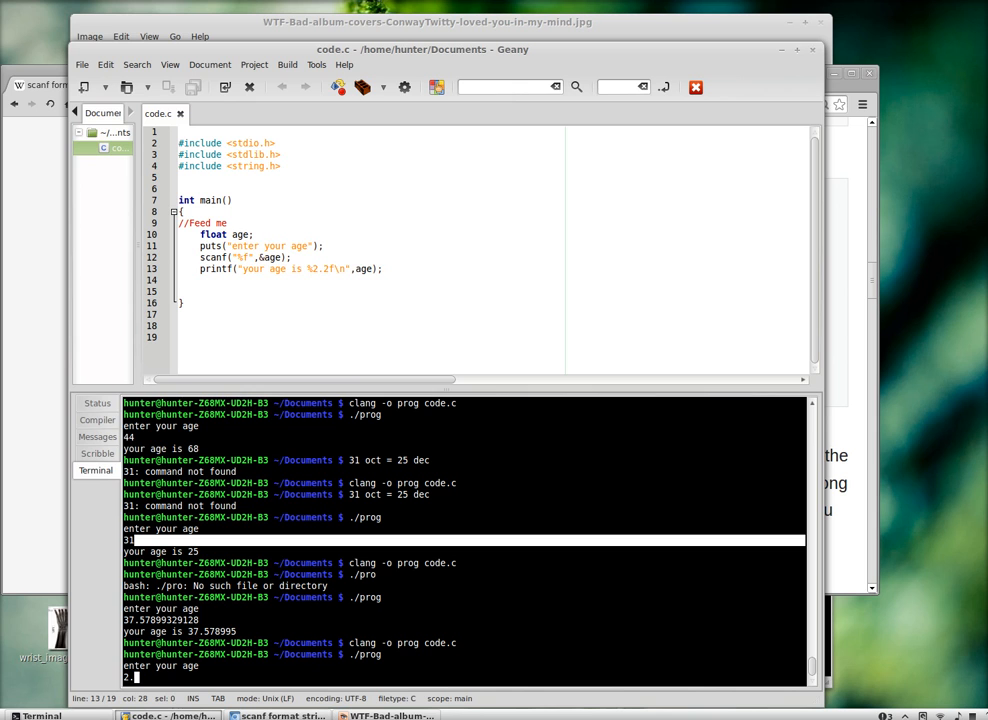
pyautogui.write('71')
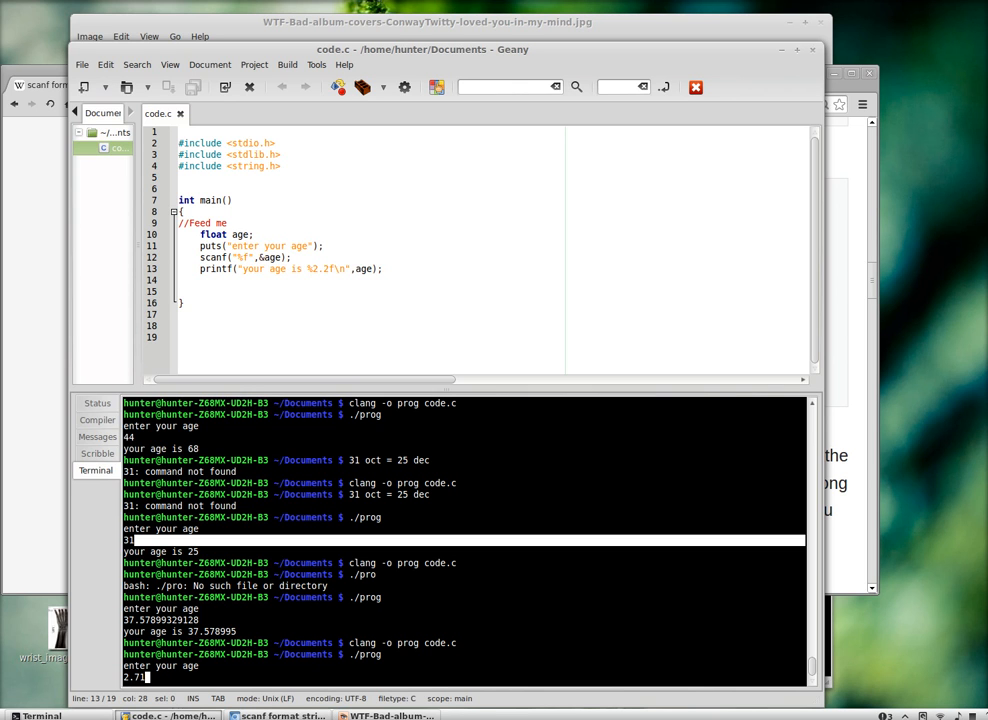
pyautogui.write('828')
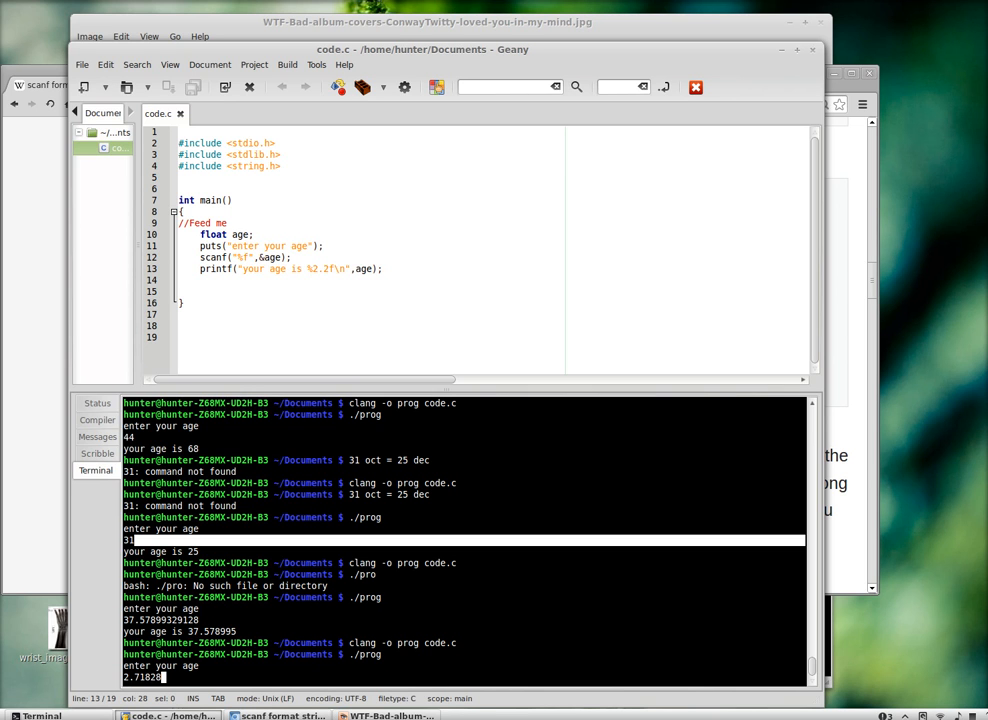
pyautogui.press('Return')
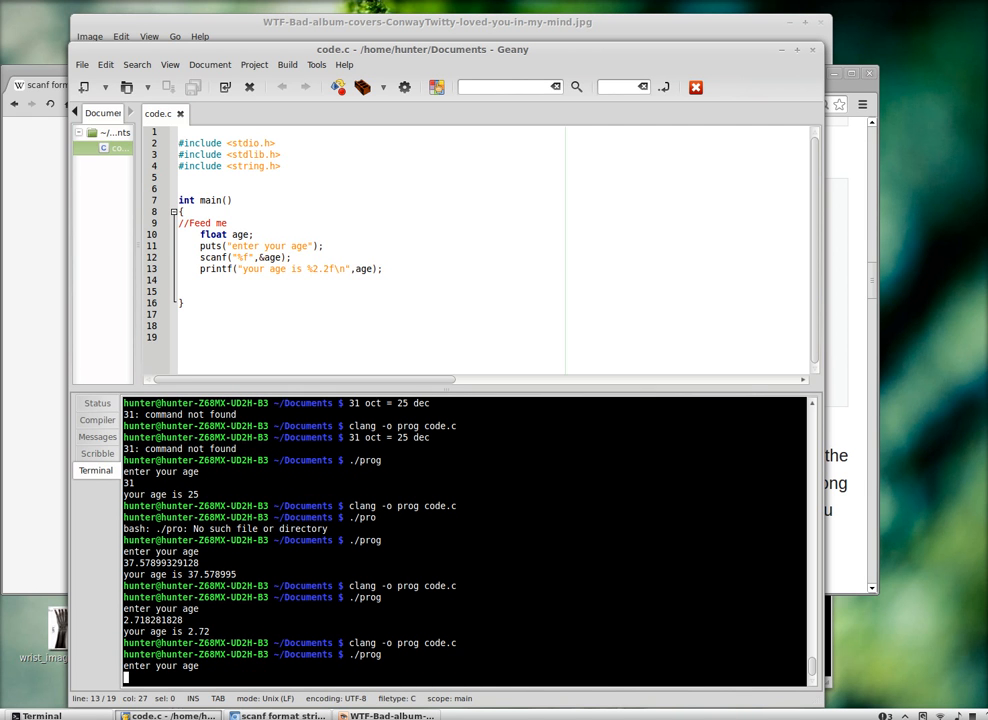
pyautogui.write('123.')
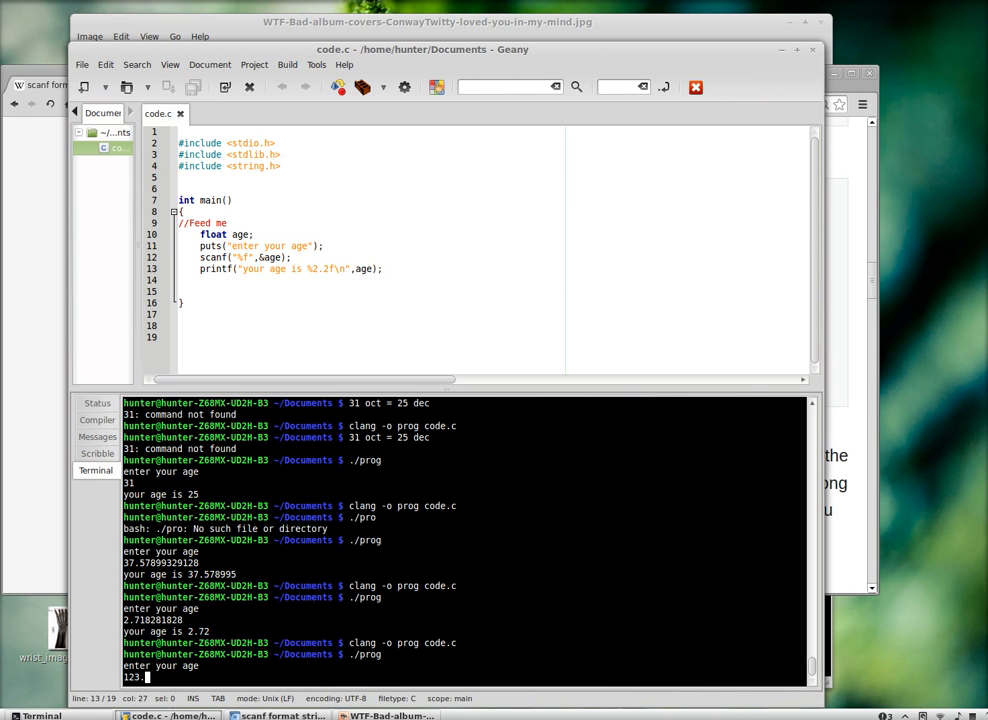
pyautogui.write('18281828')
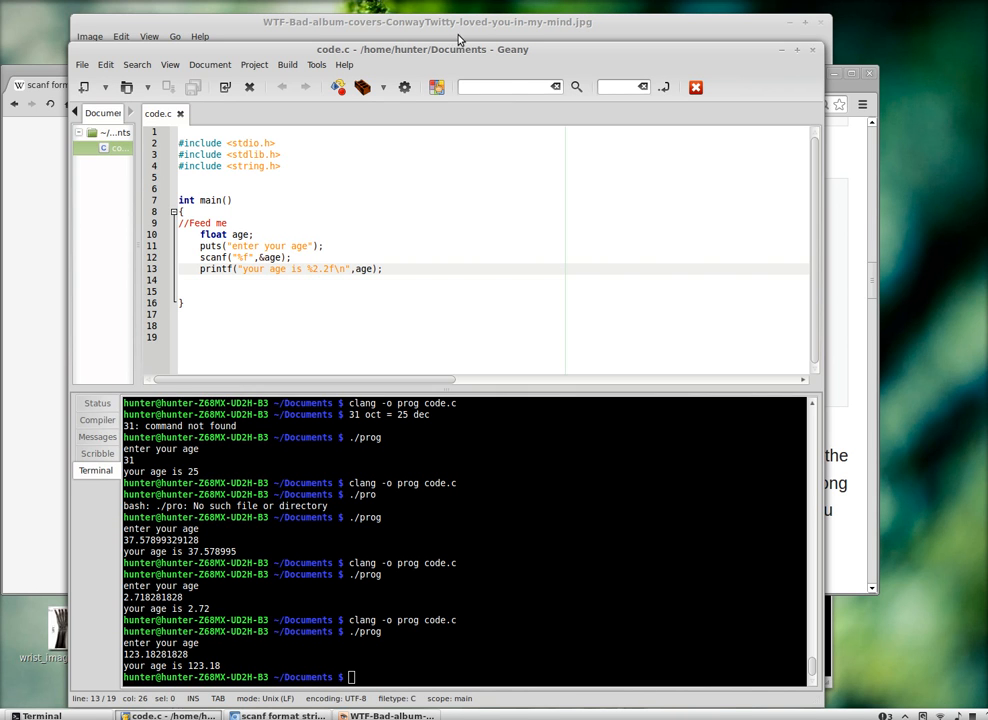
pyautogui.moveTo(560, 300)
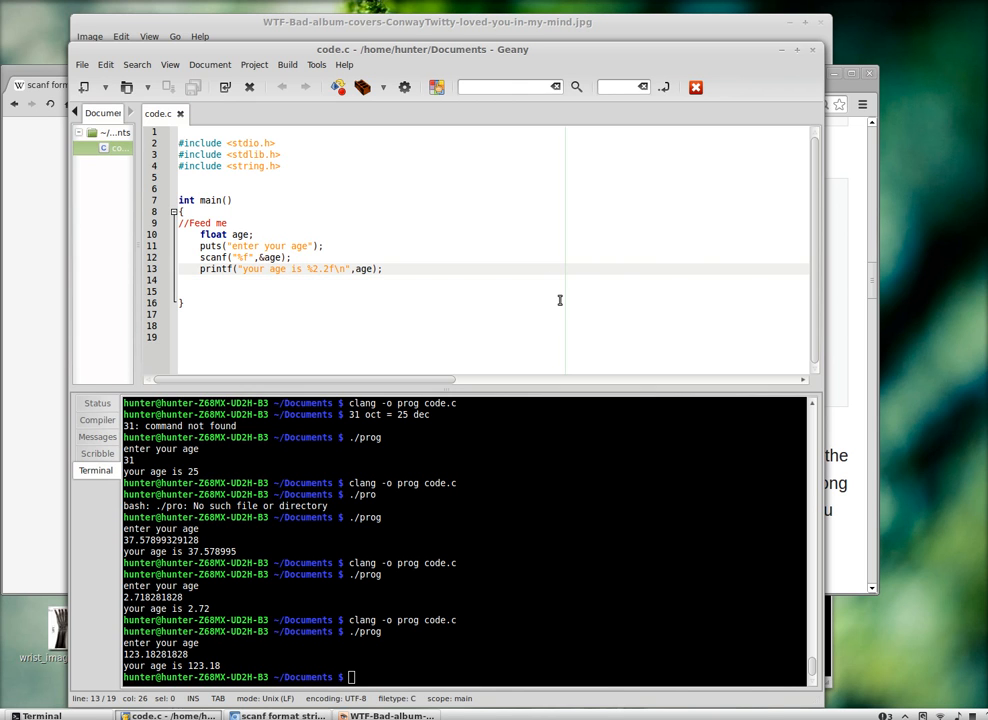